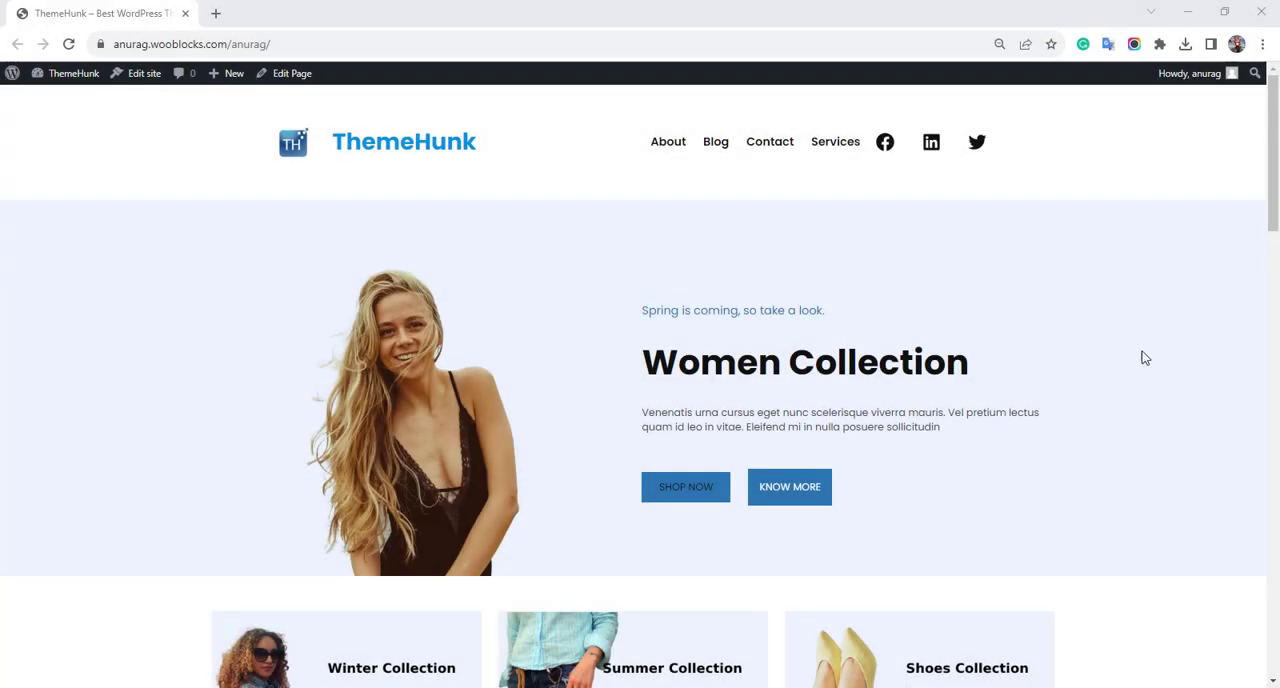
pyautogui.moveTo(1077, 332)
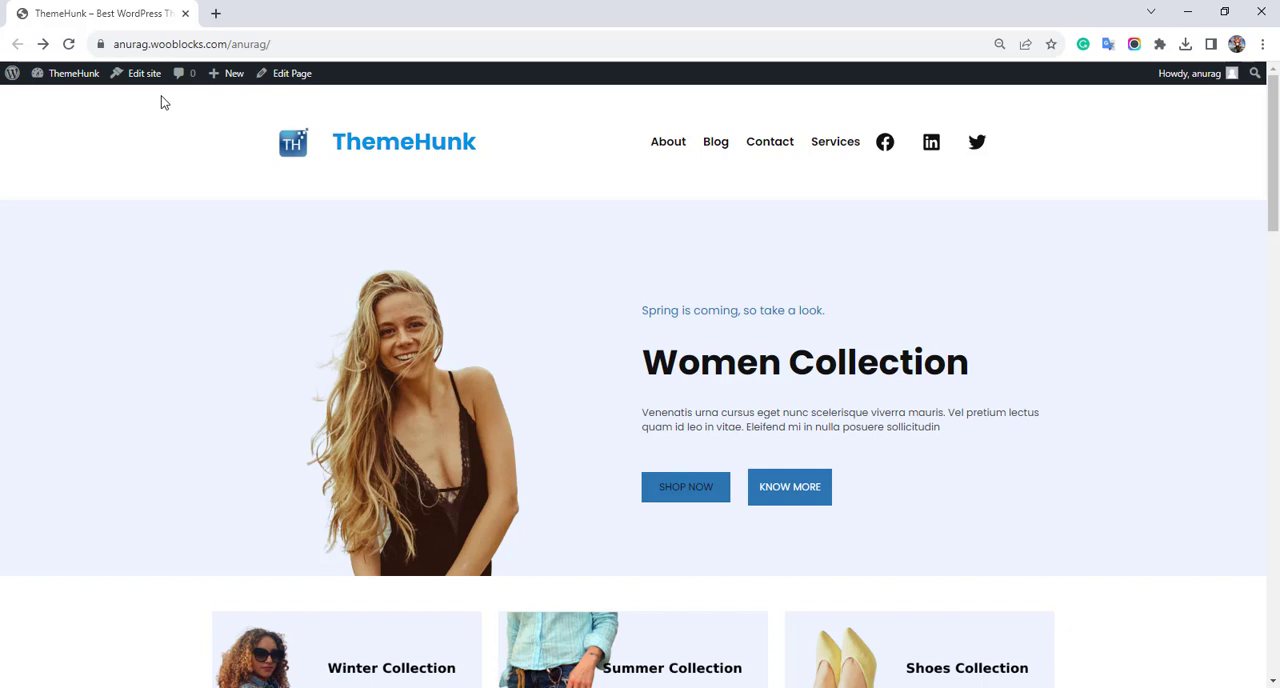
# Step: Launch the site editor from Edit site in the ThemeHunk homepage's admin bar
pyautogui.click(149, 72)
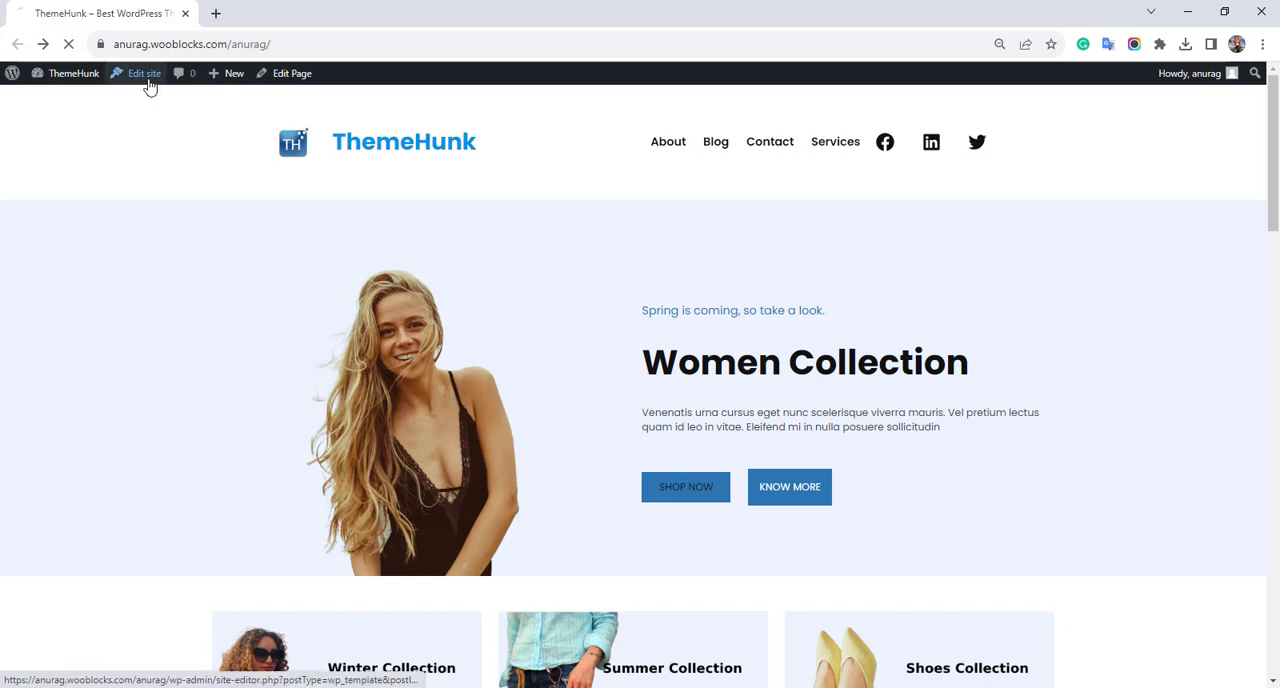
pyautogui.click(148, 72)
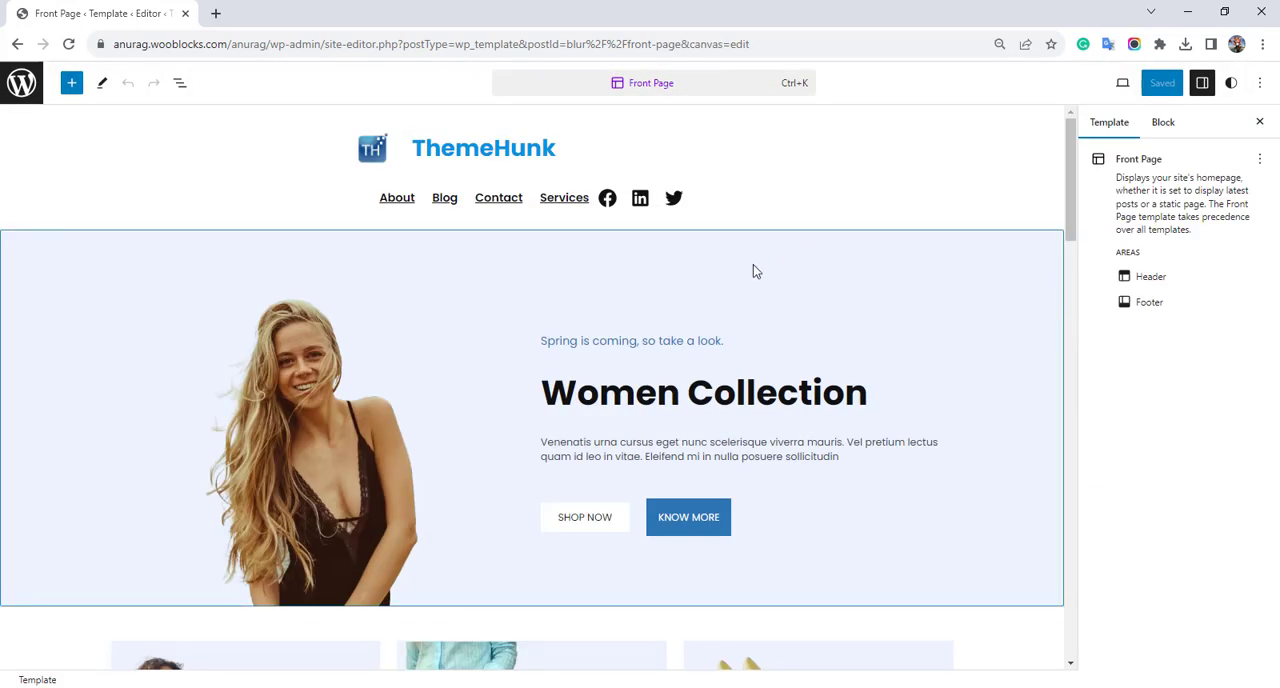
pyautogui.moveTo(71, 83)
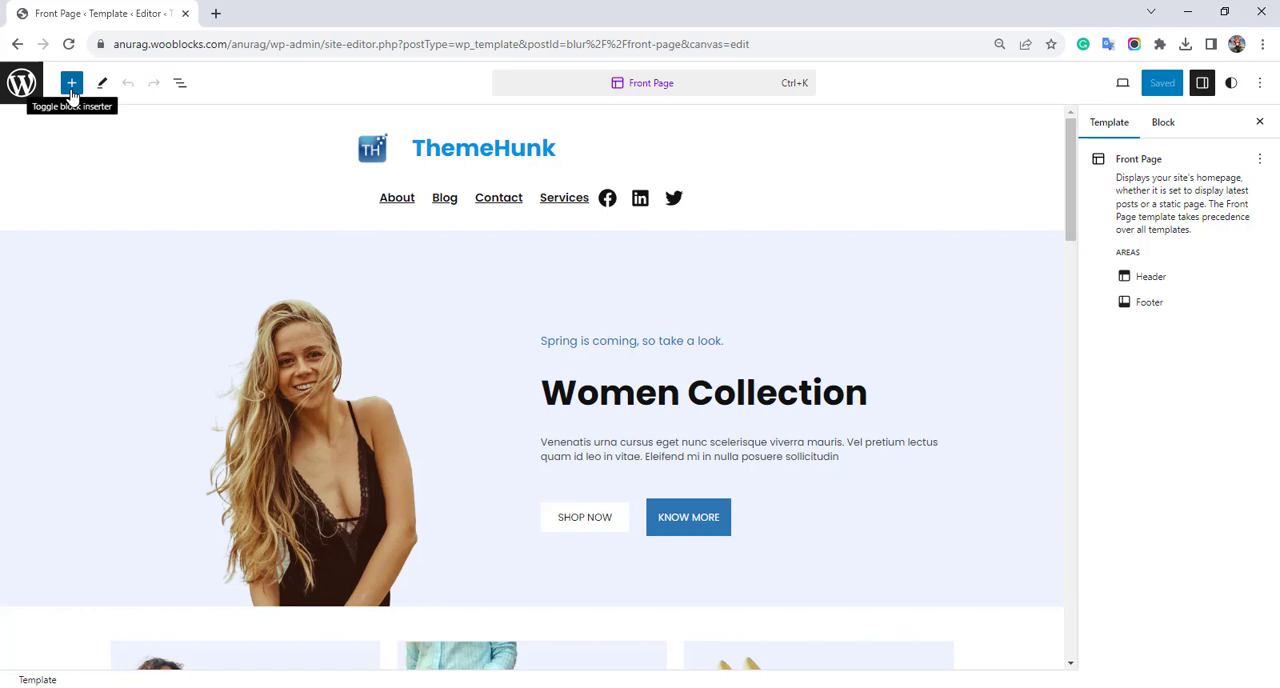
pyautogui.click(71, 83)
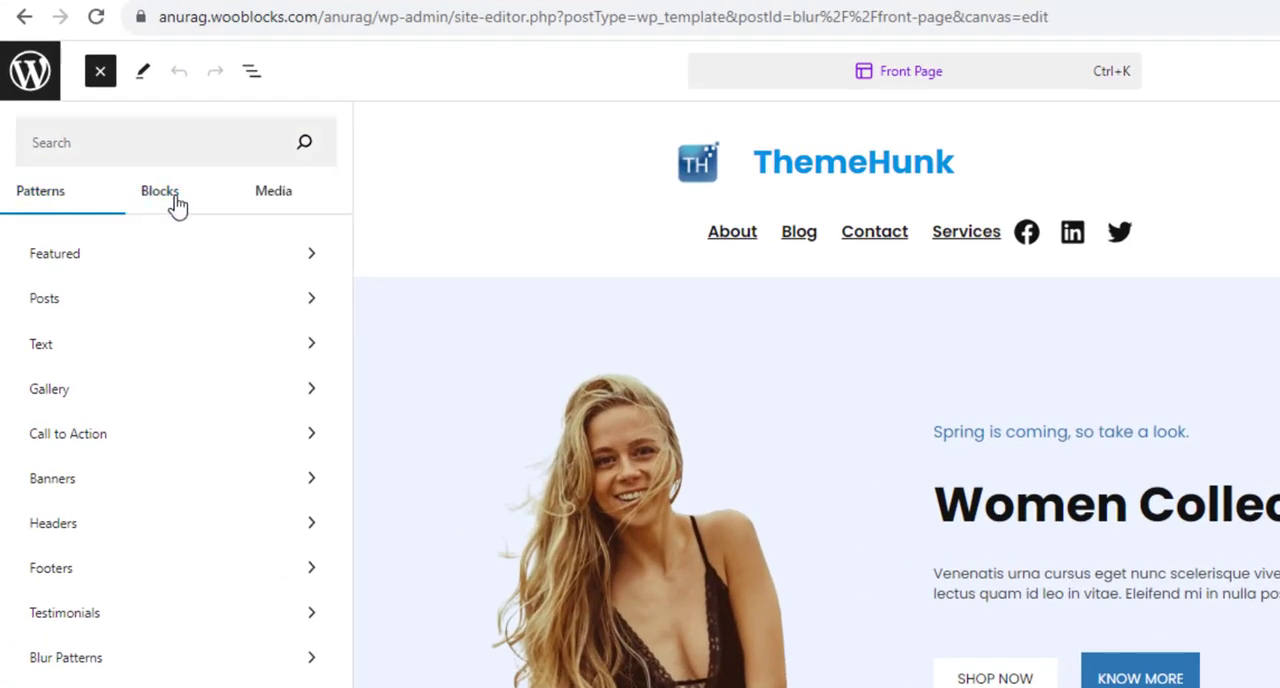
pyautogui.click(273, 191)
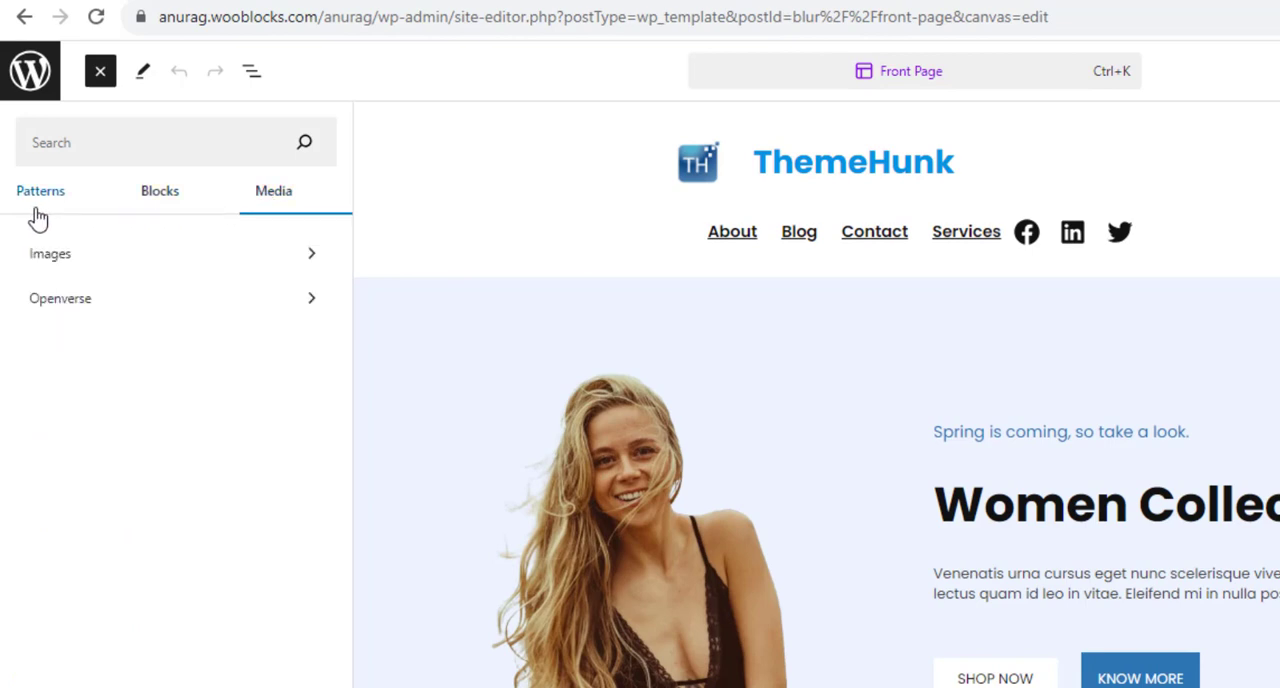
pyautogui.click(40, 190)
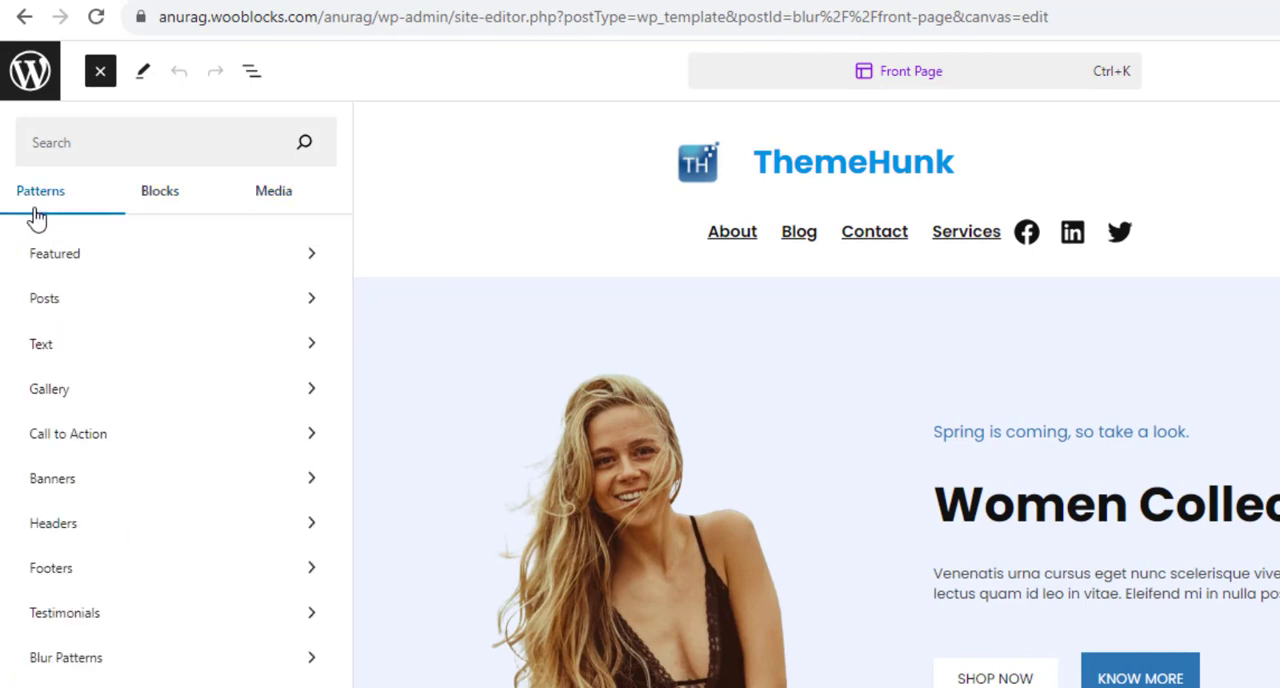
pyautogui.moveTo(317, 268)
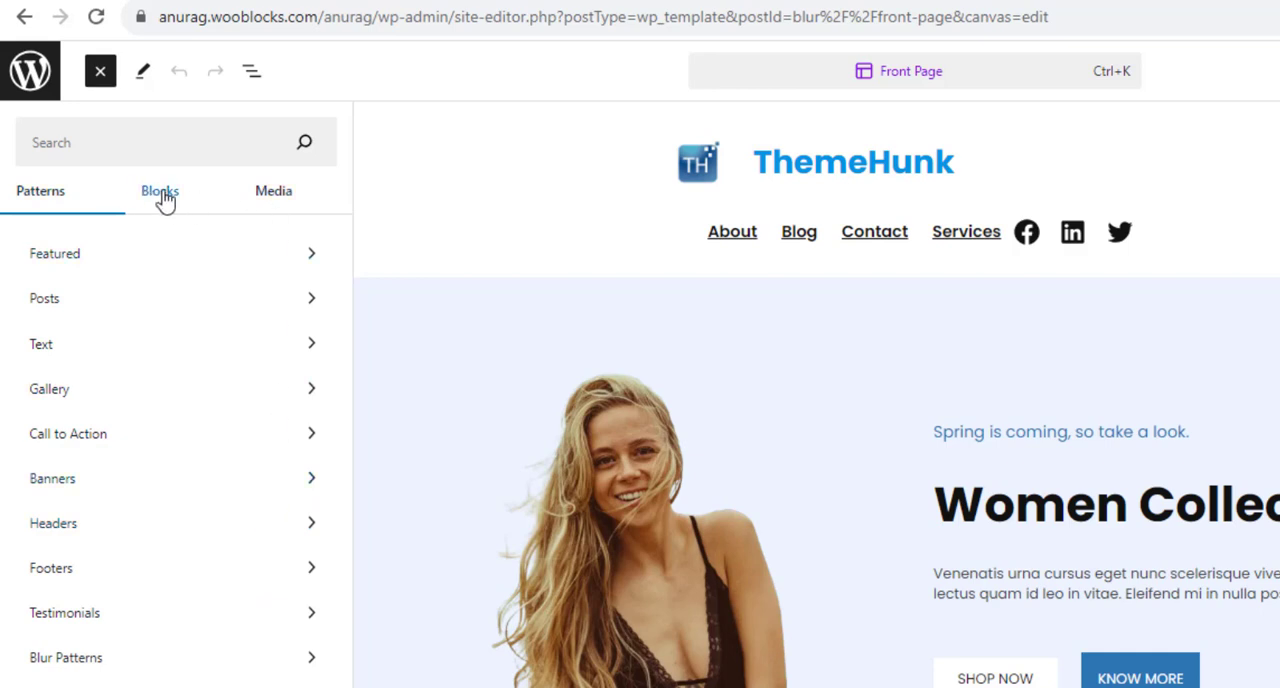
pyautogui.click(159, 191)
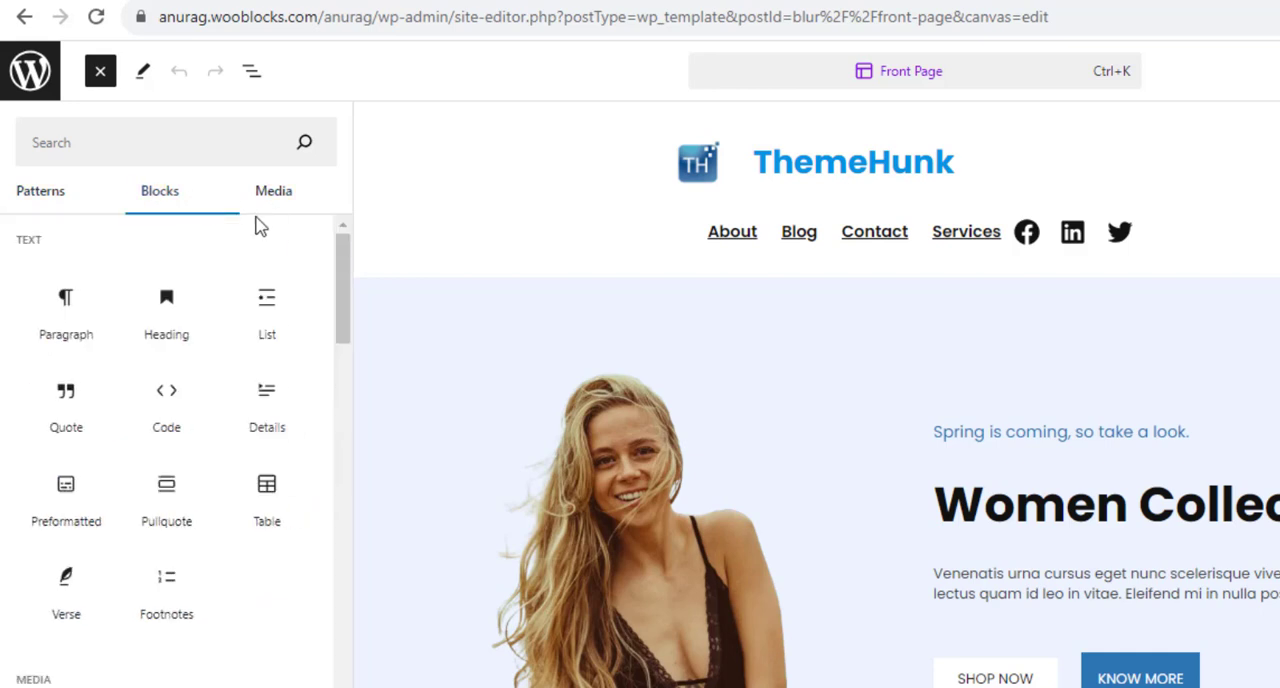
pyautogui.scroll(-3)
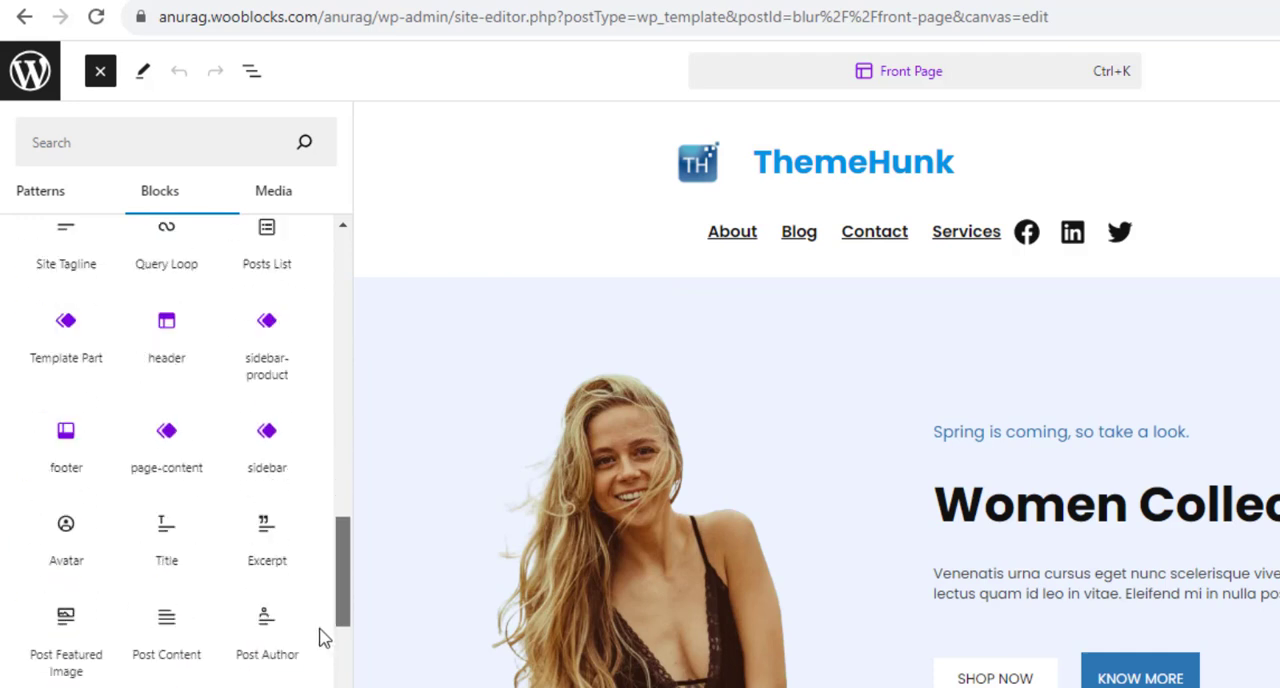
pyautogui.scroll(-3)
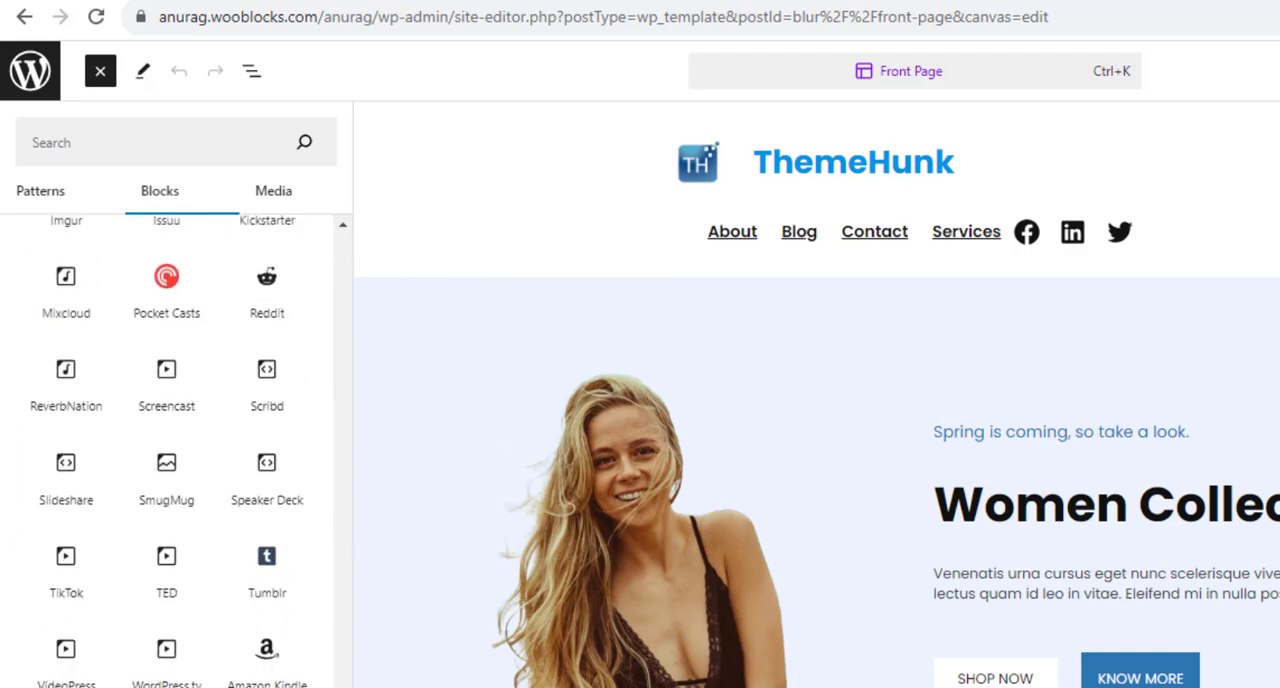
pyautogui.click(273, 190)
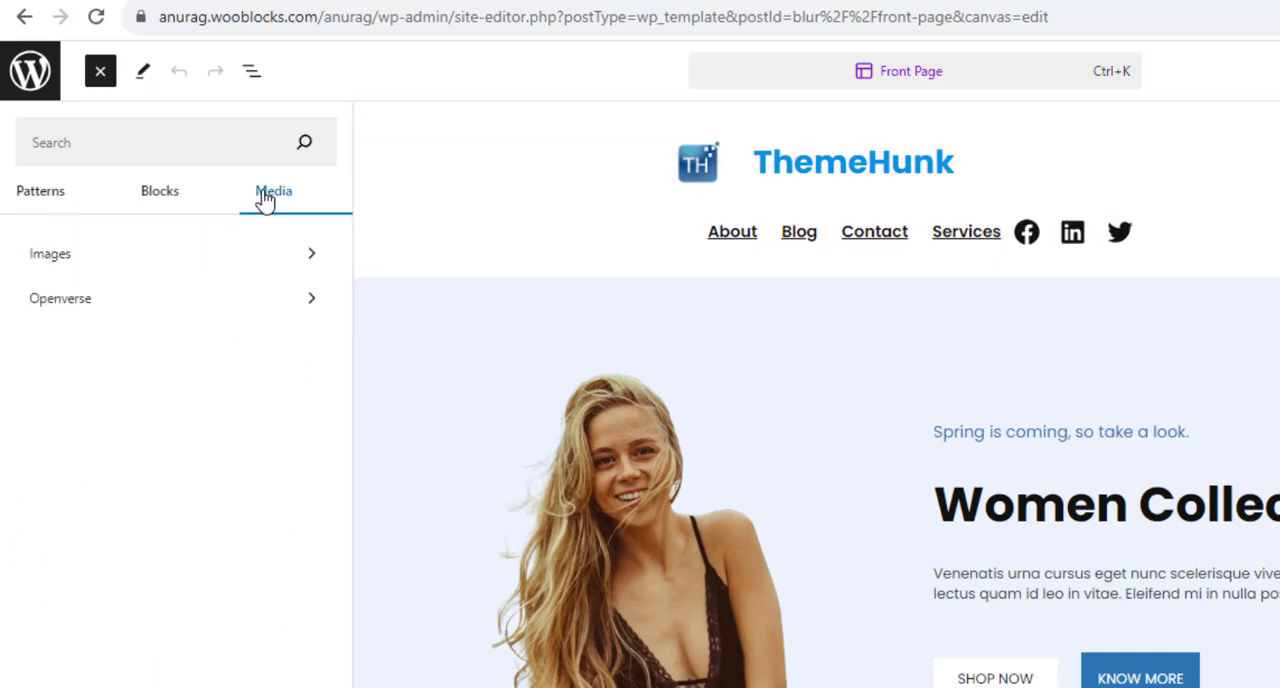
pyautogui.moveTo(172, 133)
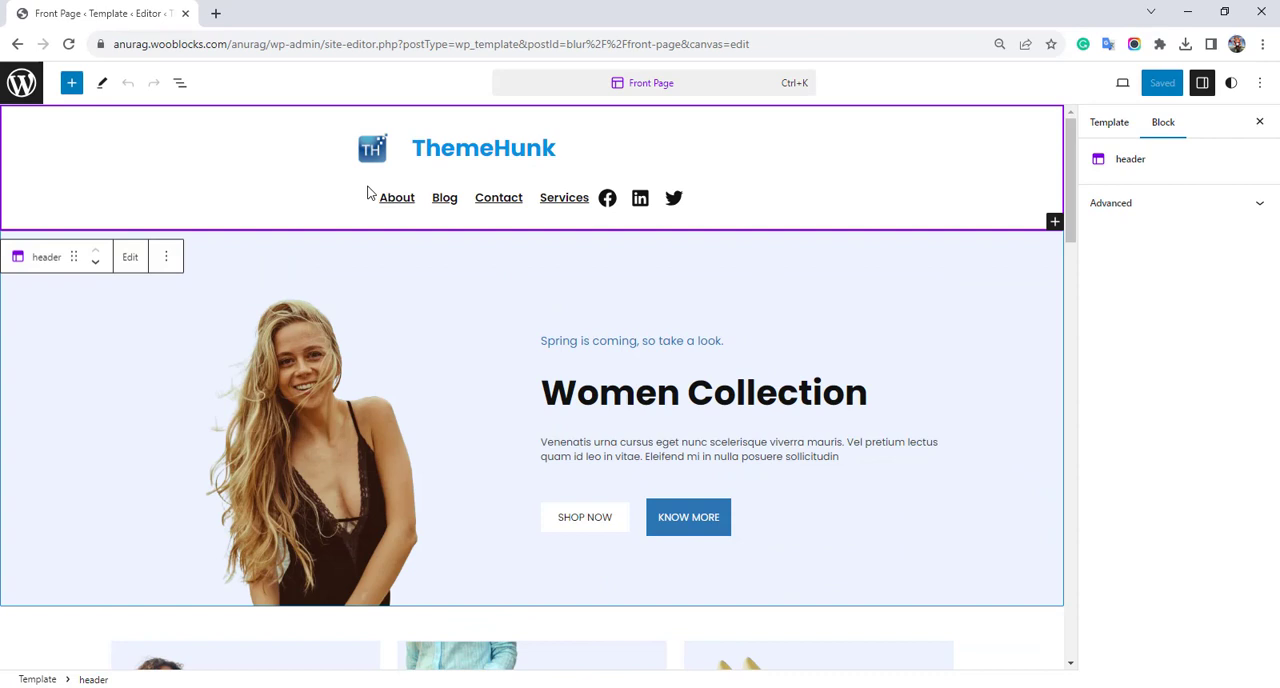
pyautogui.moveTo(918, 191)
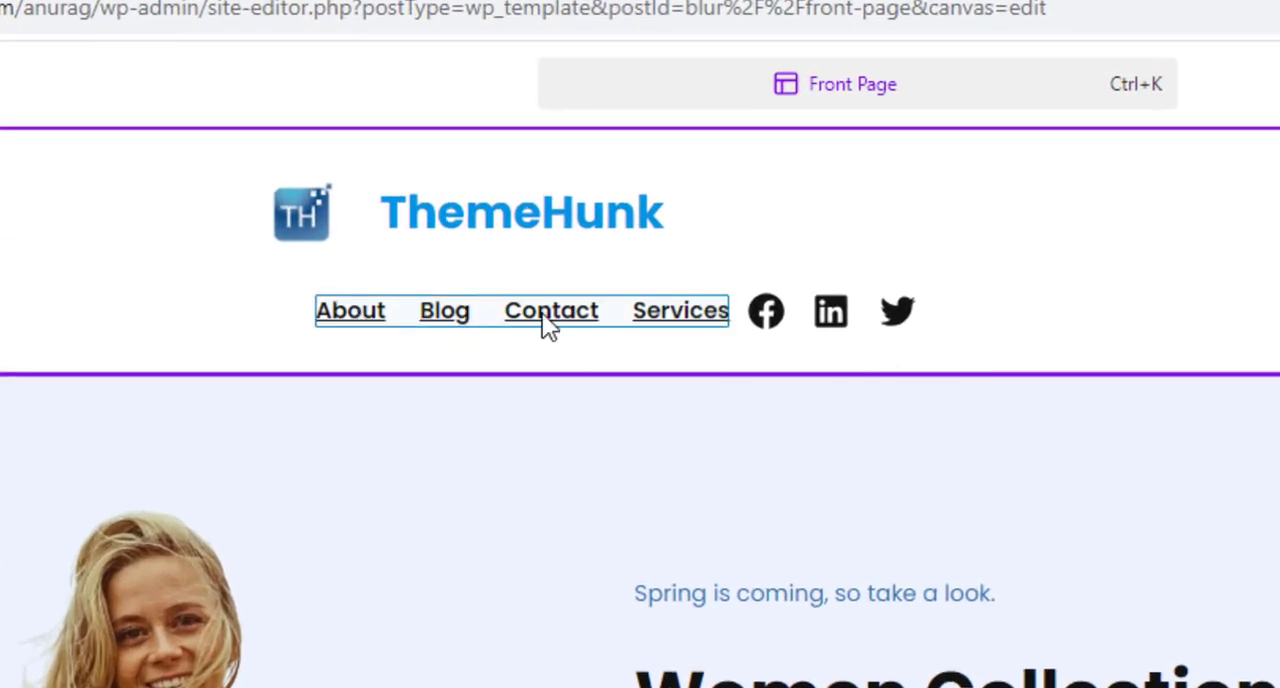
# Step: Add a new empty link after Services in the header Navigation menu
pyautogui.click(550, 310)
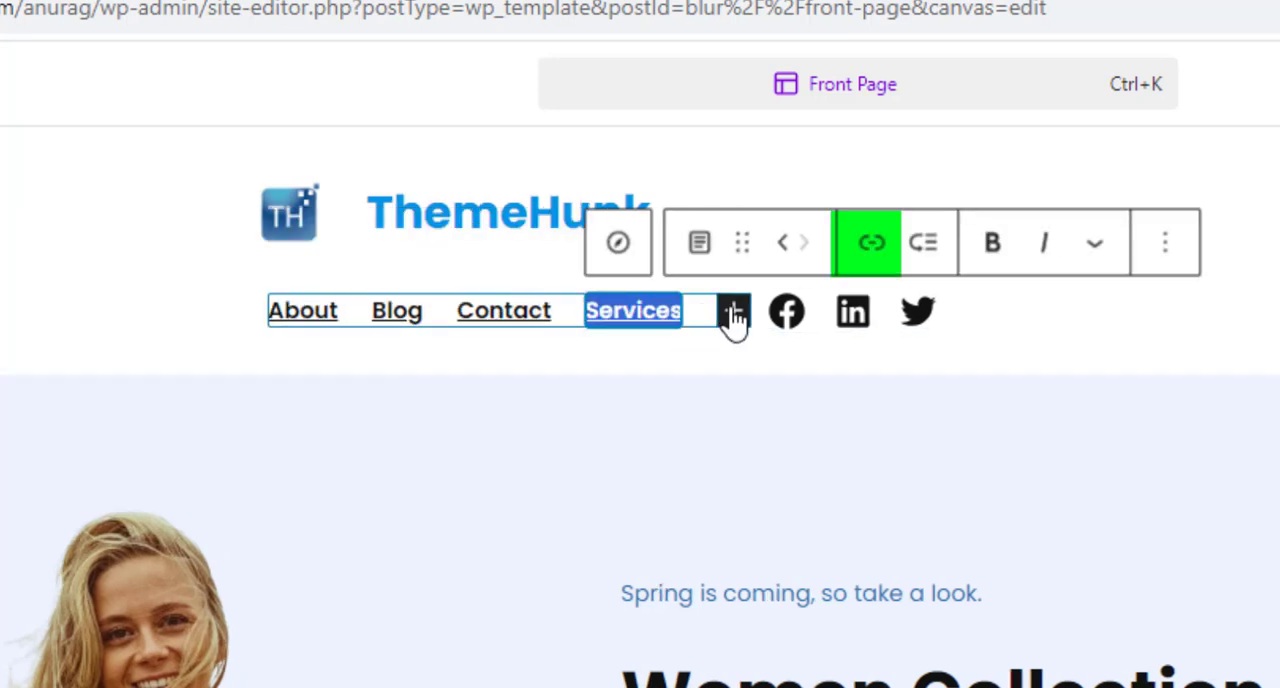
pyautogui.click(735, 312)
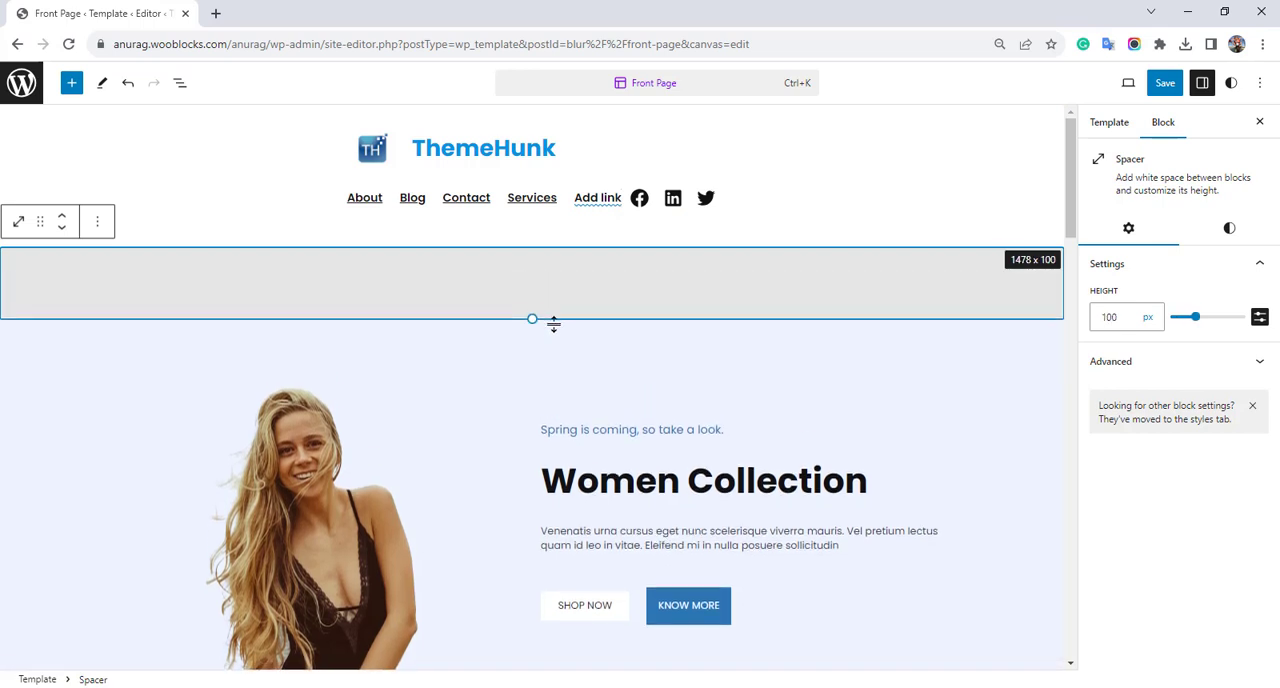
# Step: Shorten the spacer above Women Collection and select the ThemeHunk site title
pyautogui.moveTo(532, 318); pyautogui.dragTo(532, 278)
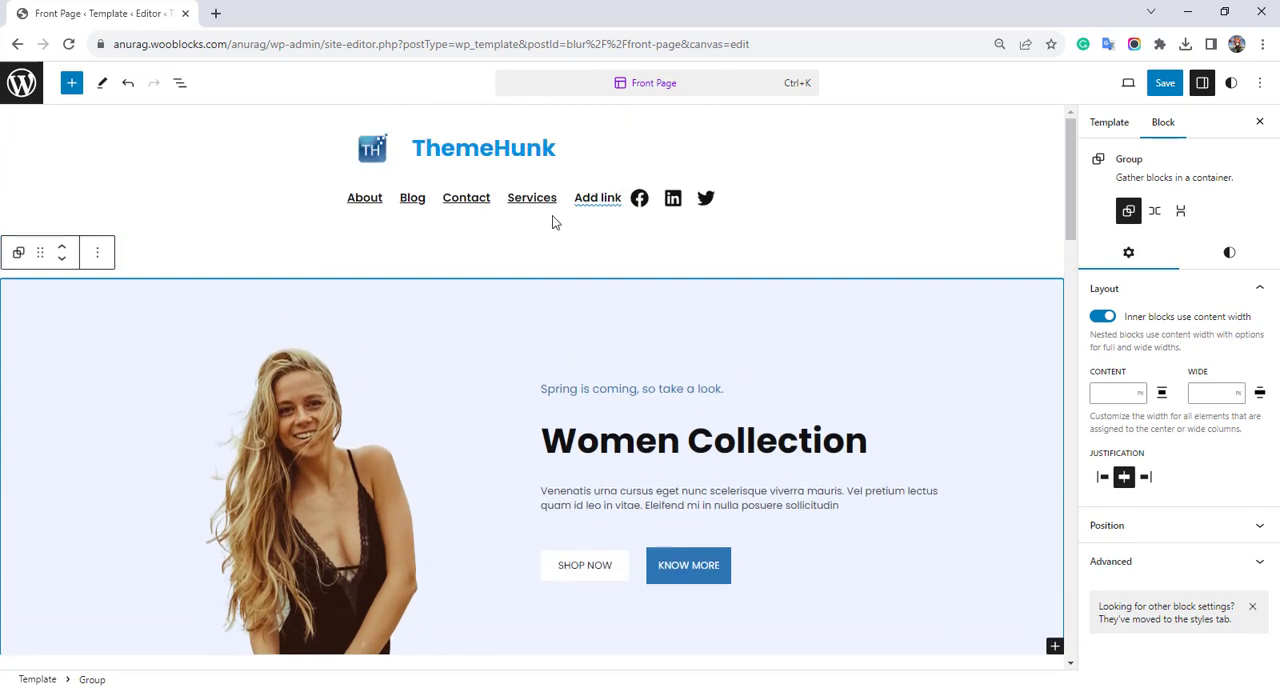
pyautogui.click(372, 148)
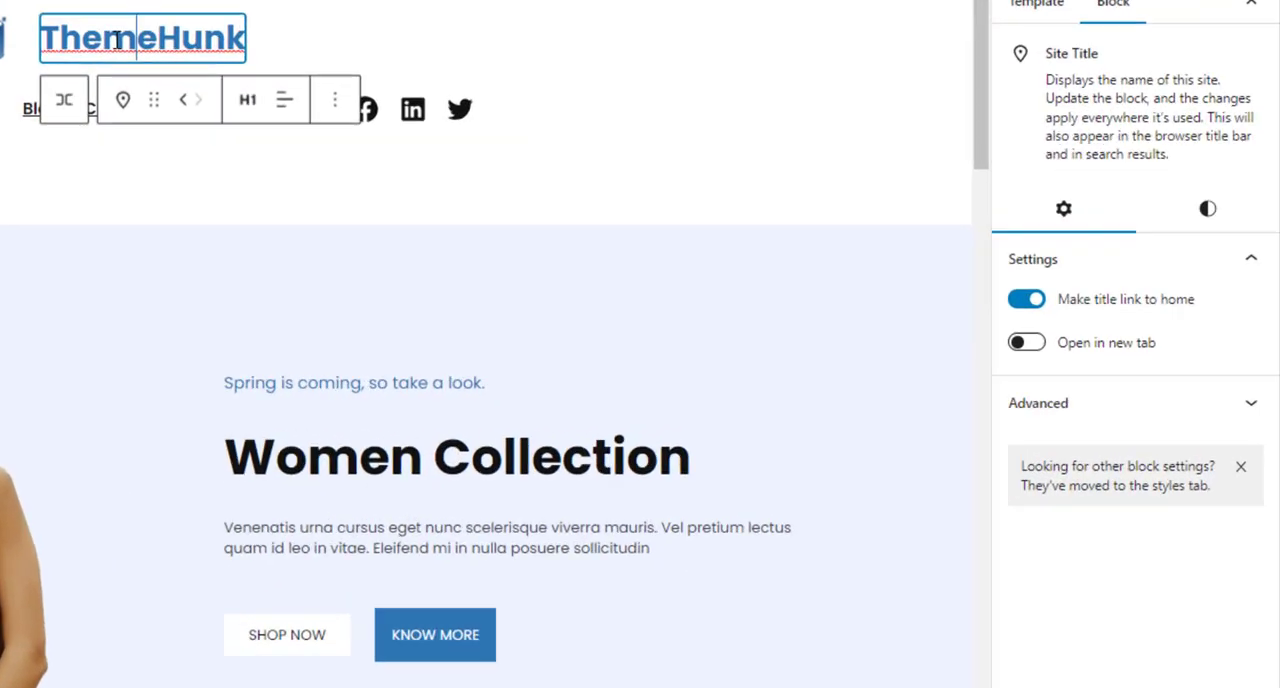
# Step: Toggle Open in new tab on and back off for the site title link
pyautogui.click(1024, 342)
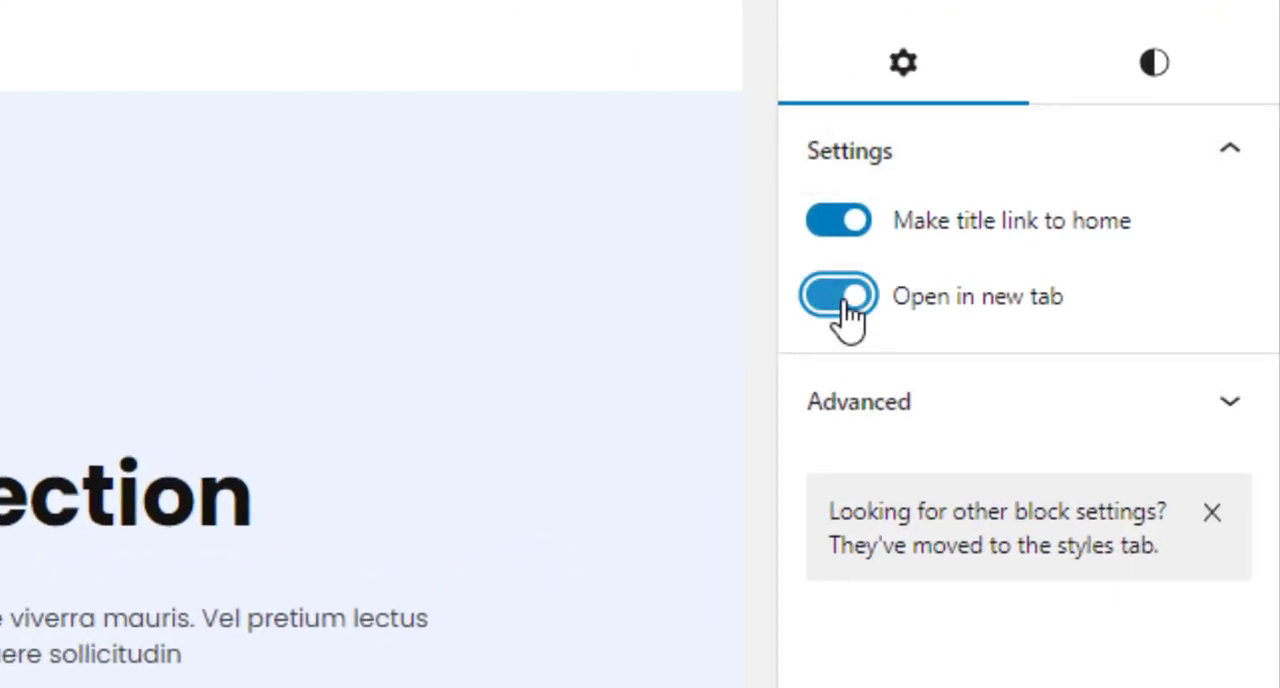
pyautogui.click(836, 296)
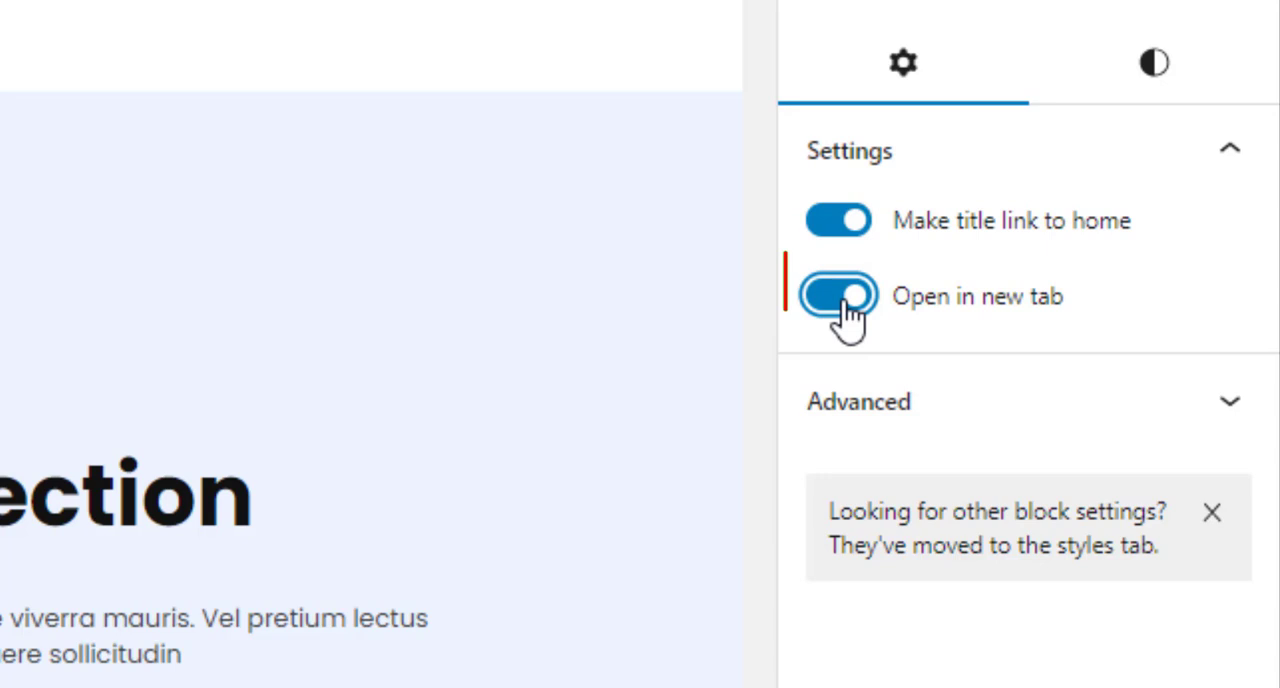
pyautogui.click(835, 296)
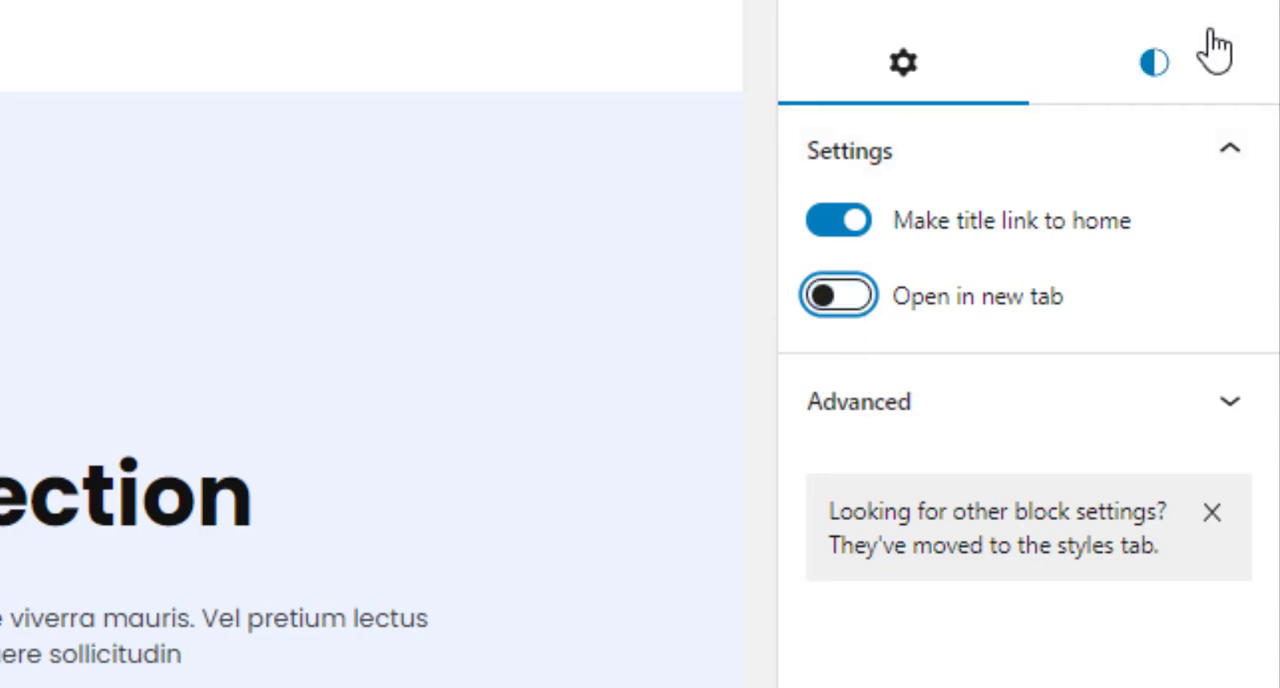
# Step: Try green then cyan blue text and a lighter background on the site title
pyautogui.click(1152, 62)
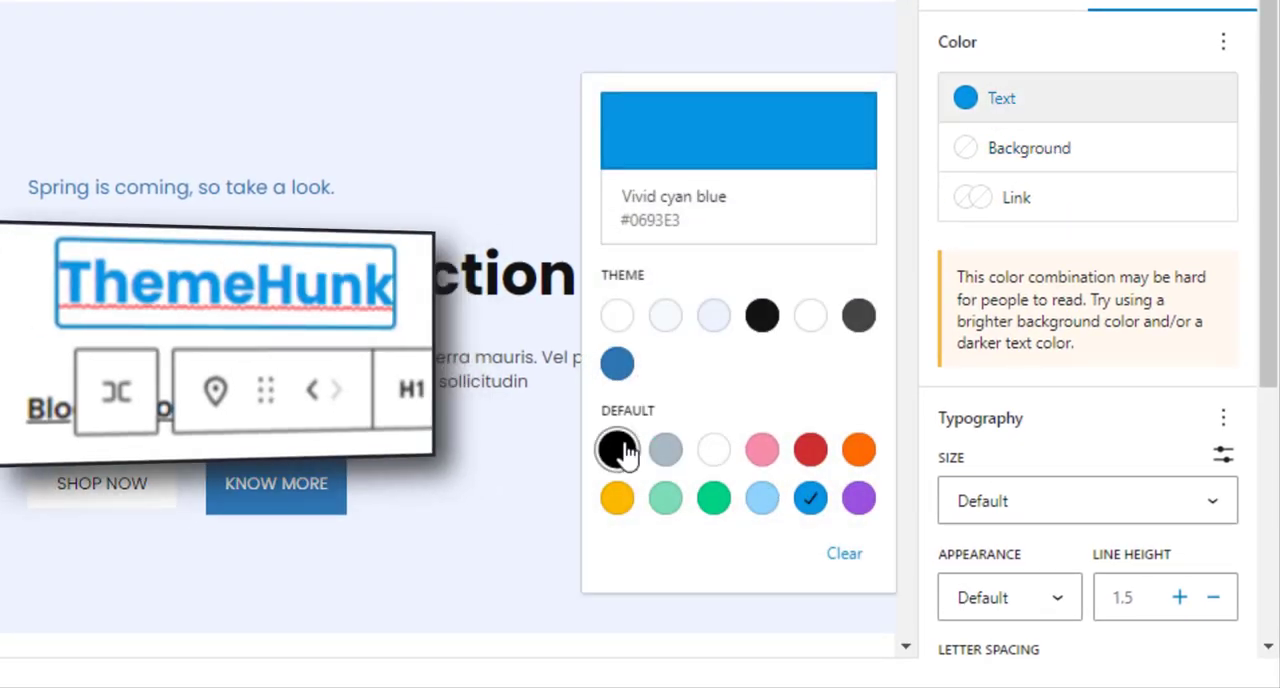
pyautogui.click(665, 497)
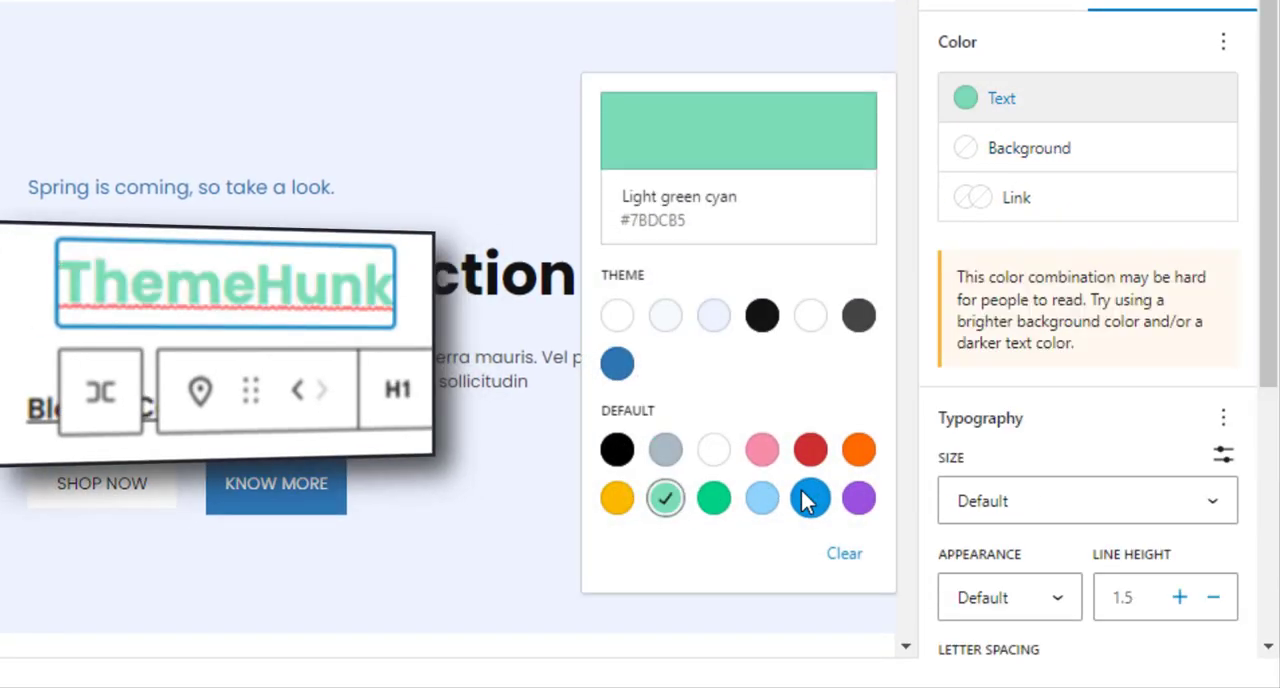
pyautogui.click(1028, 147)
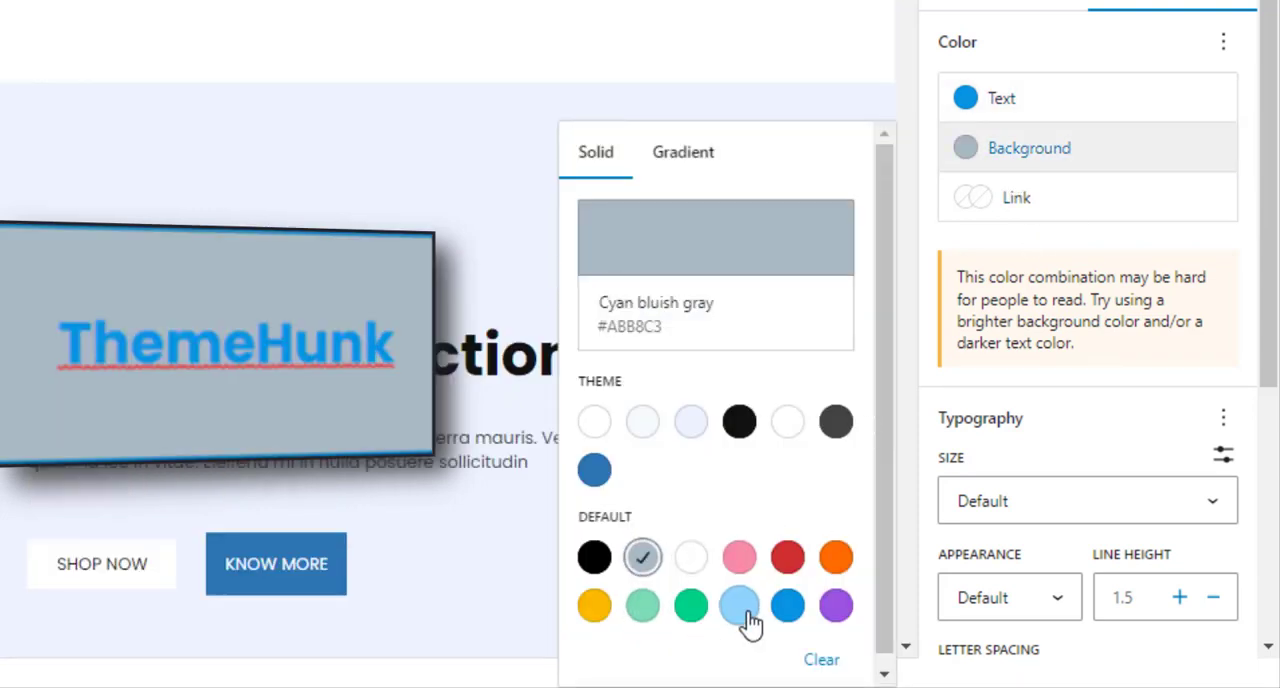
pyautogui.click(834, 605)
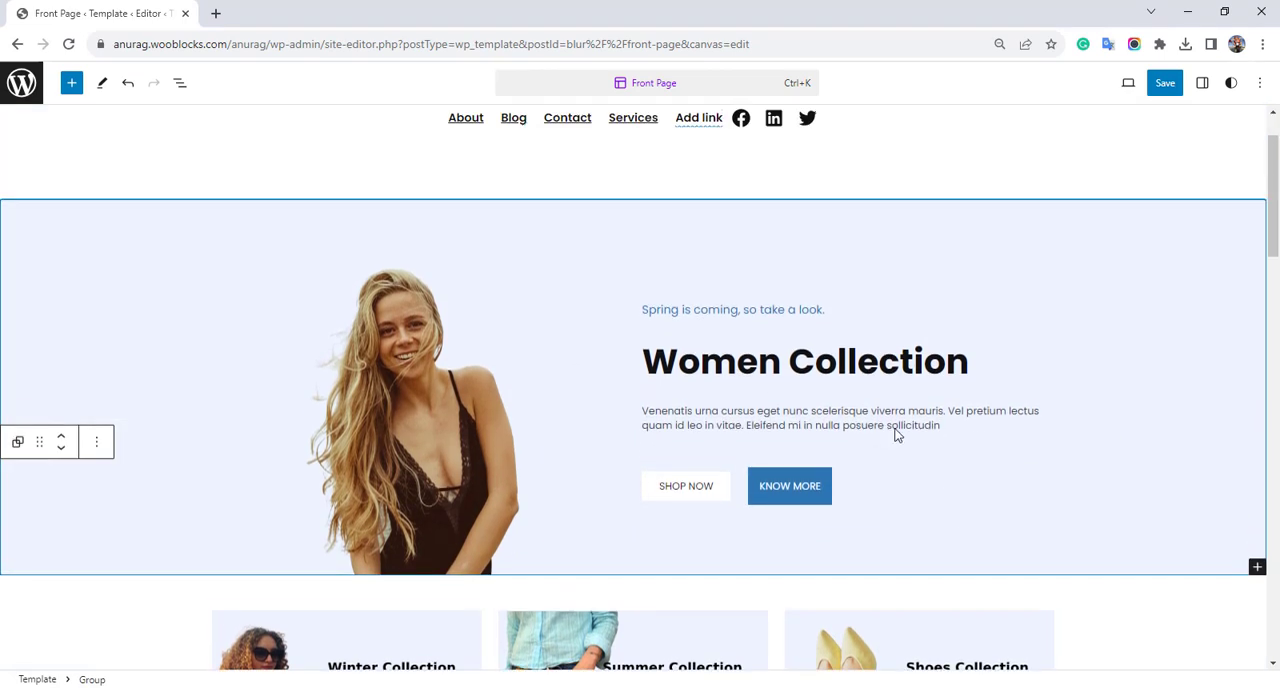
# Step: Style the SHOP NOW button with a red background and dark text
pyautogui.click(685, 485)
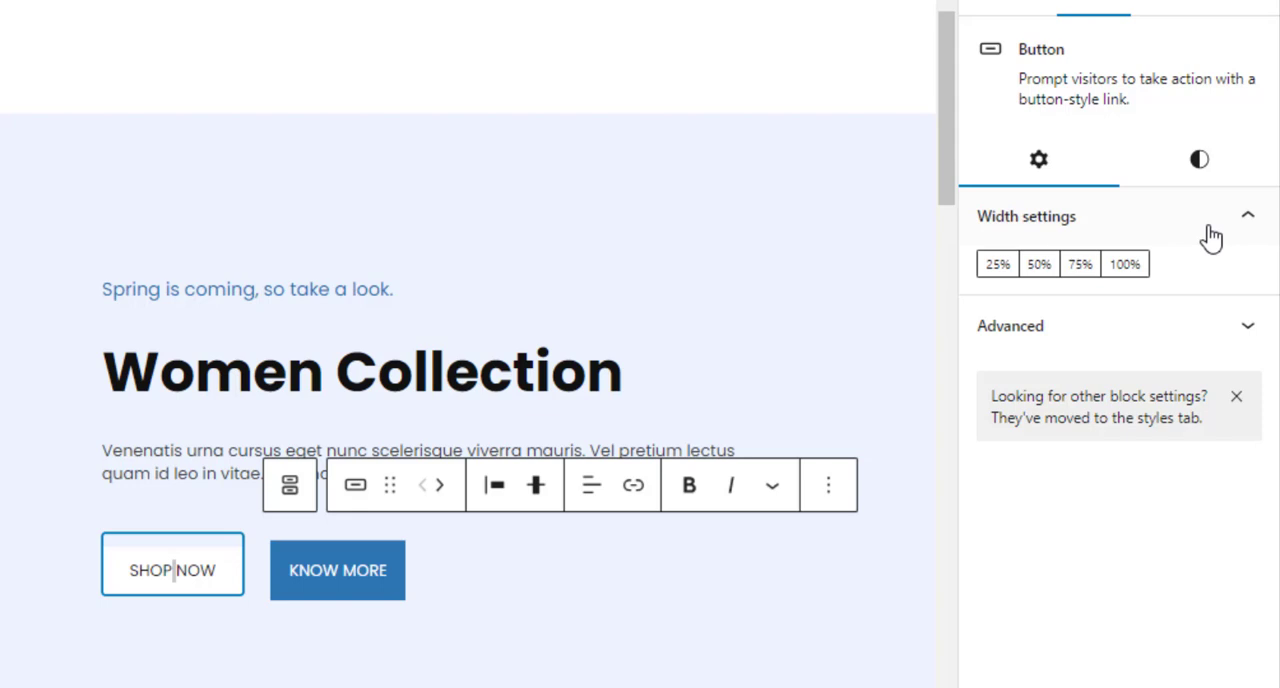
pyautogui.click(1198, 159)
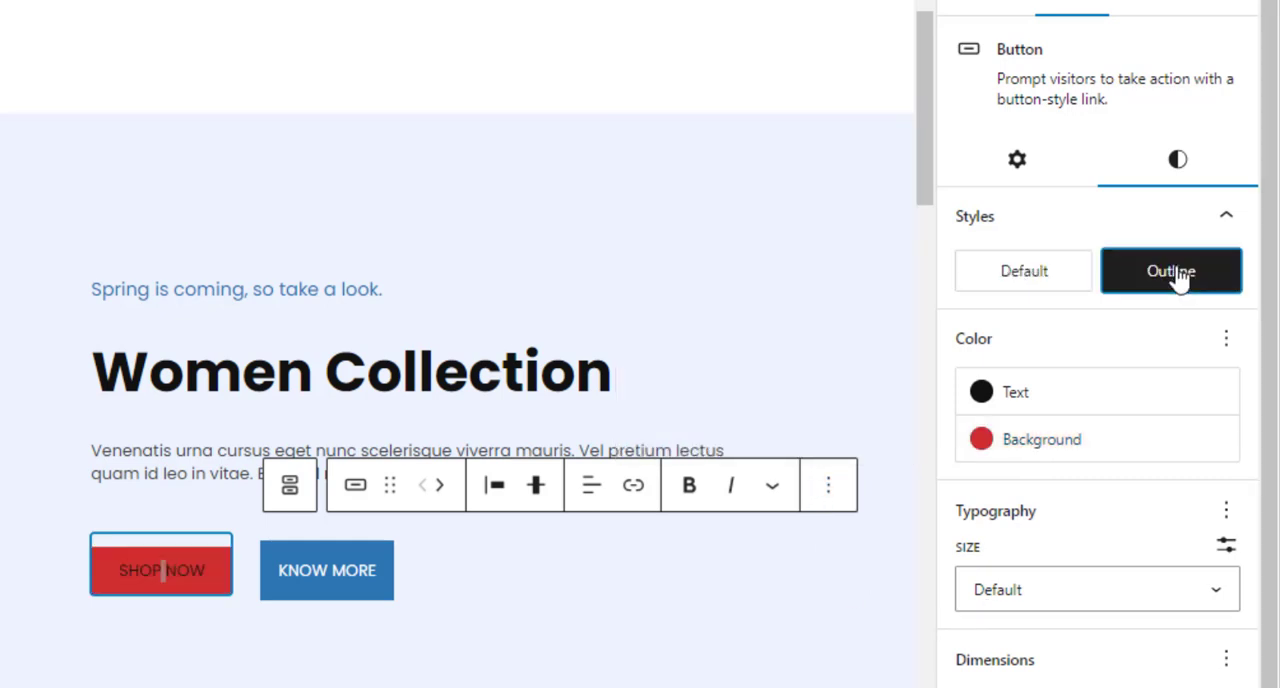
pyautogui.click(1023, 270)
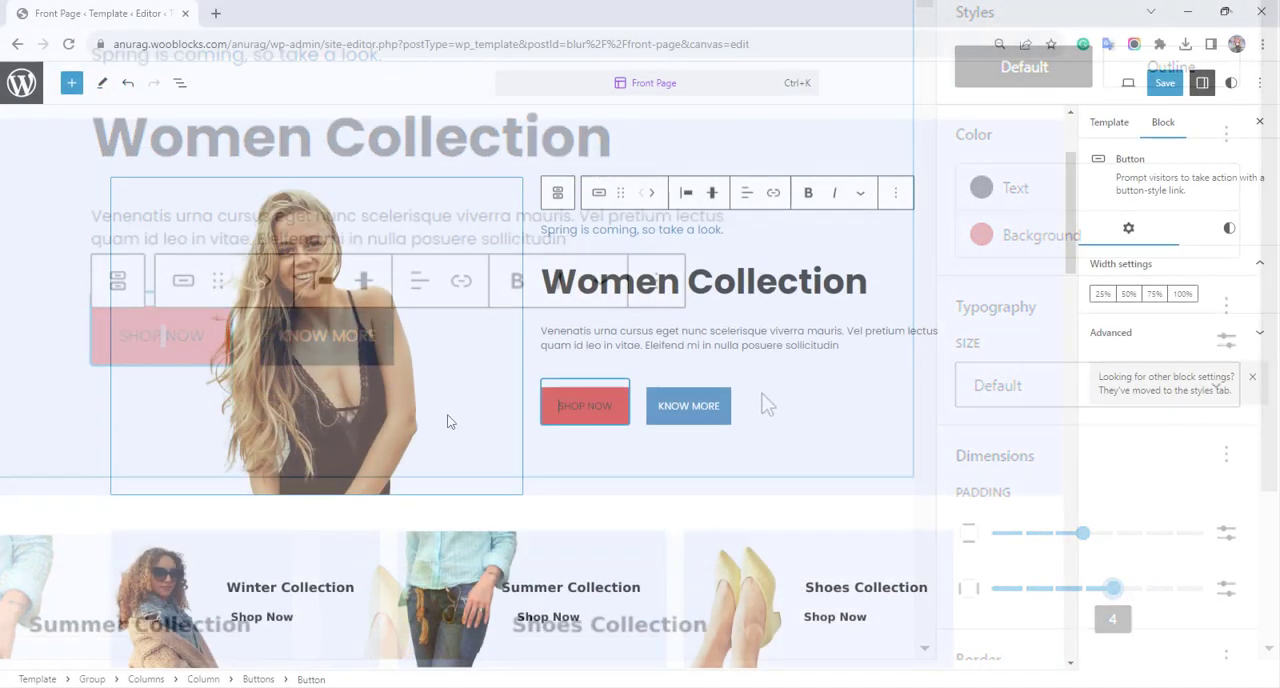
pyautogui.scroll(-3)
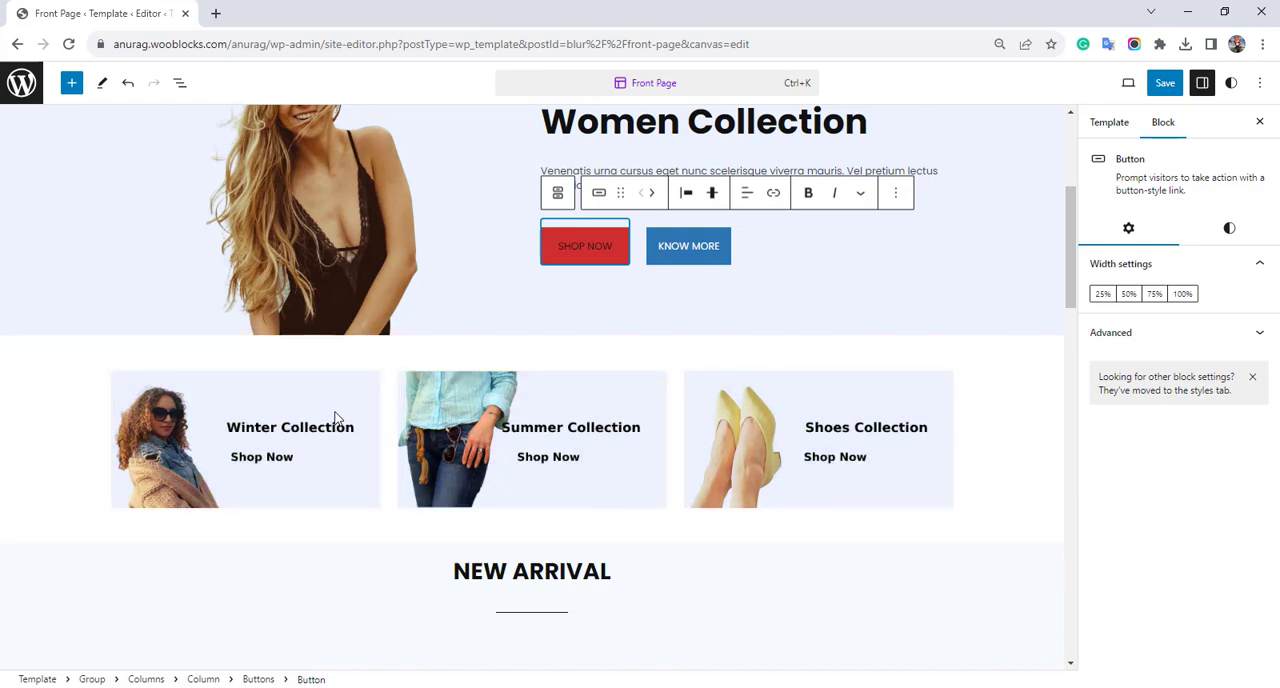
# Step: Give the Summer Collection image a thick, orange, rounded border and save the template
pyautogui.click(818, 438)
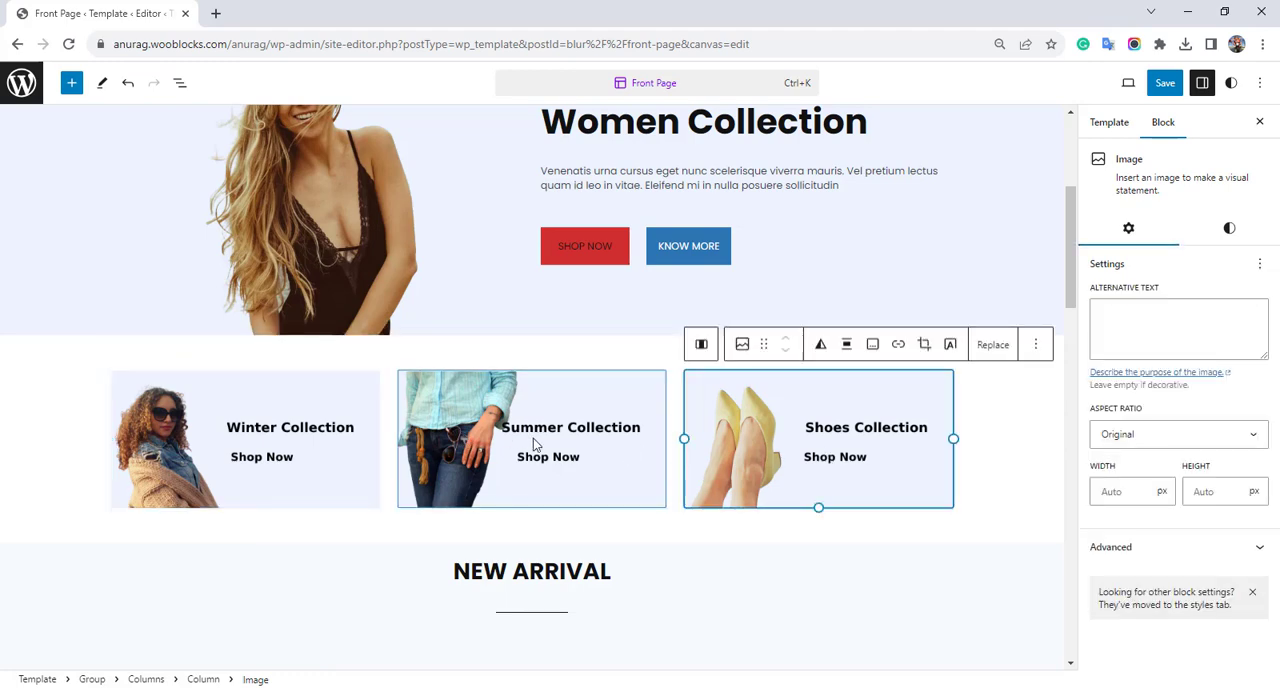
pyautogui.click(532, 438)
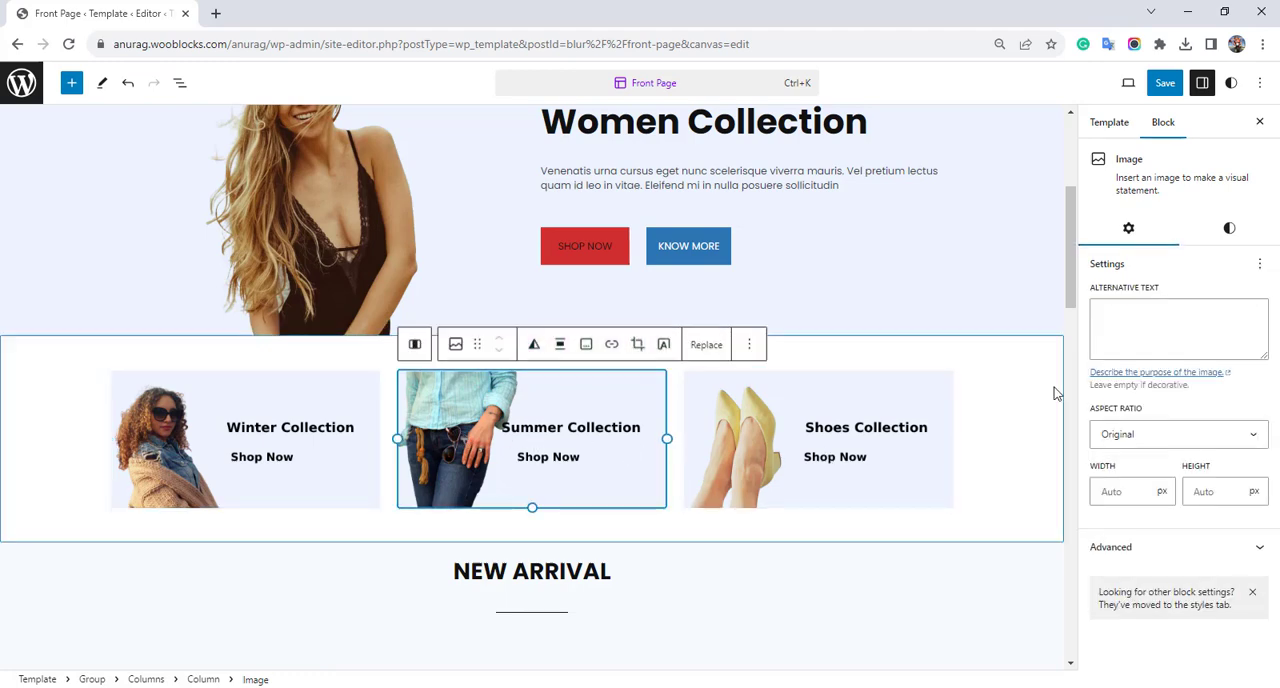
pyautogui.click(1229, 227)
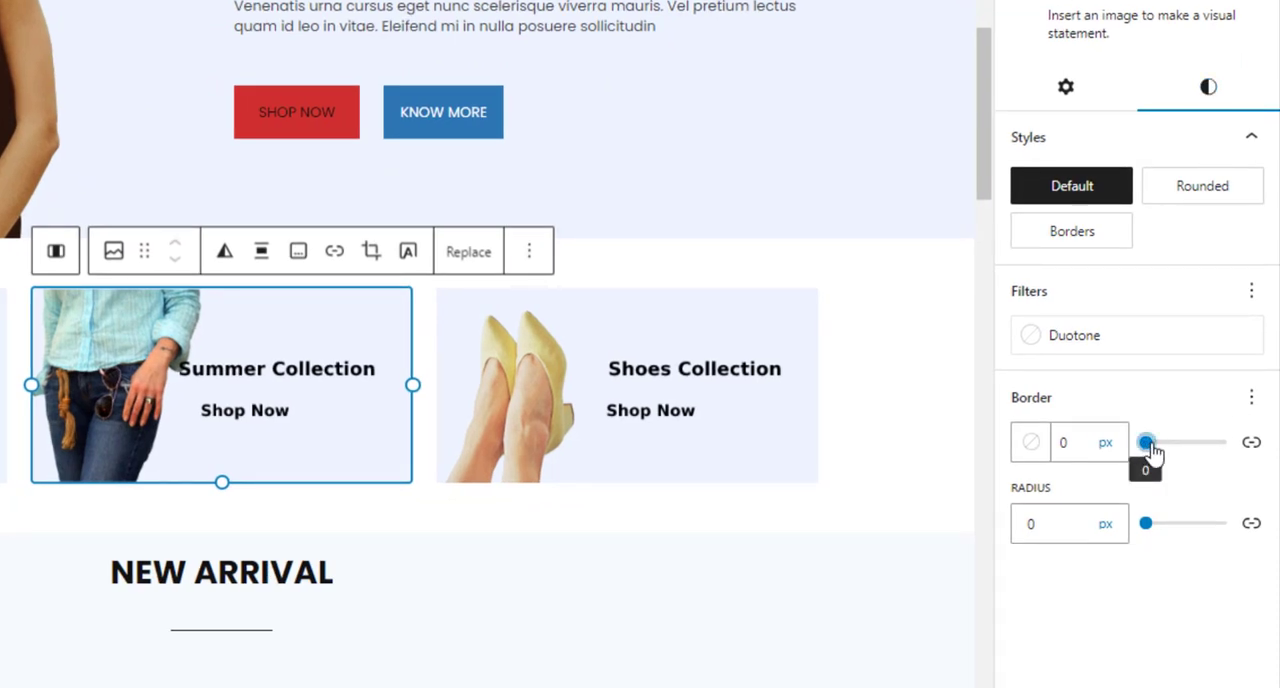
pyautogui.moveTo(1145, 442); pyautogui.dragTo(1158, 442)
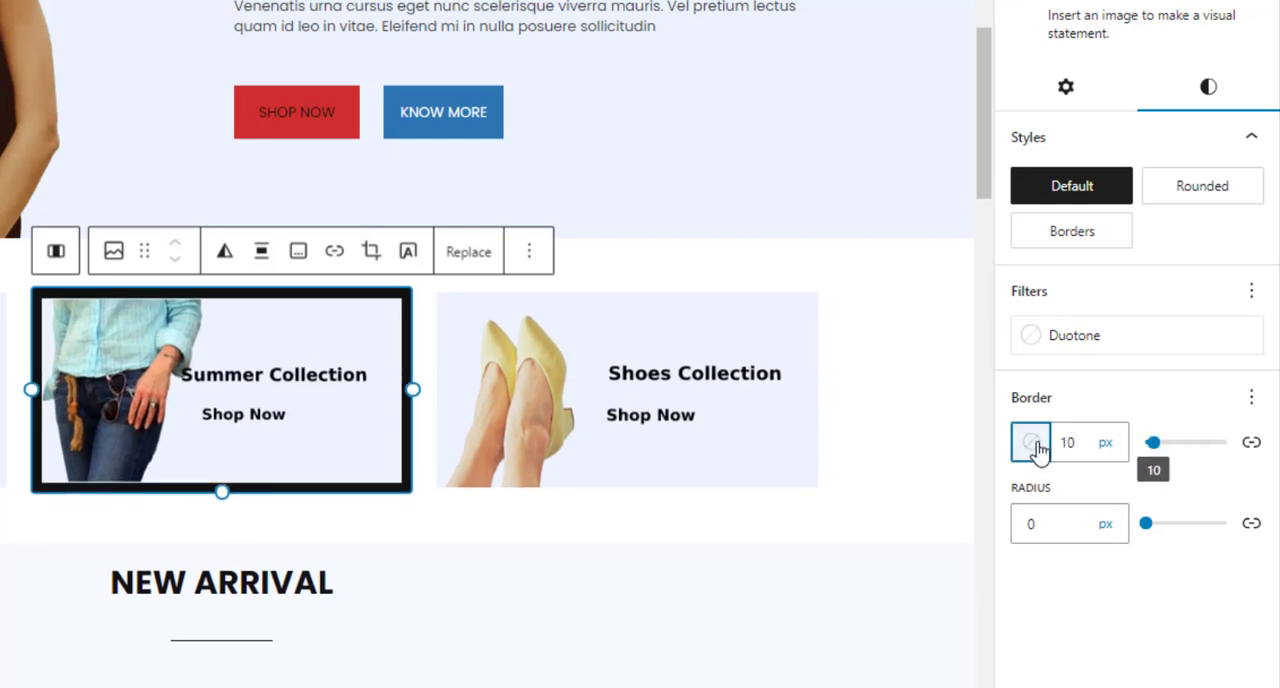
pyautogui.click(1032, 442)
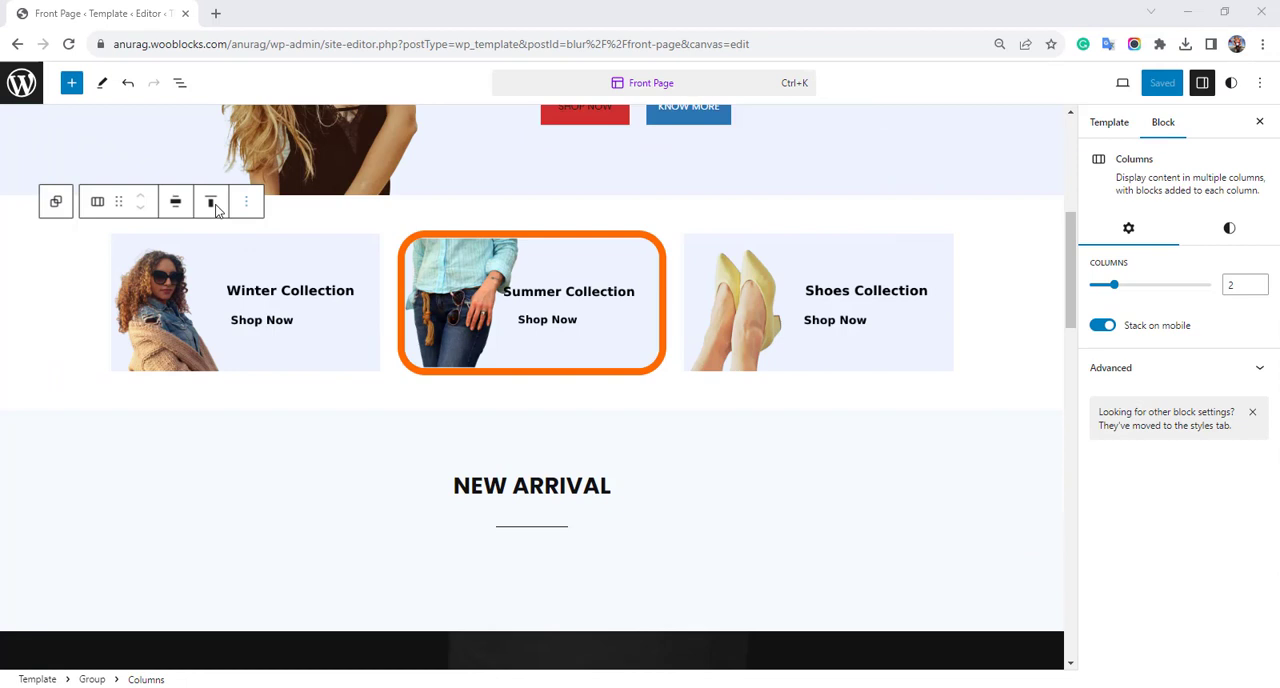
# Step: Select the parent collection cards group and bring up its colour and spacing styles
pyautogui.click(56, 201)
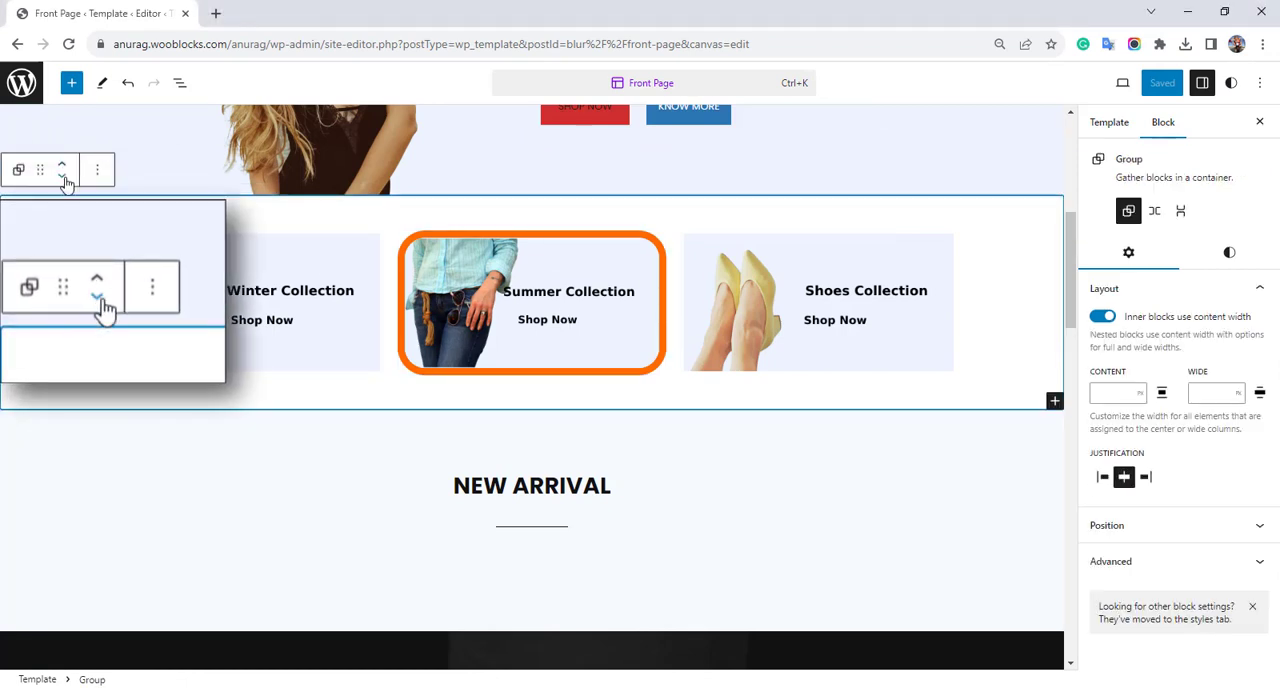
pyautogui.scroll(-3)
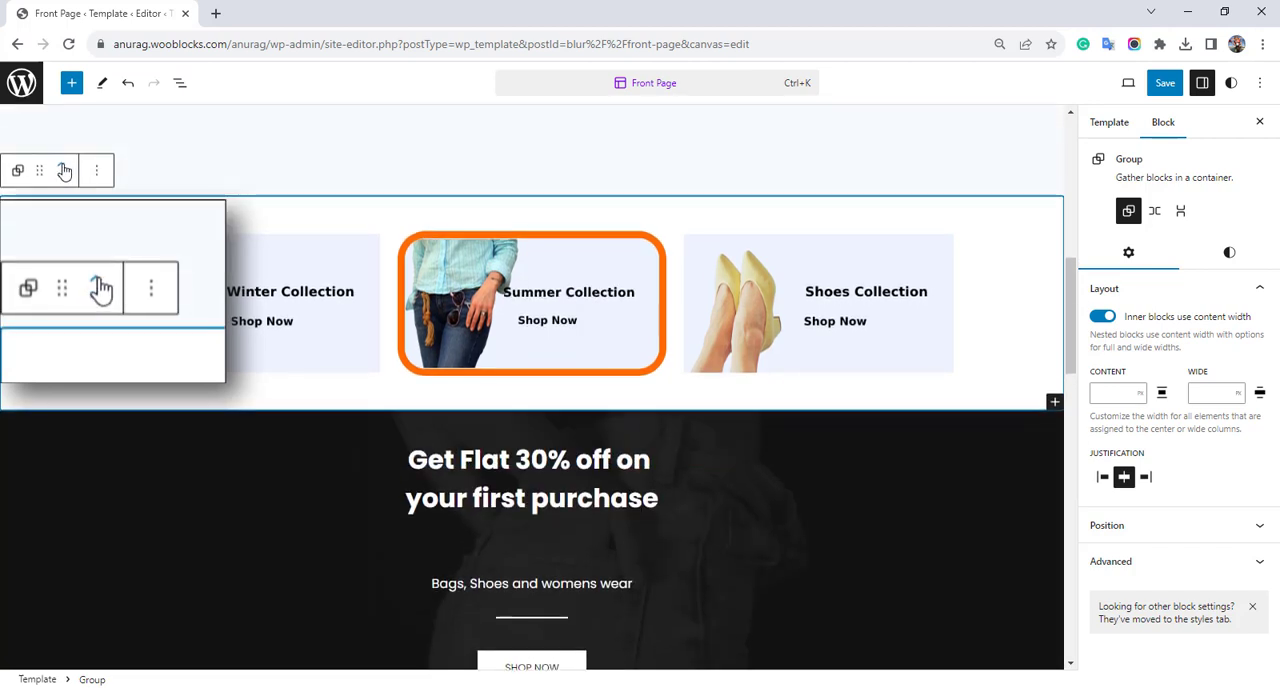
pyautogui.scroll(-3)
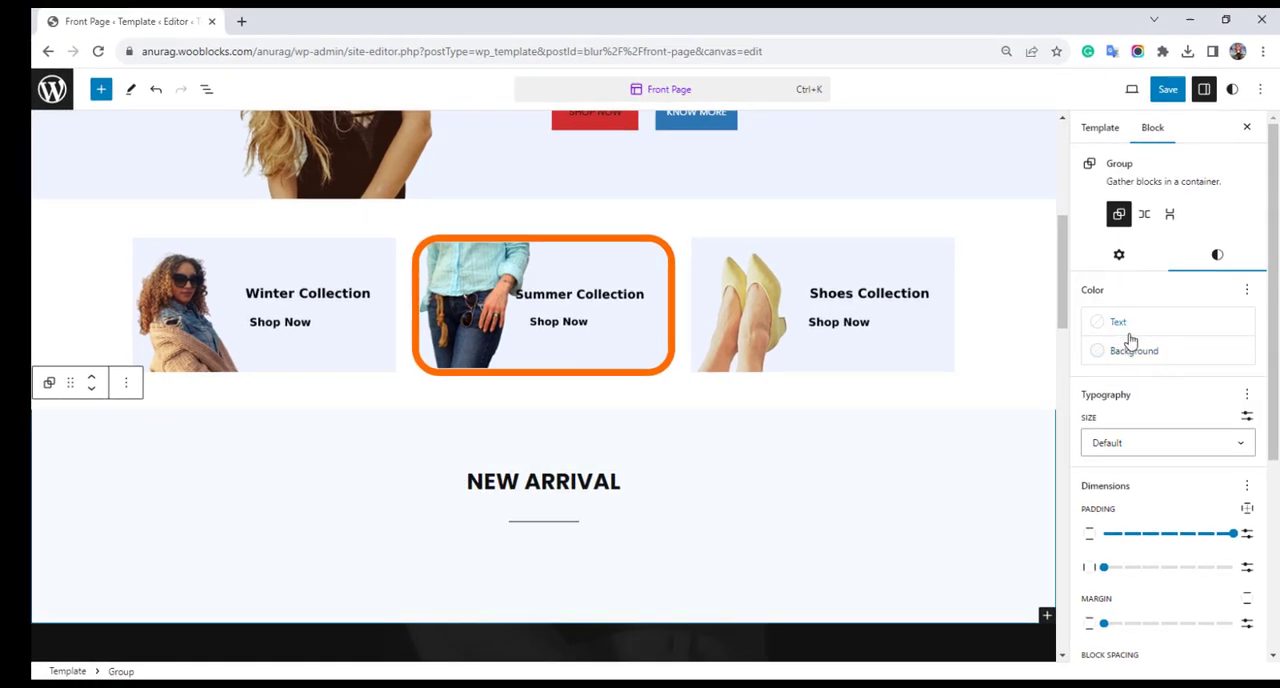
# Step: Clear the section's background colour and pick Light green cyan instead
pyautogui.click(1133, 350)
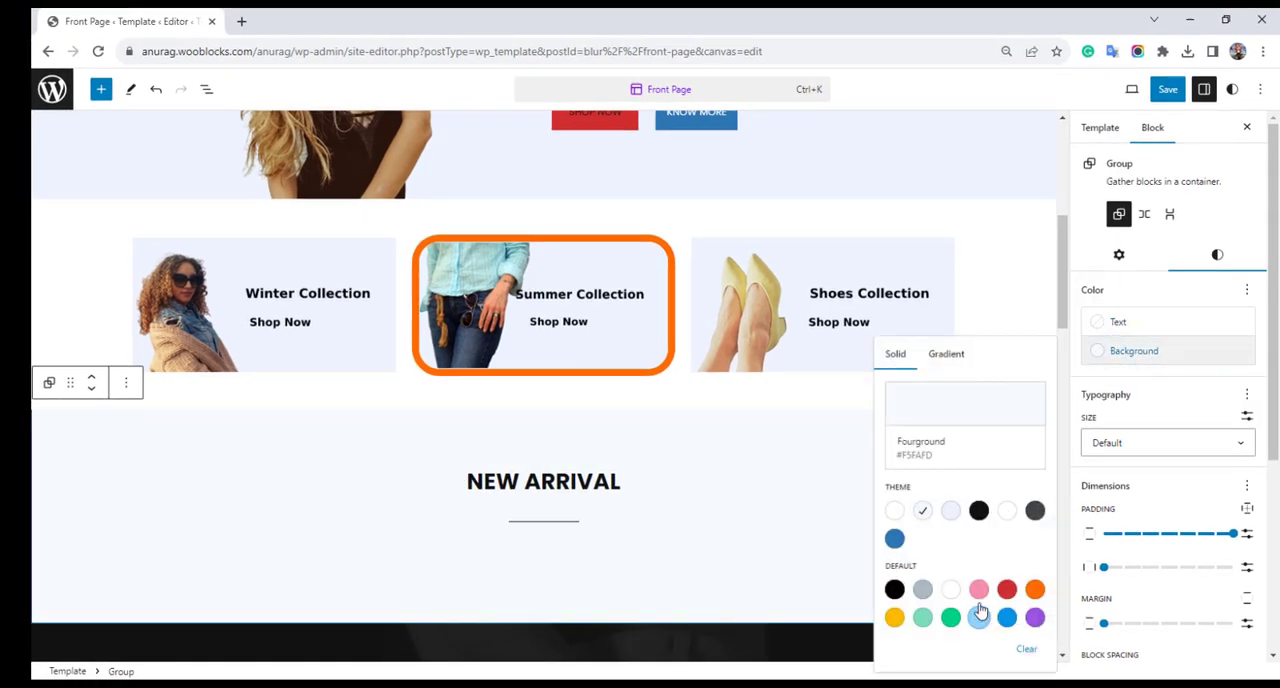
pyautogui.click(980, 616)
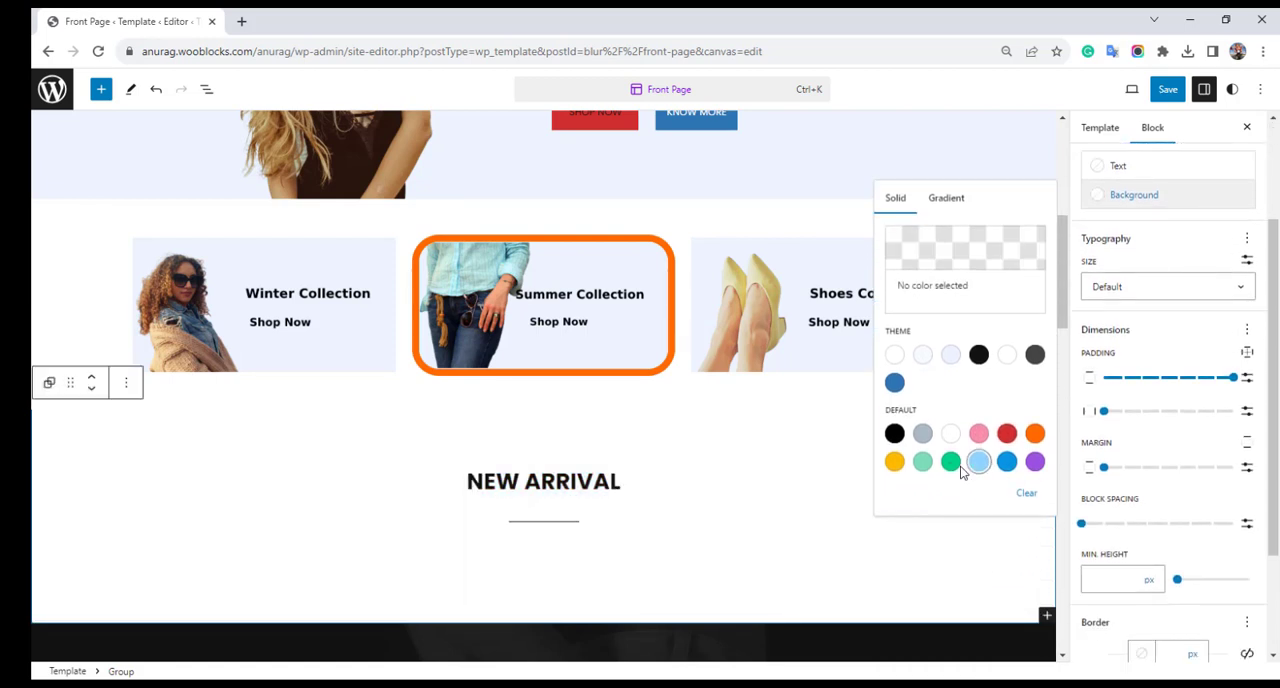
pyautogui.click(922, 461)
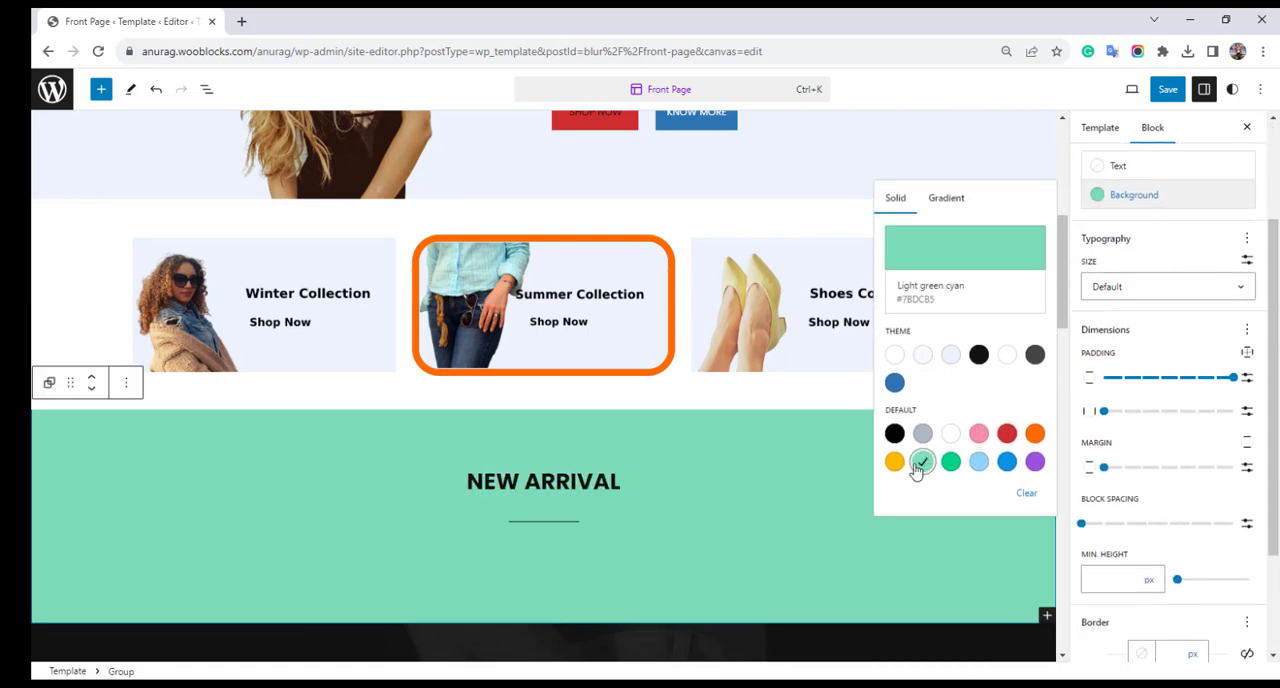
pyautogui.click(923, 463)
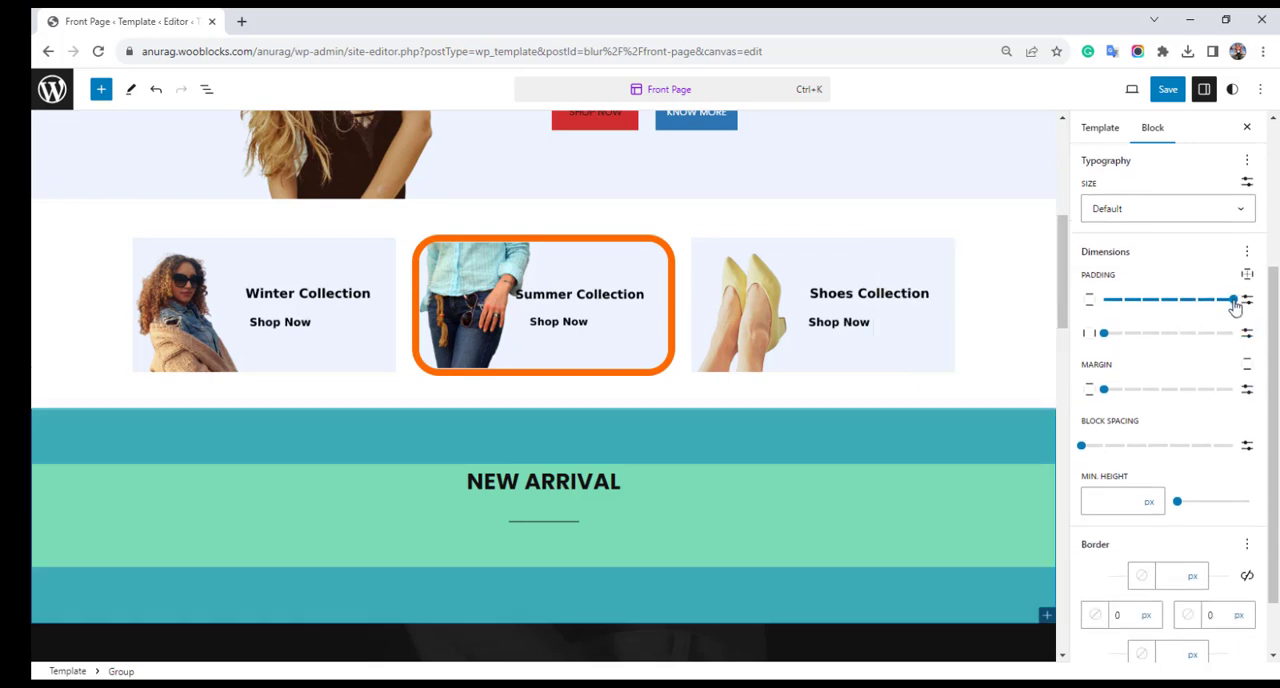
# Step: Test the padding and margin sliders, keeping large vertical padding and no margin
pyautogui.moveTo(1232, 300); pyautogui.dragTo(1104, 300)
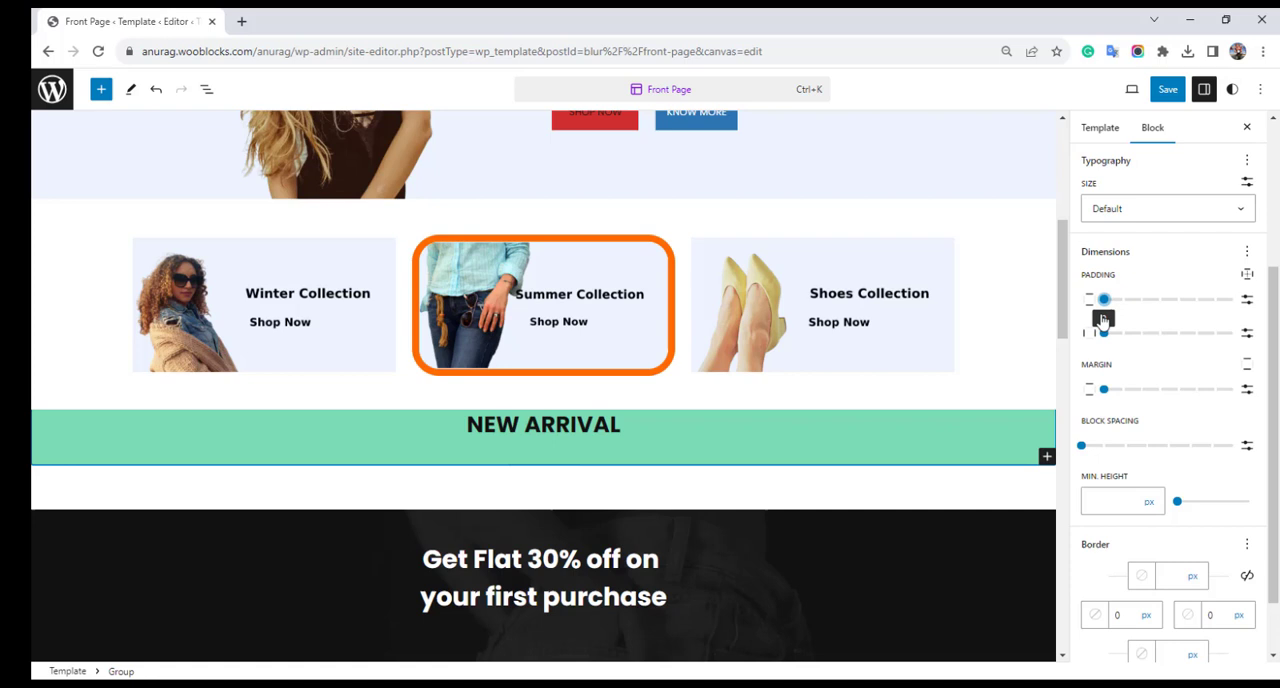
pyautogui.moveTo(1088, 298); pyautogui.dragTo(1232, 298)
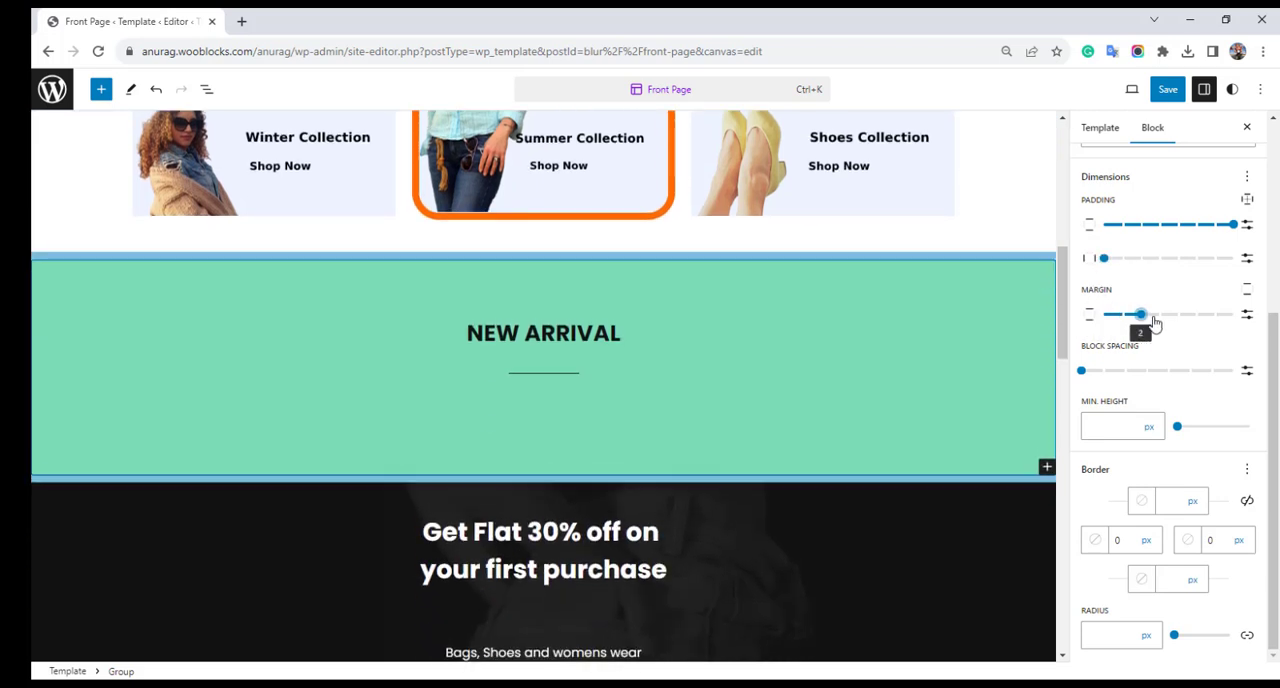
pyautogui.moveTo(1139, 314); pyautogui.dragTo(1160, 314)
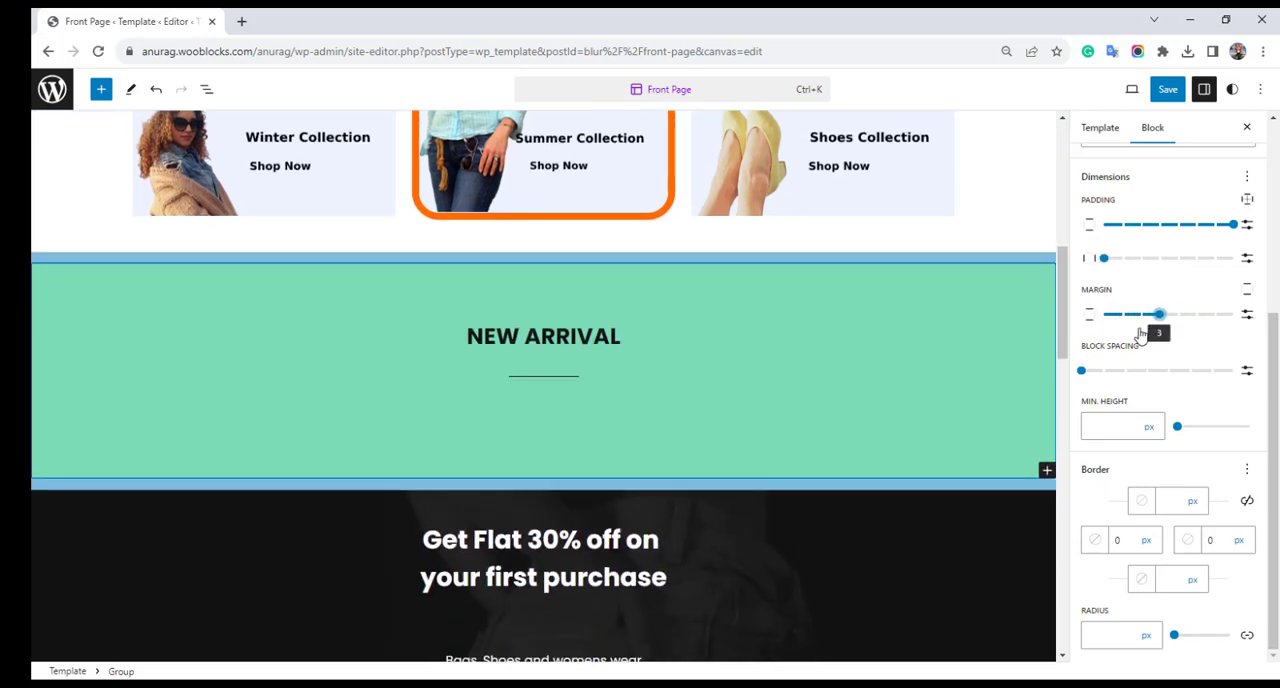
pyautogui.moveTo(1158, 314); pyautogui.dragTo(1104, 314)
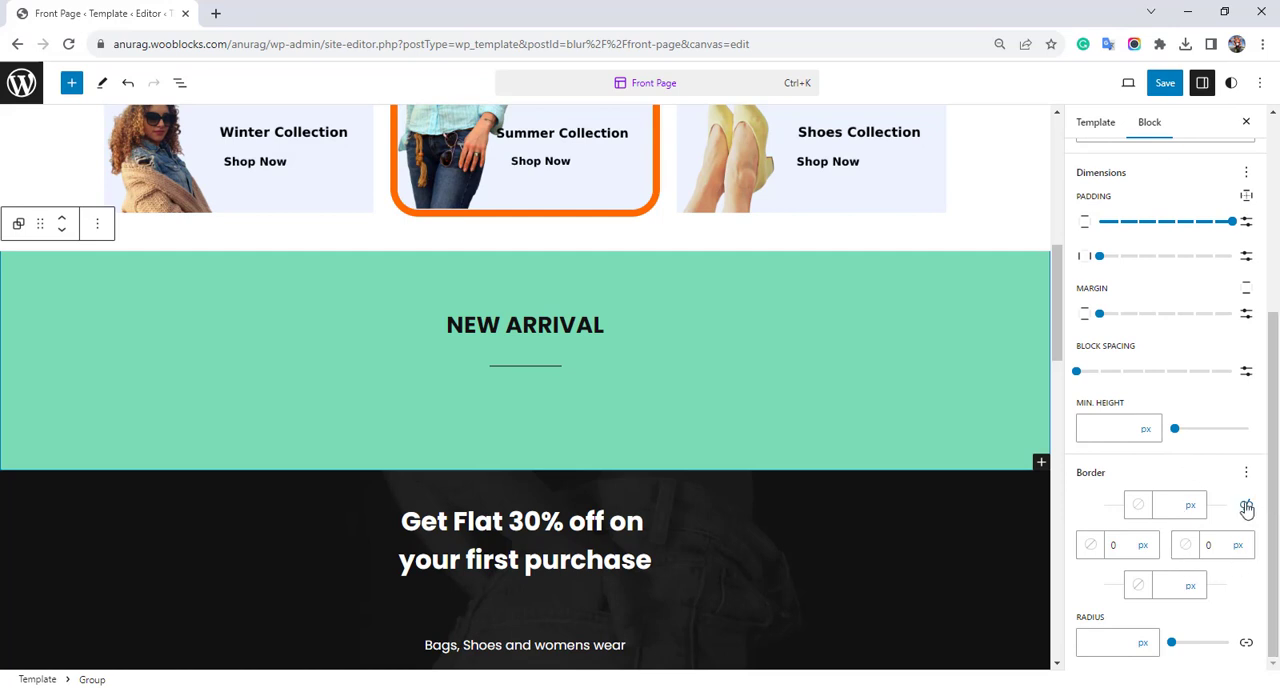
# Step: Try a very thick all-around section border, then reduce its width again
pyautogui.click(1248, 505)
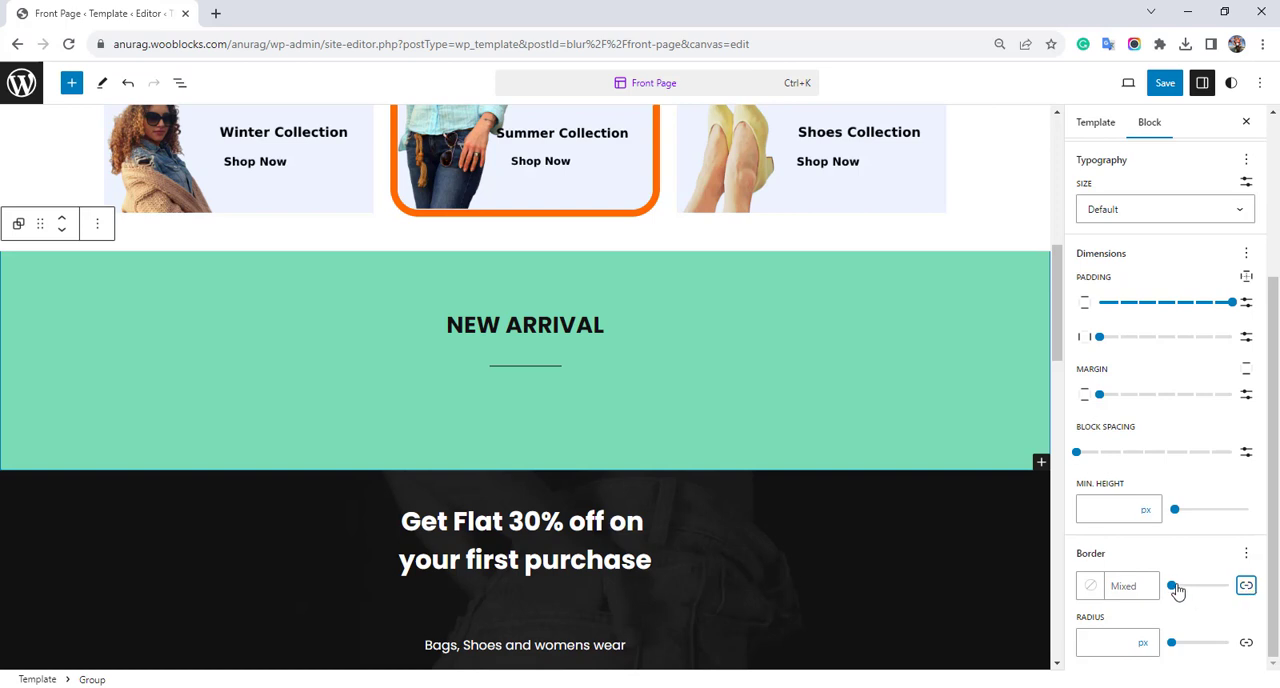
pyautogui.moveTo(1171, 586); pyautogui.dragTo(1197, 586)
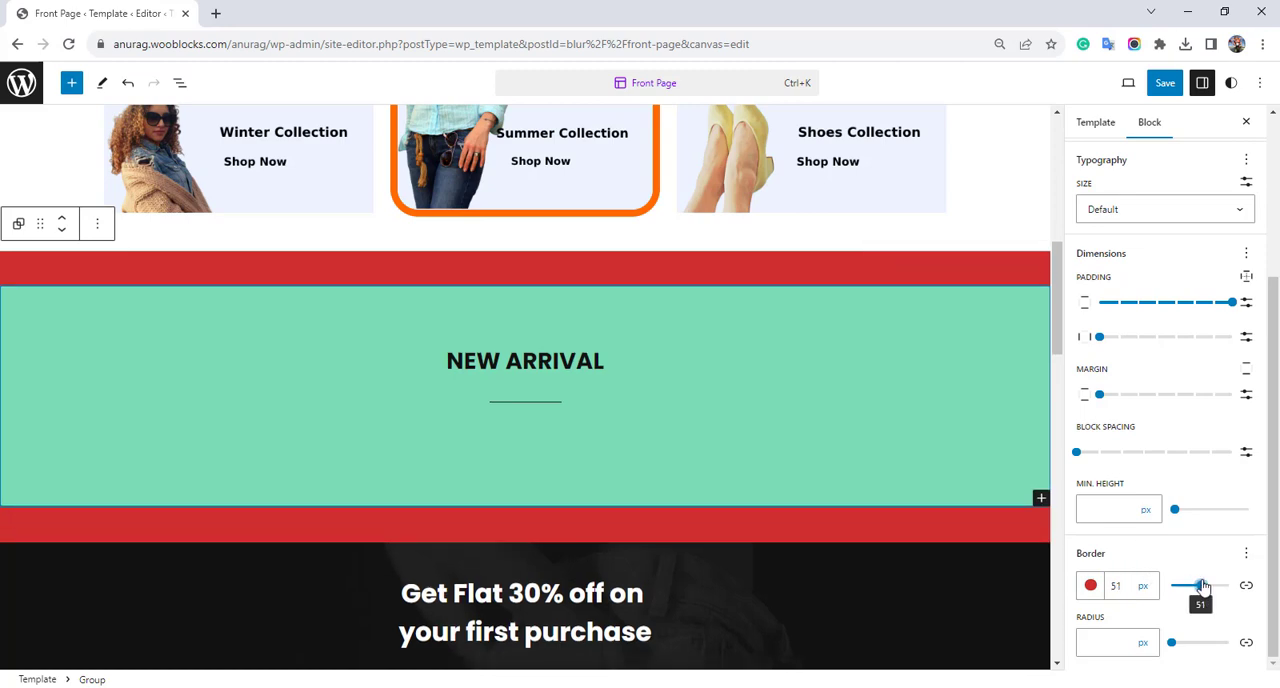
pyautogui.moveTo(1200, 585); pyautogui.dragTo(1178, 567)
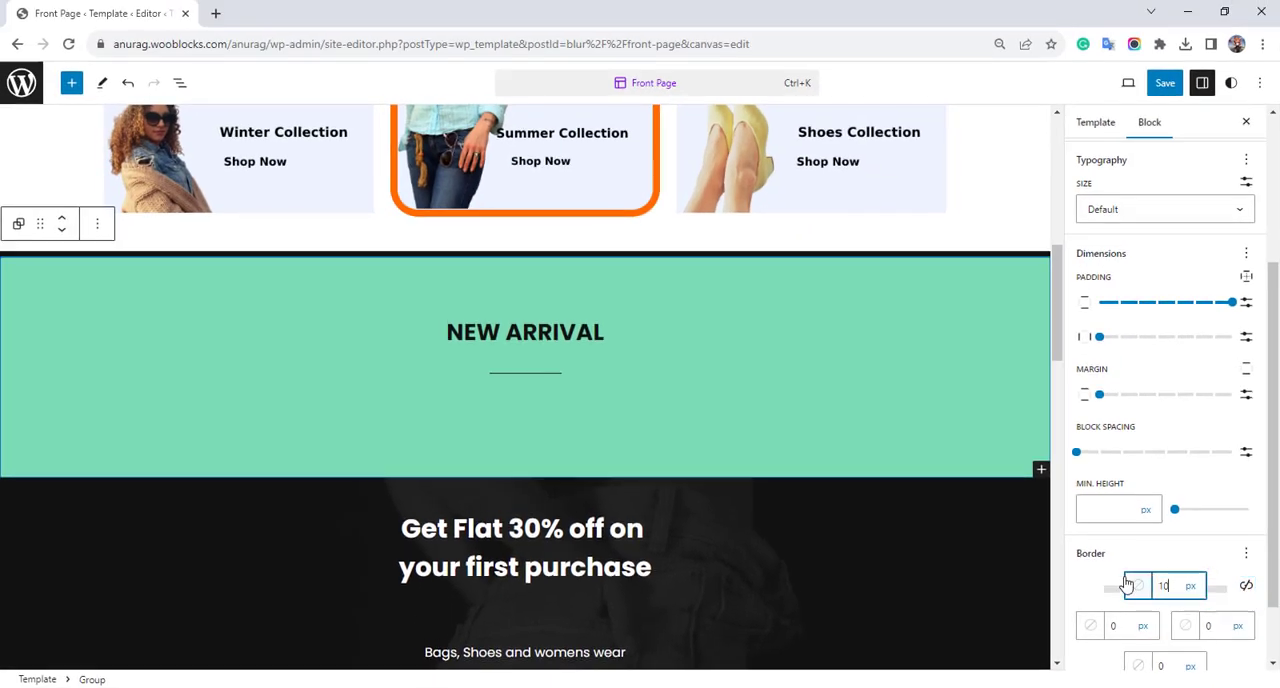
# Step: Make the top border red, choose a left border colour, and round corners to 50
pyautogui.click(1131, 583)
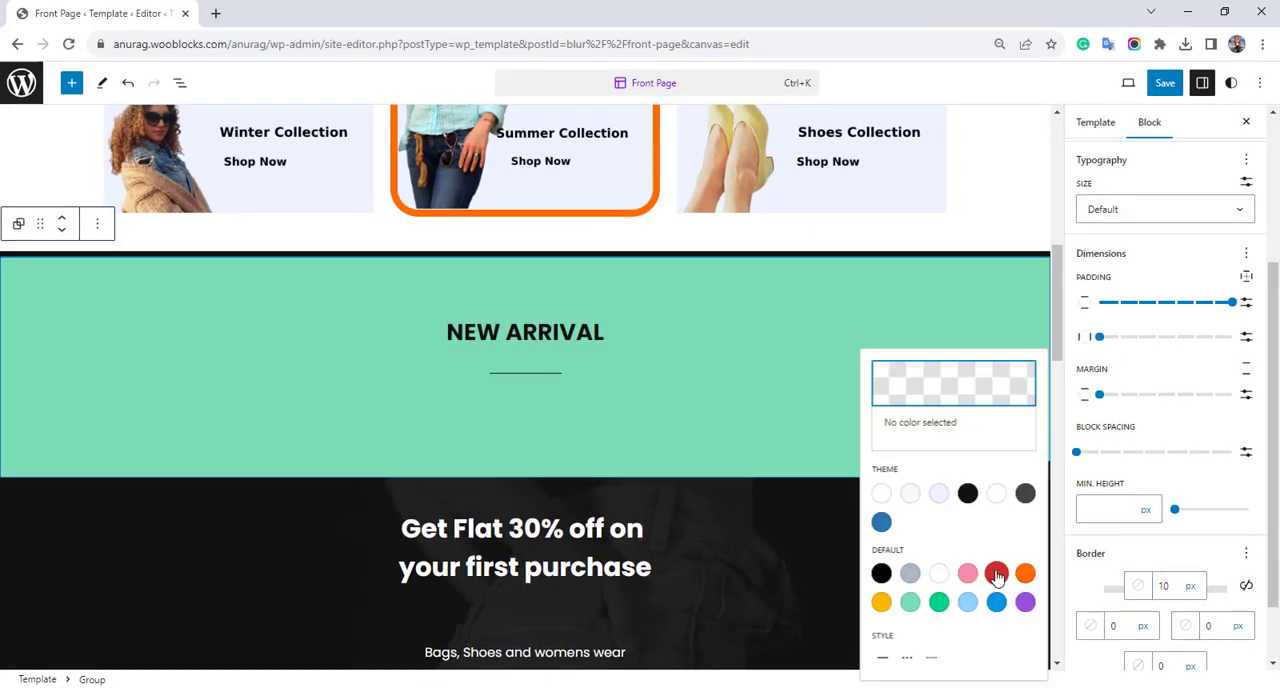
pyautogui.click(993, 577)
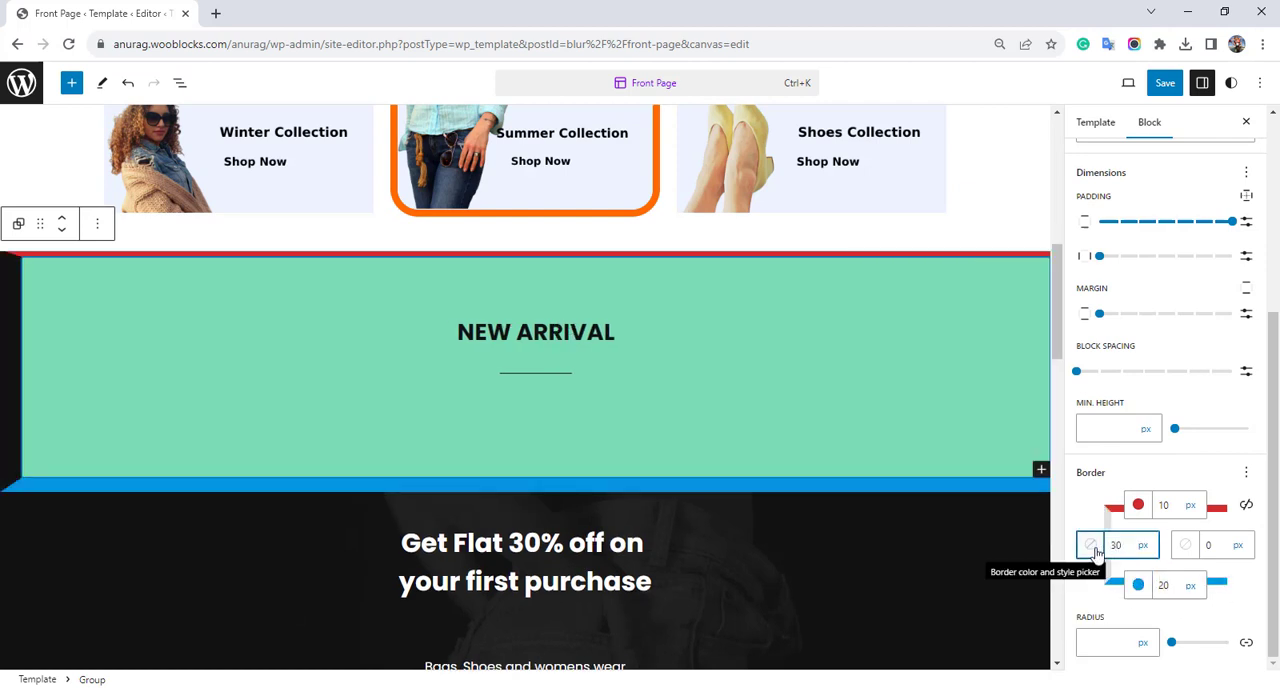
pyautogui.click(1092, 544)
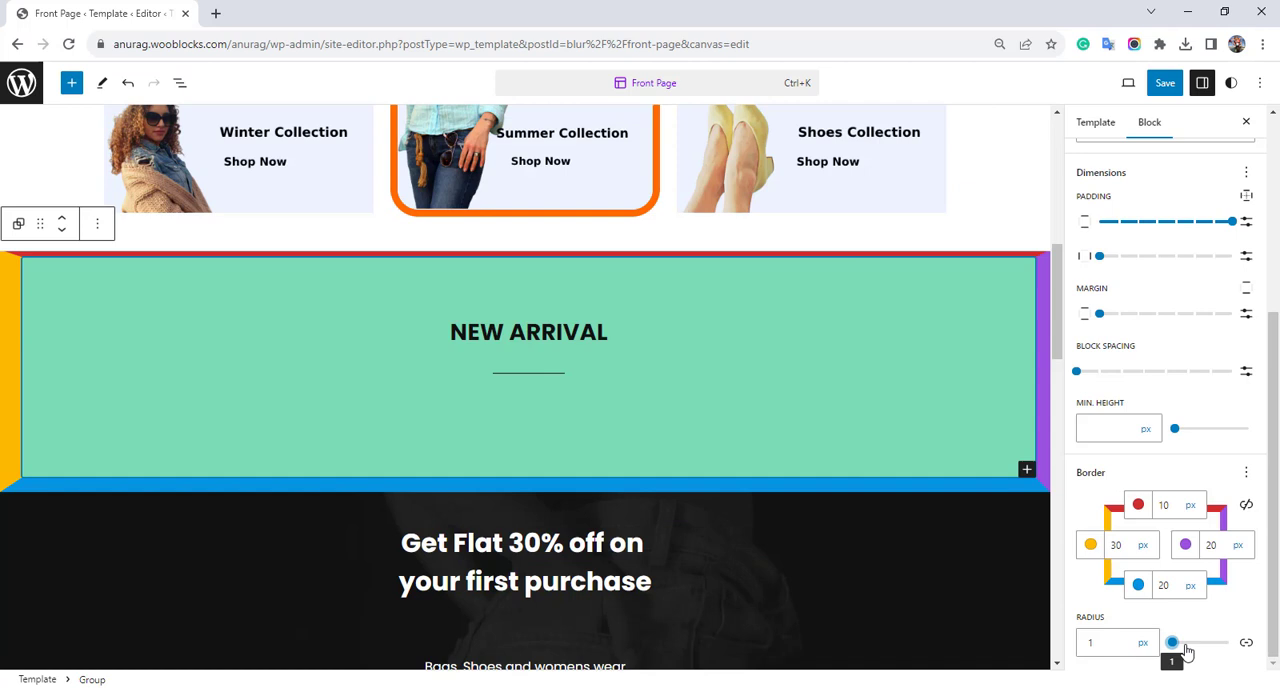
pyautogui.moveTo(1172, 642); pyautogui.dragTo(1195, 642)
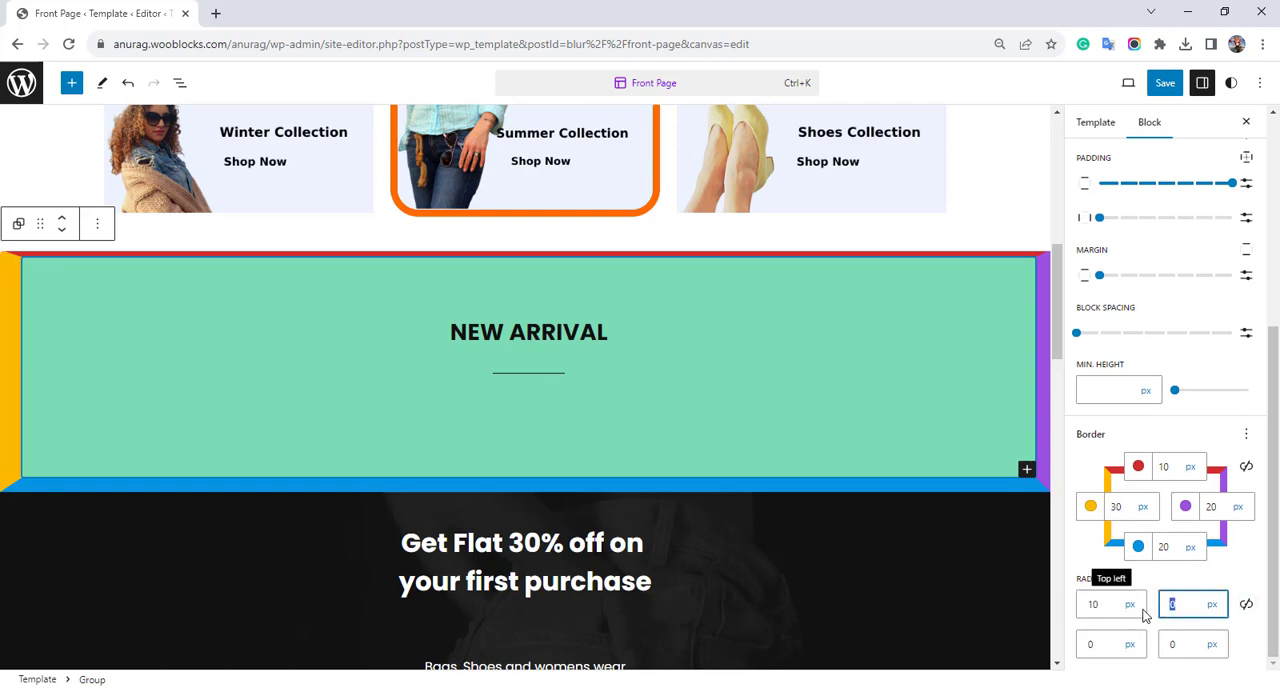
pyautogui.write('50')
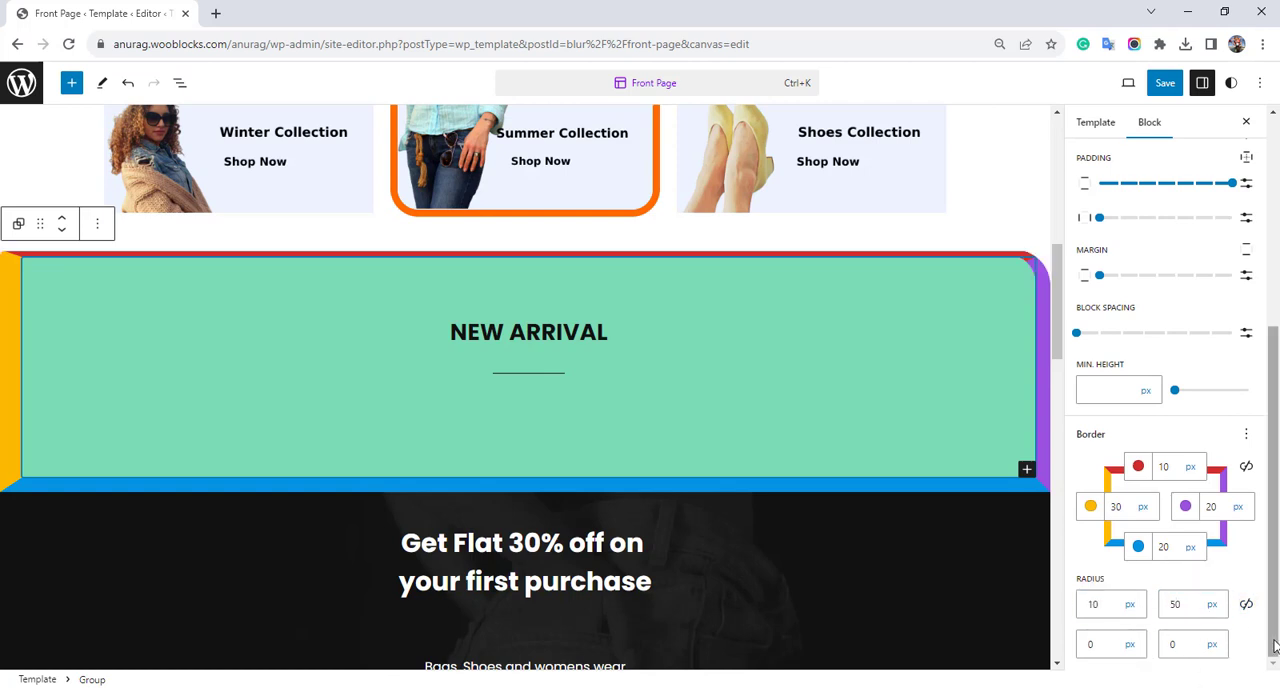
pyautogui.moveTo(520, 497)
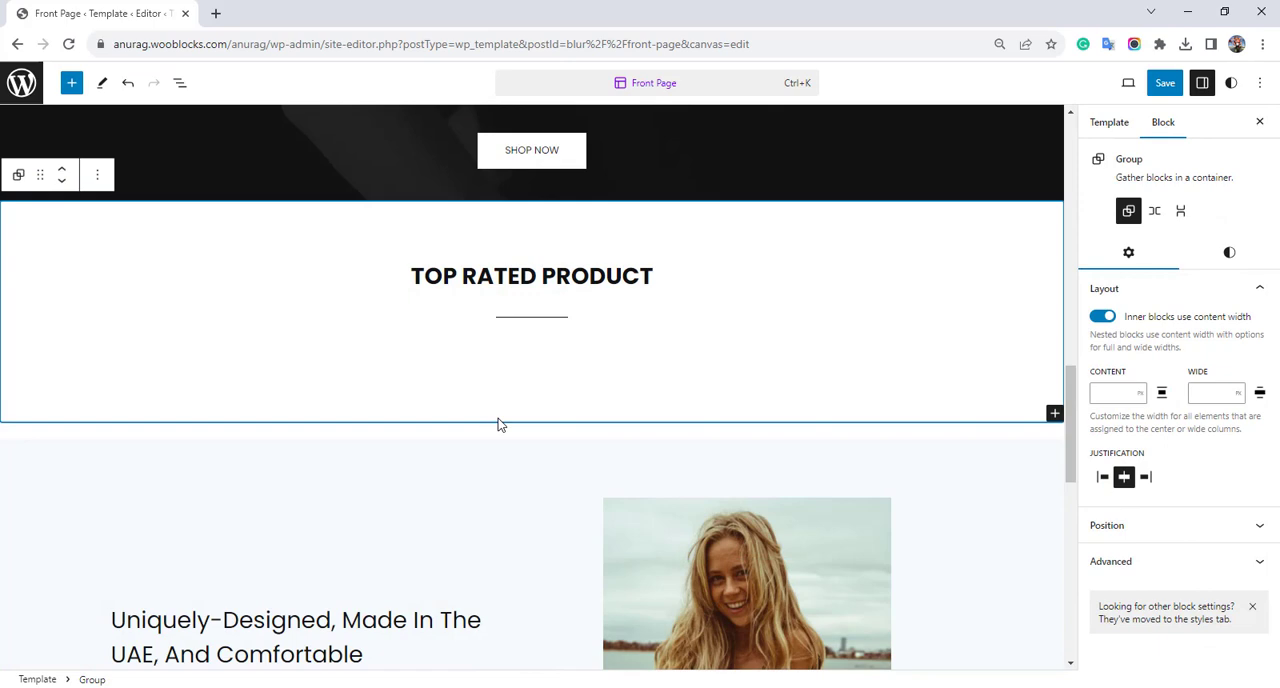
# Step: Insert a Separator block below the TOP RATED PRODUCT section
pyautogui.click(1052, 413)
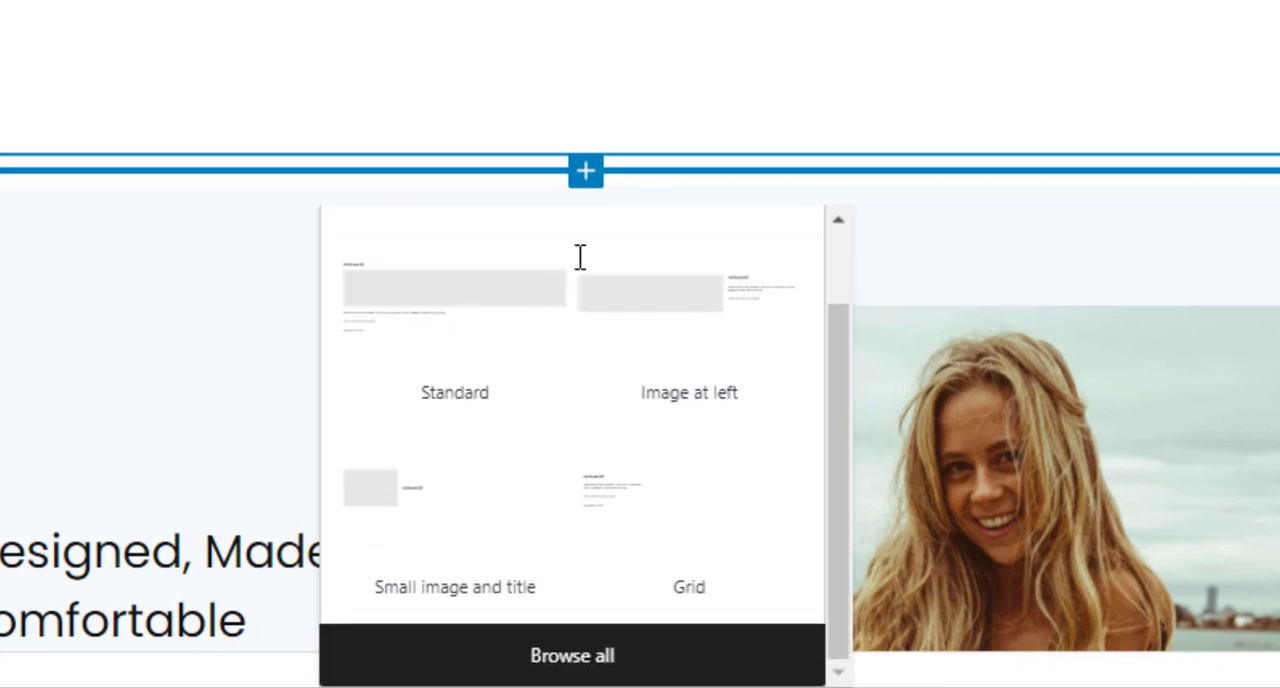
pyautogui.click(571, 263)
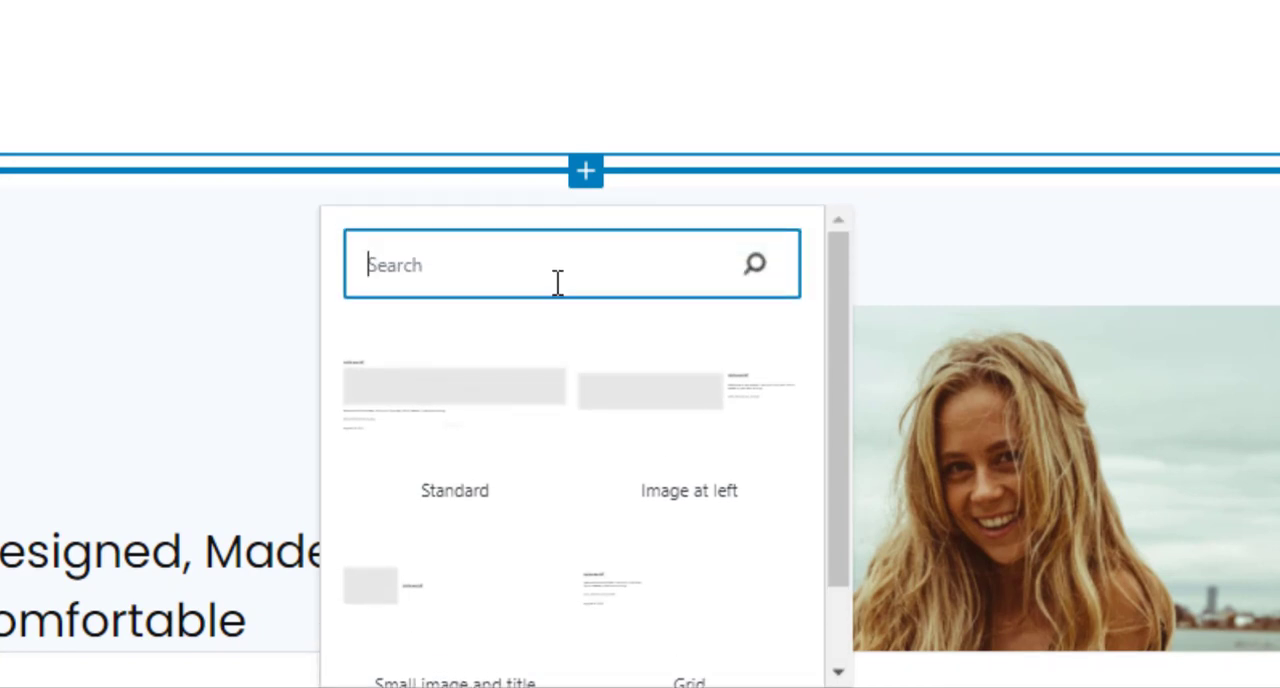
pyautogui.write('separa')
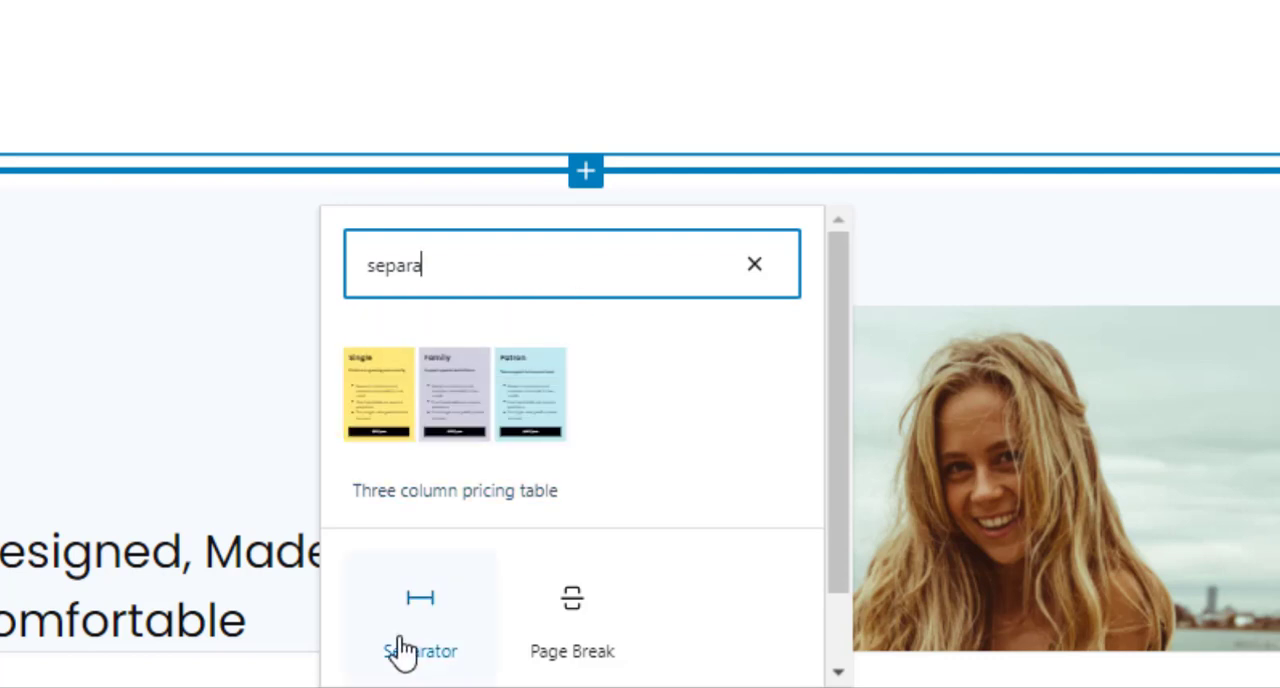
pyautogui.click(419, 615)
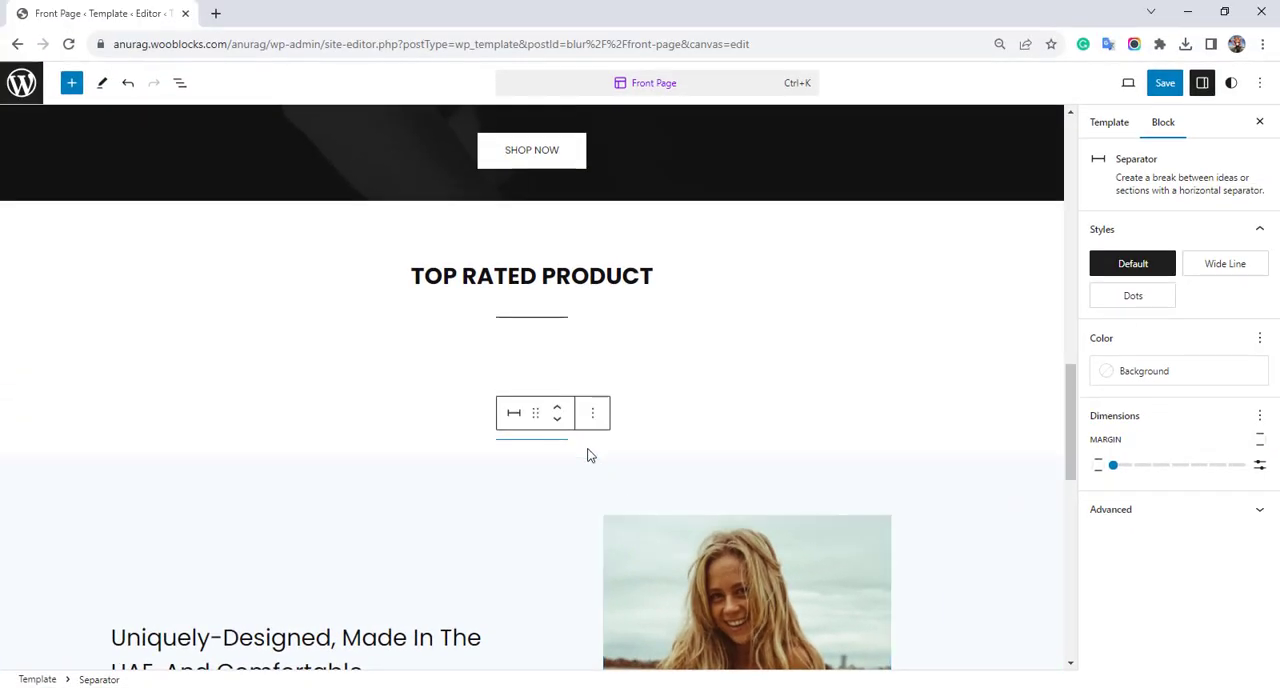
pyautogui.moveTo(1225, 263)
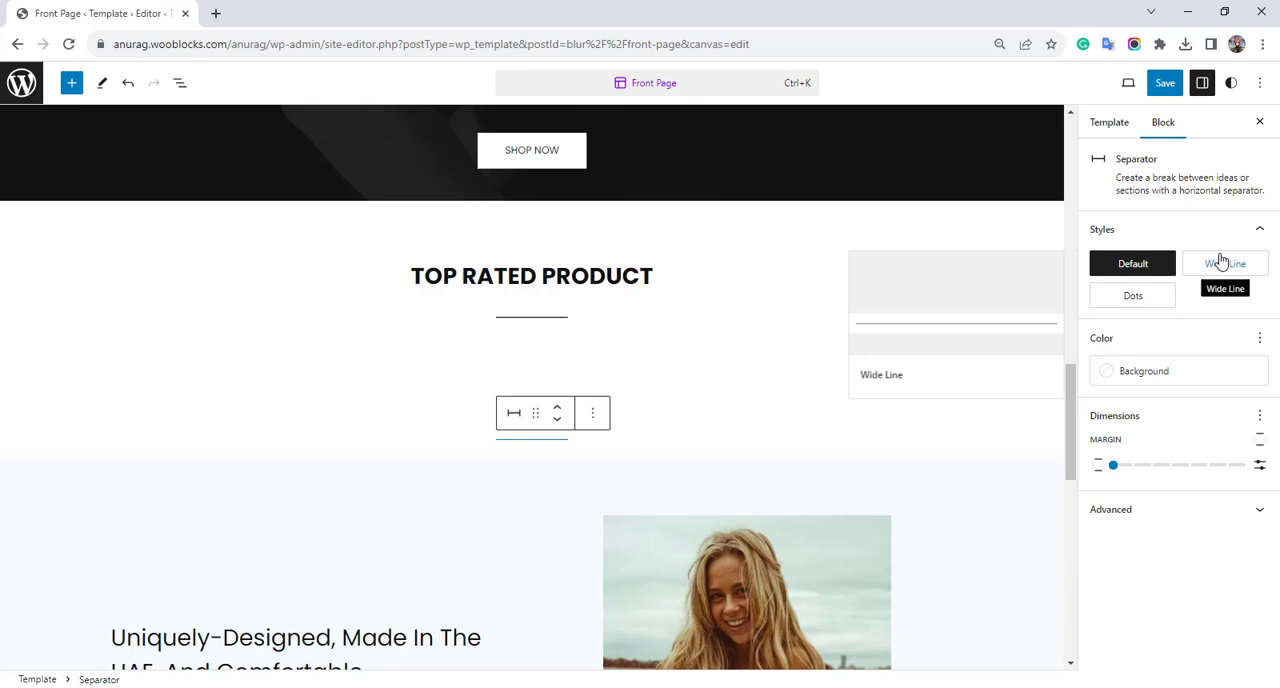
# Step: Switch the separator to the Wide Line style with a purple background
pyautogui.click(1225, 262)
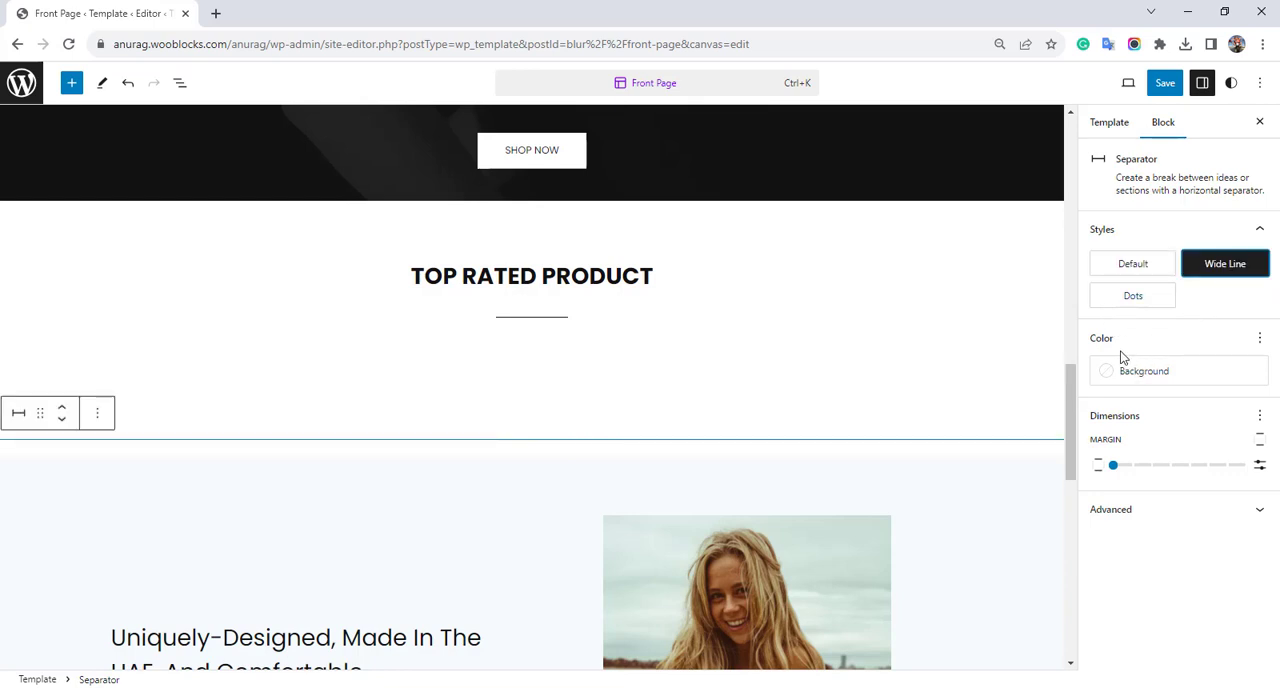
pyautogui.click(1106, 370)
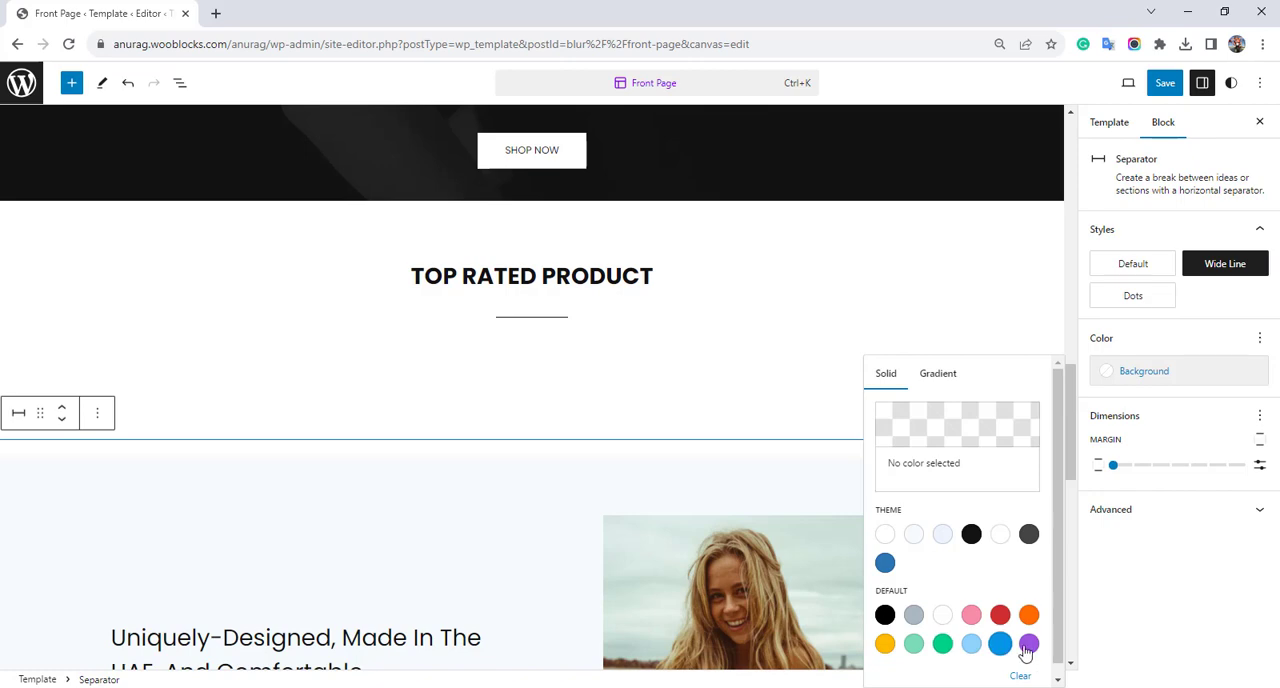
pyautogui.click(1029, 639)
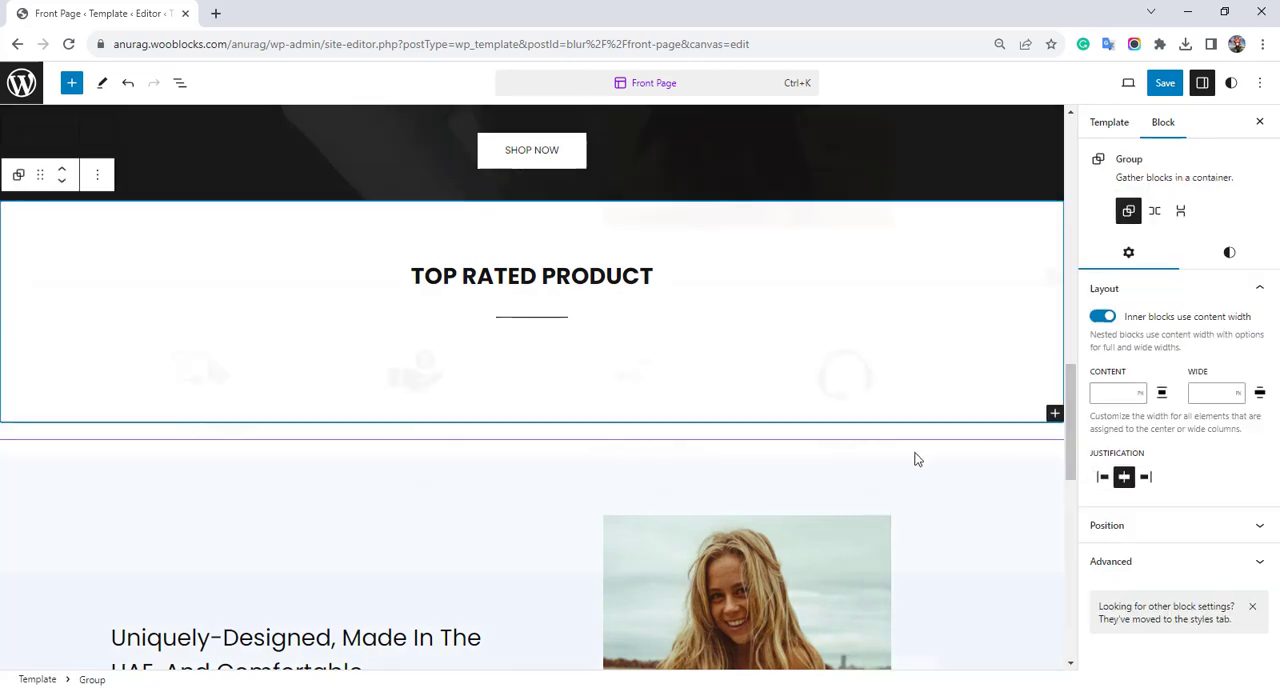
pyautogui.scroll(-3)
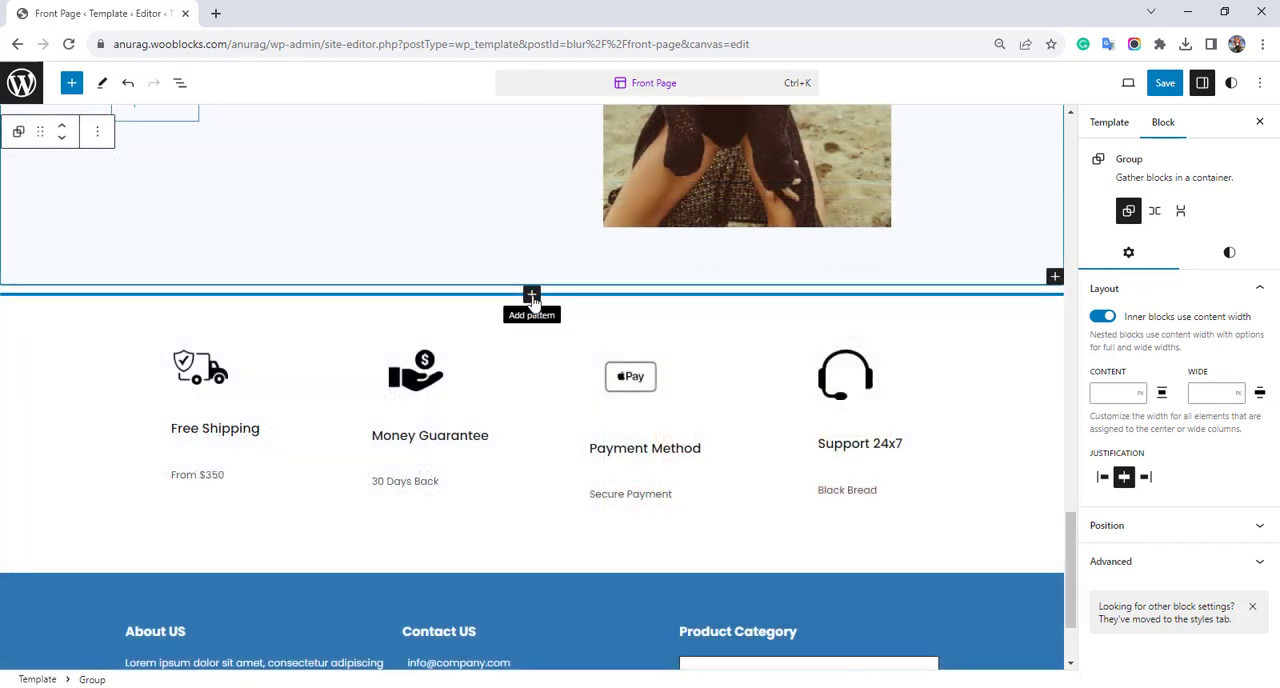
pyautogui.click(531, 293)
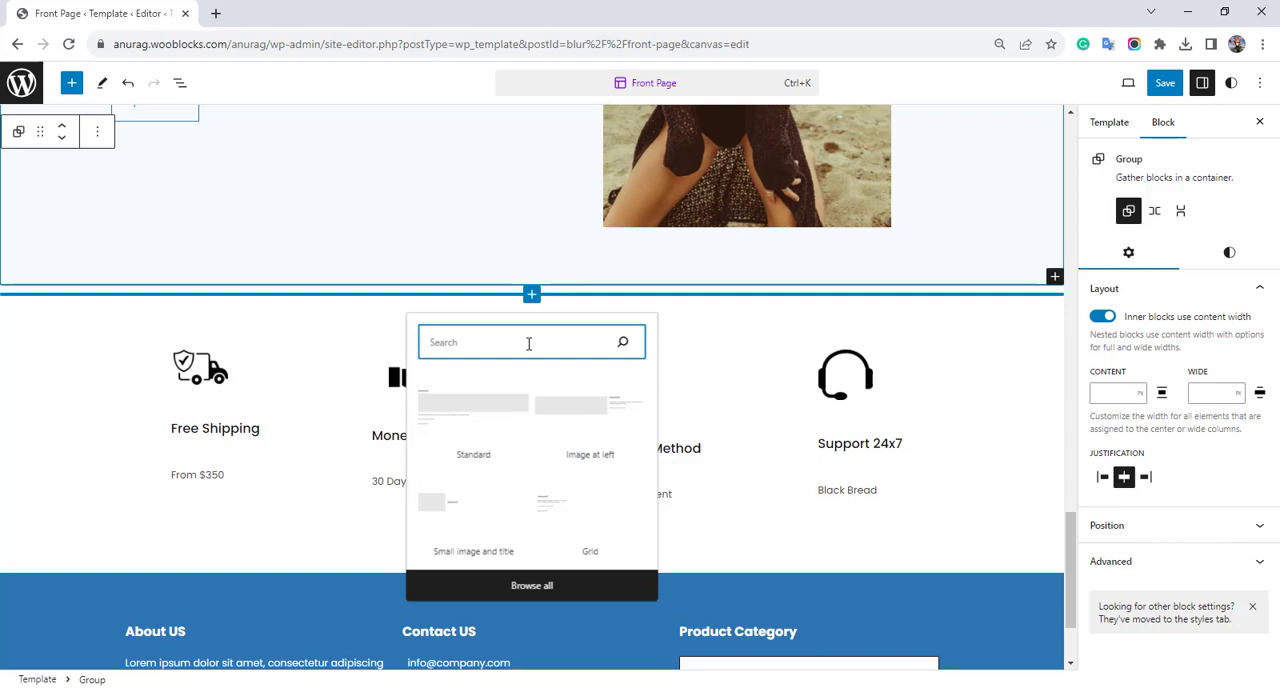
pyautogui.write('image')
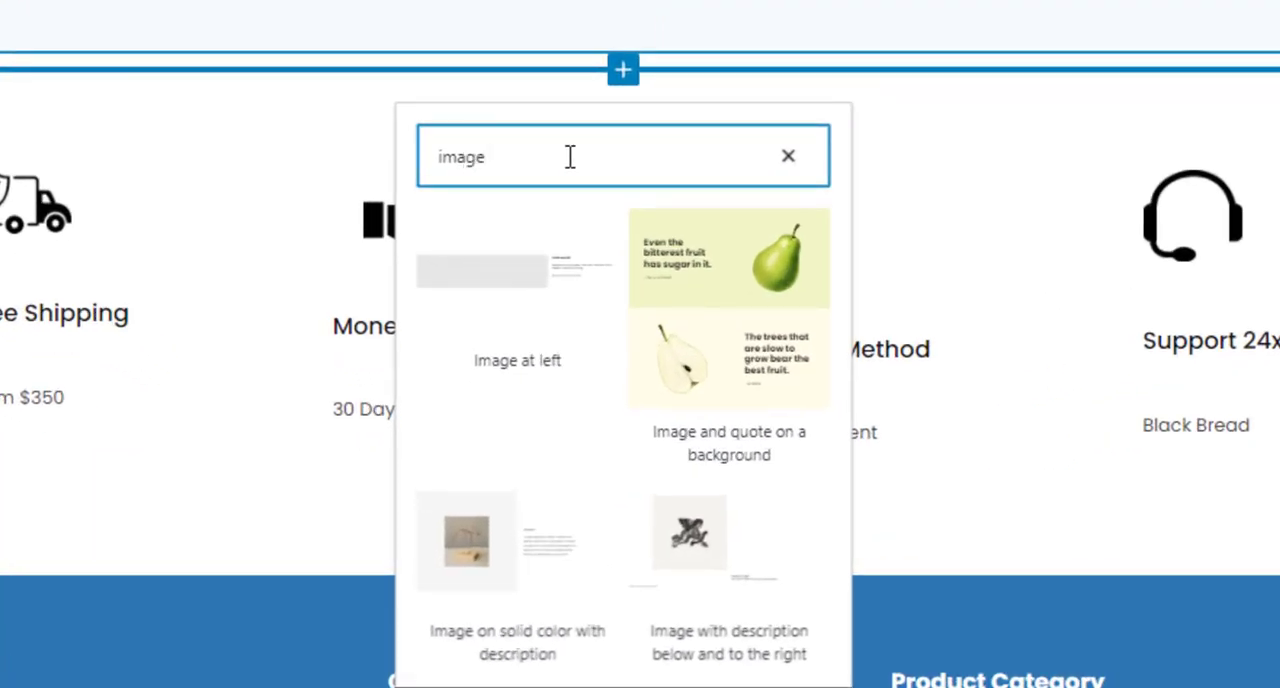
pyautogui.write('video')
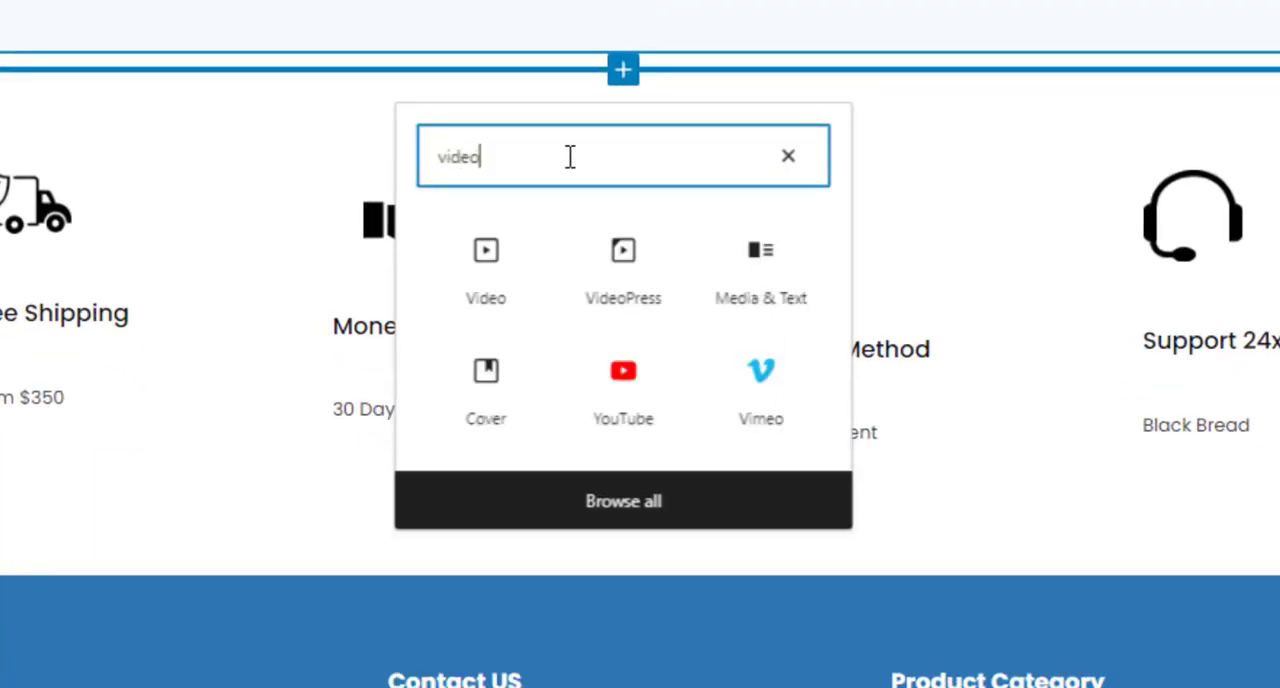
pyautogui.write('slid')
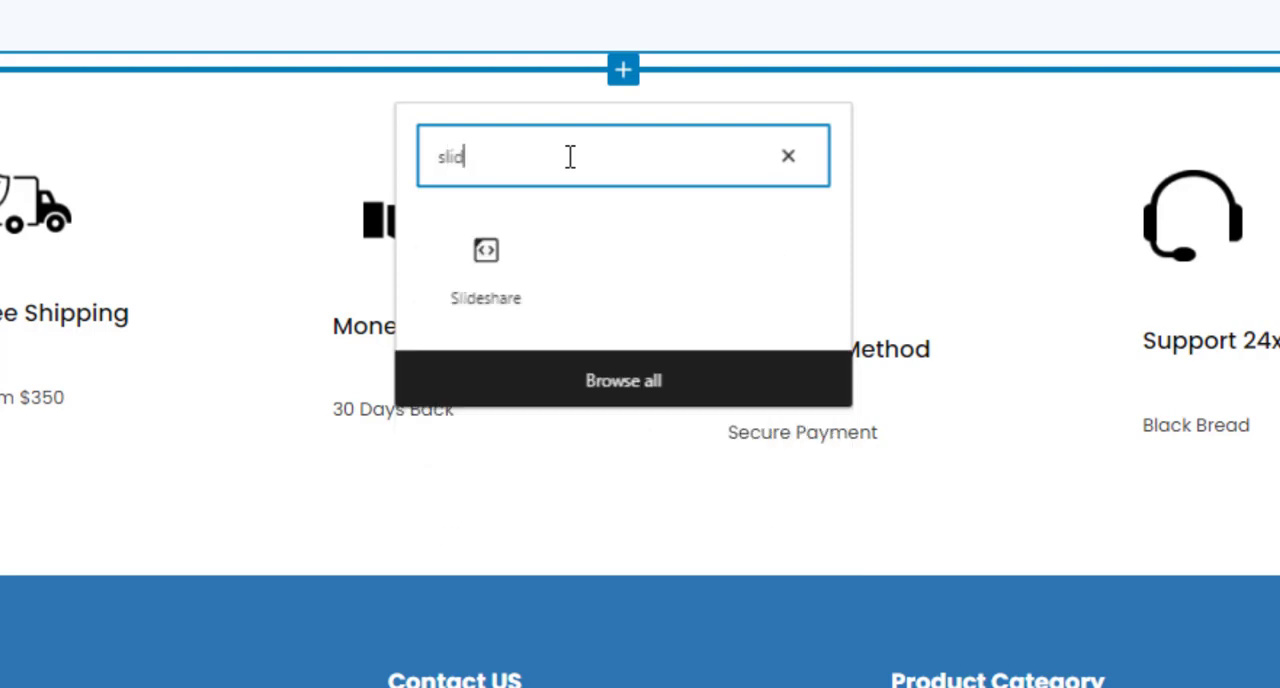
pyautogui.click(789, 155)
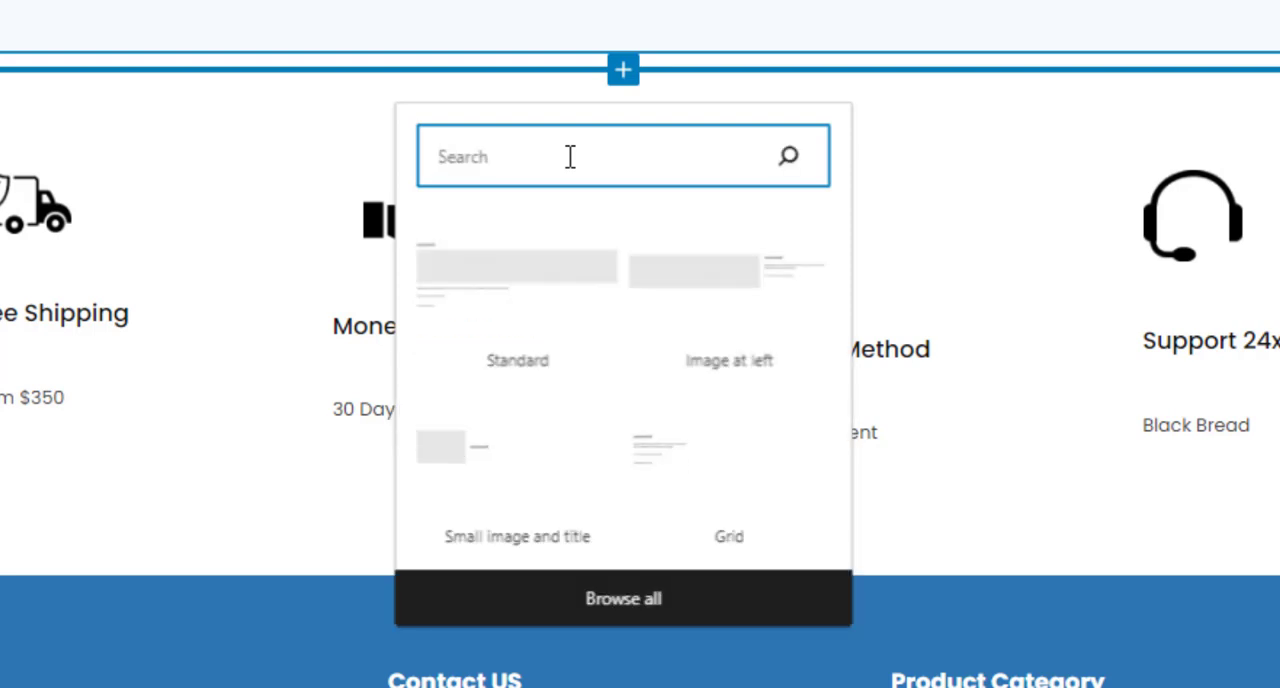
pyautogui.write('button')
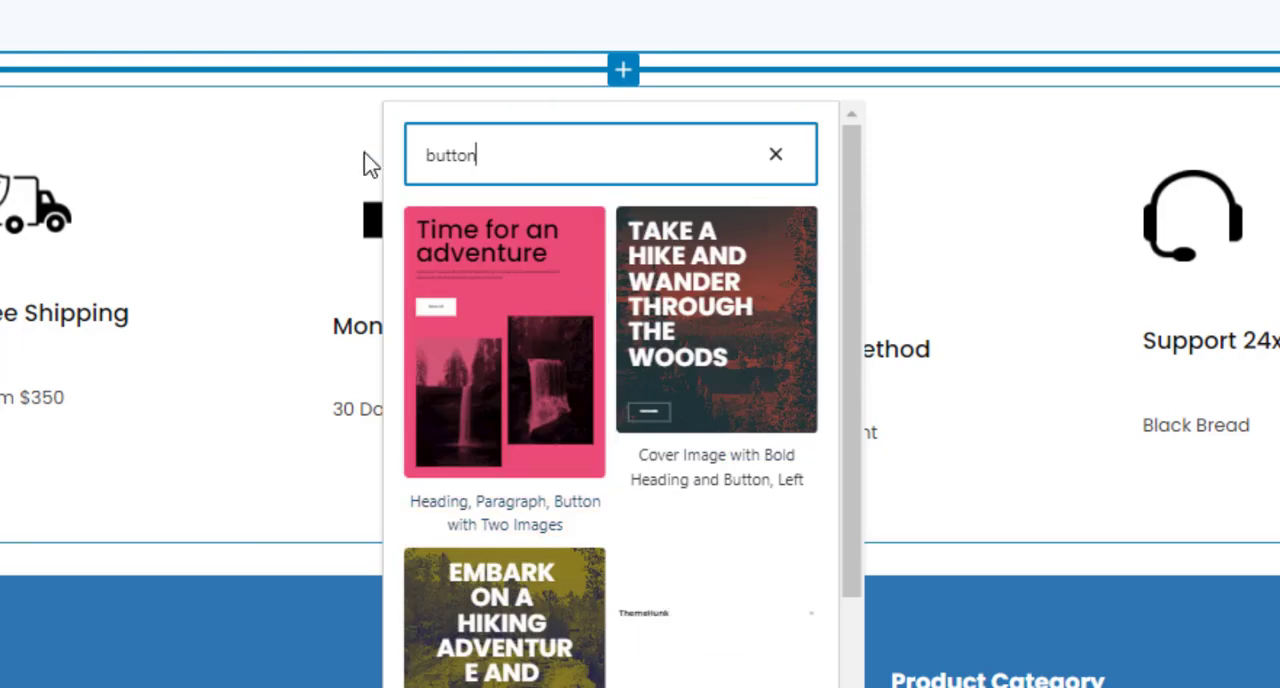
pyautogui.click(776, 154)
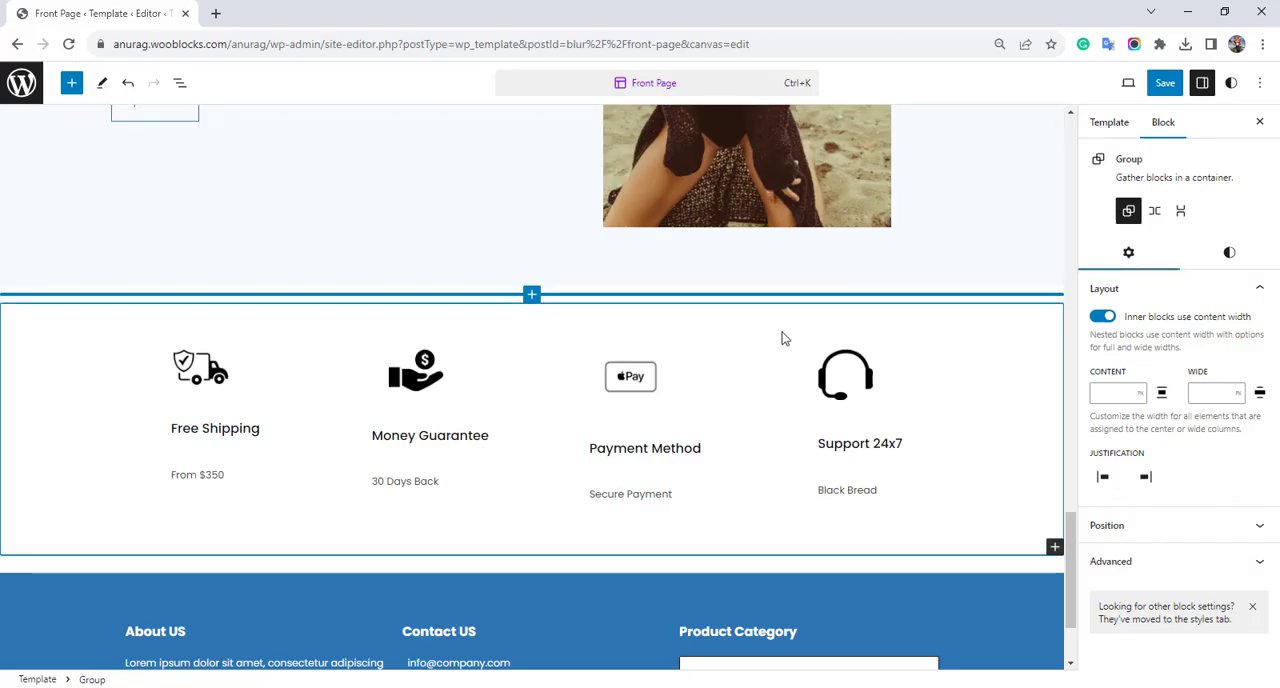
pyautogui.click(214, 428)
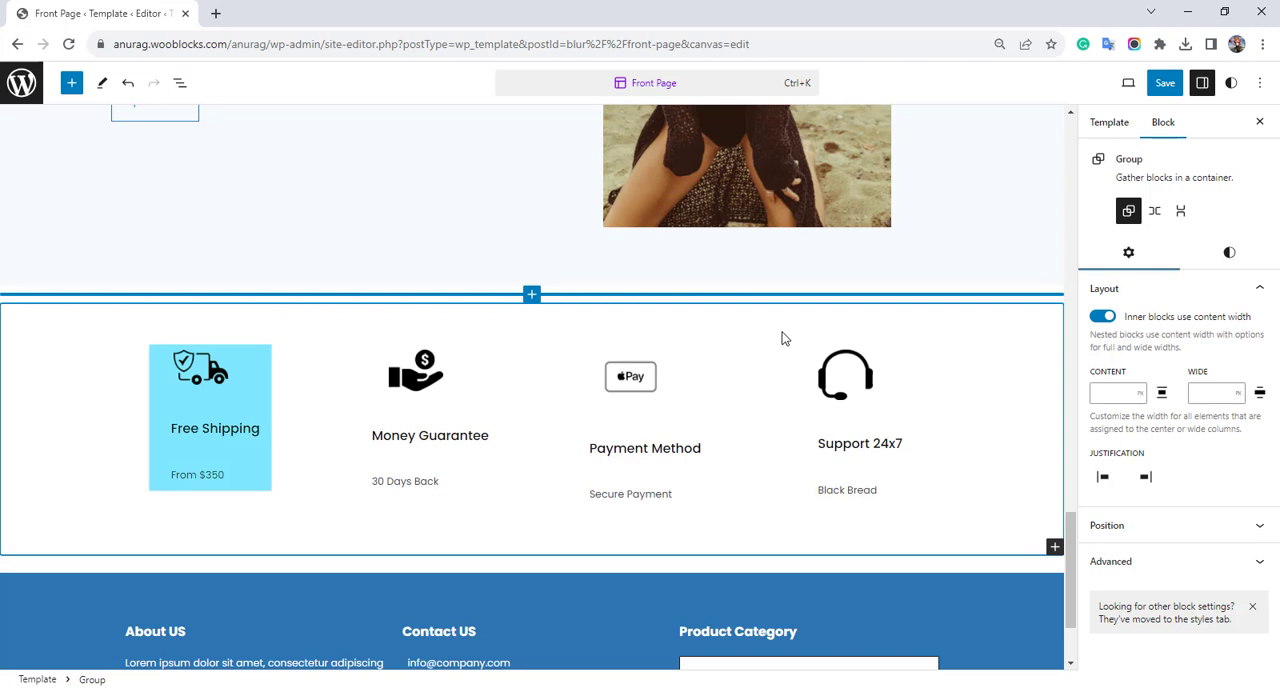
pyautogui.click(860, 420)
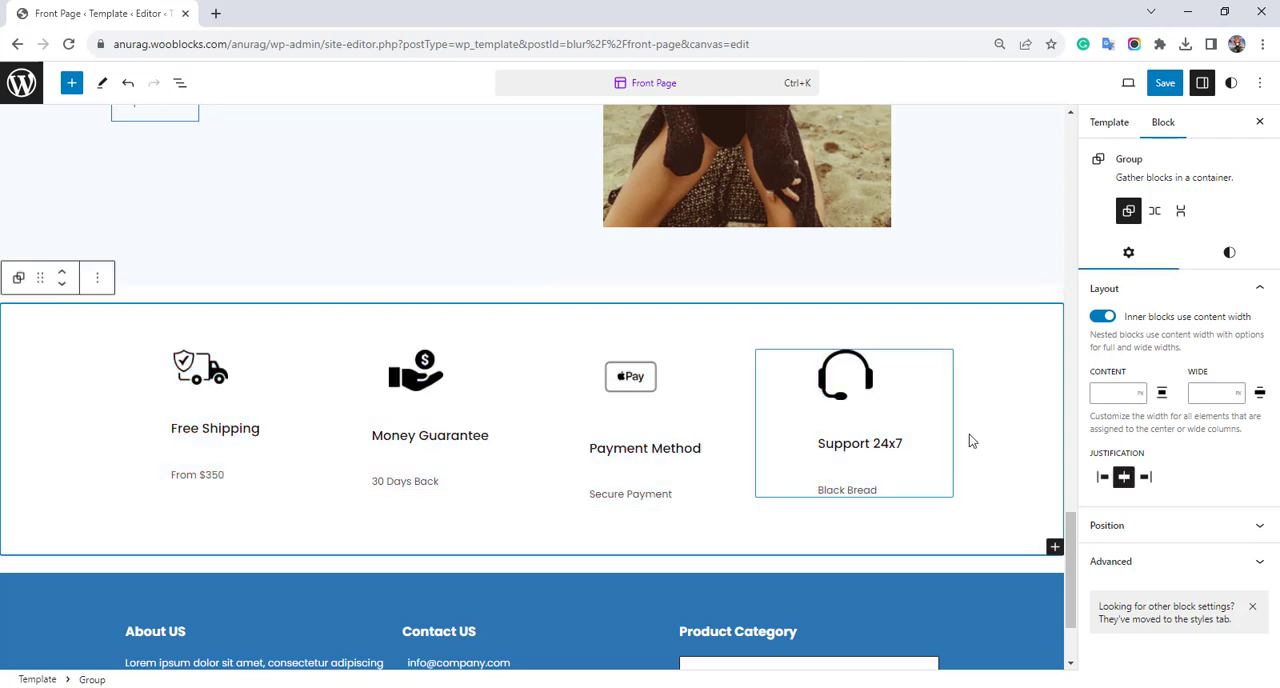
pyautogui.click(859, 443)
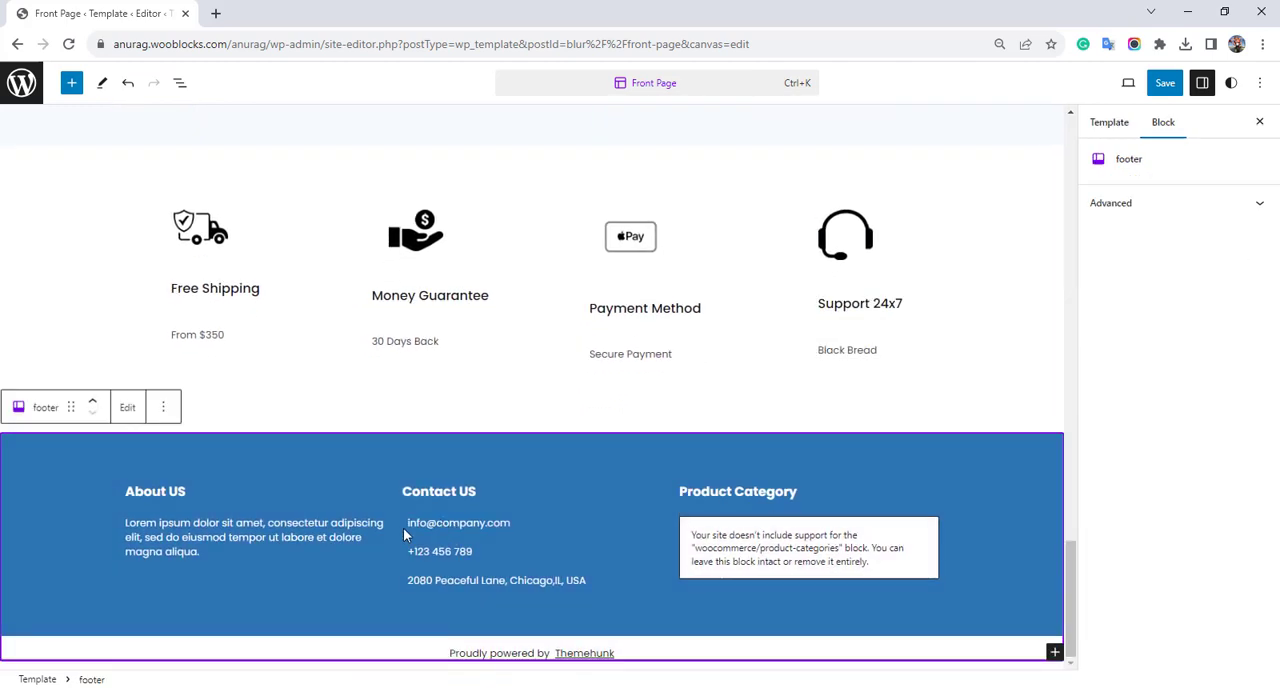
pyautogui.click(457, 522)
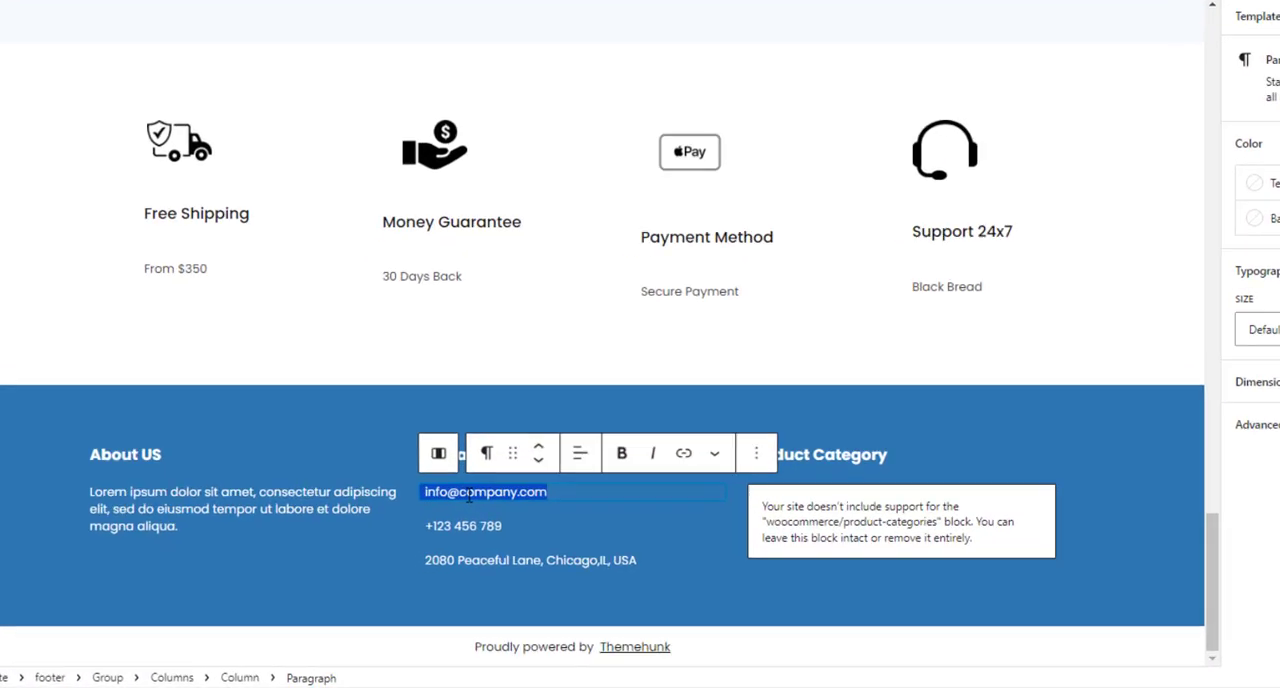
pyautogui.write('xyz@gmail.com')
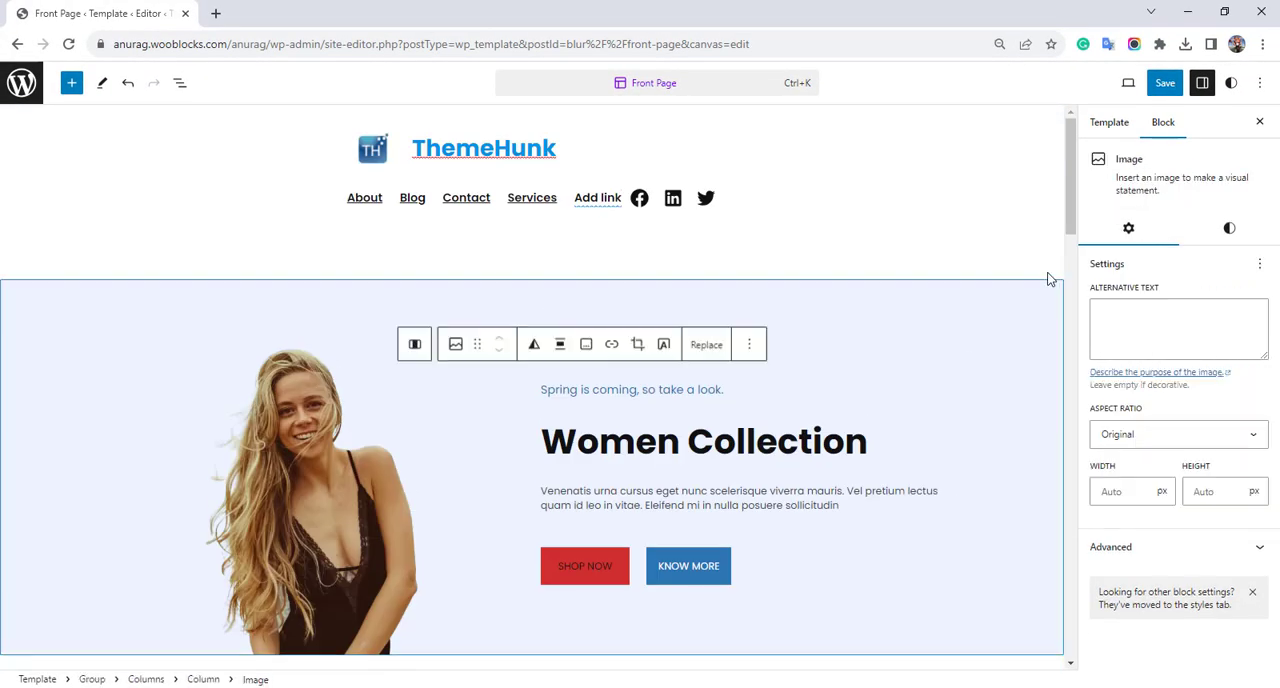
pyautogui.moveTo(1166, 82)
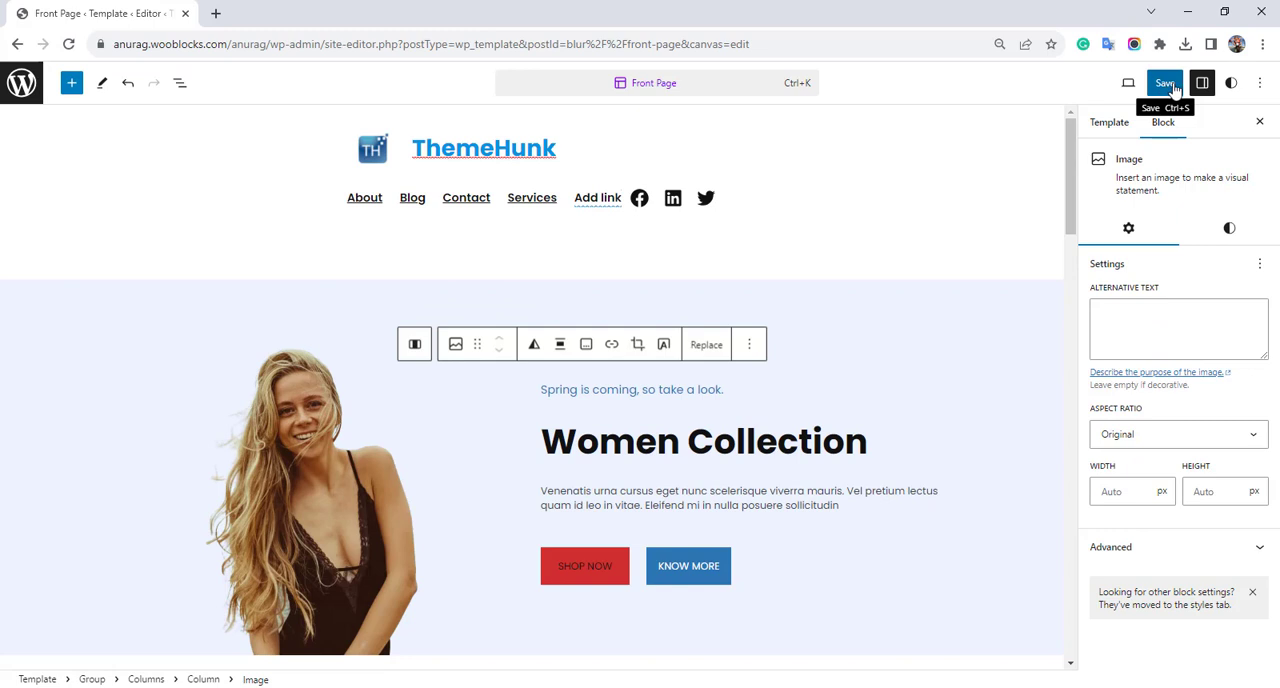
# Step: Save the Front Page template and view the updated live homepage
pyautogui.click(1165, 82)
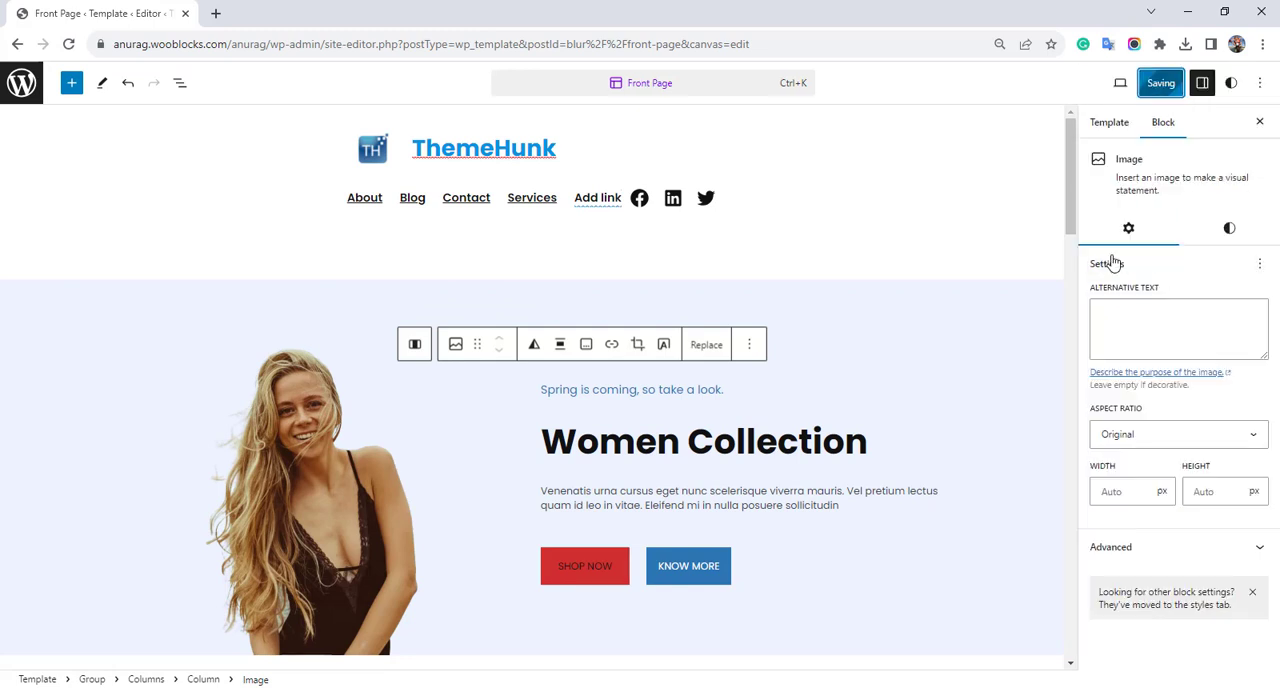
pyautogui.click(1157, 82)
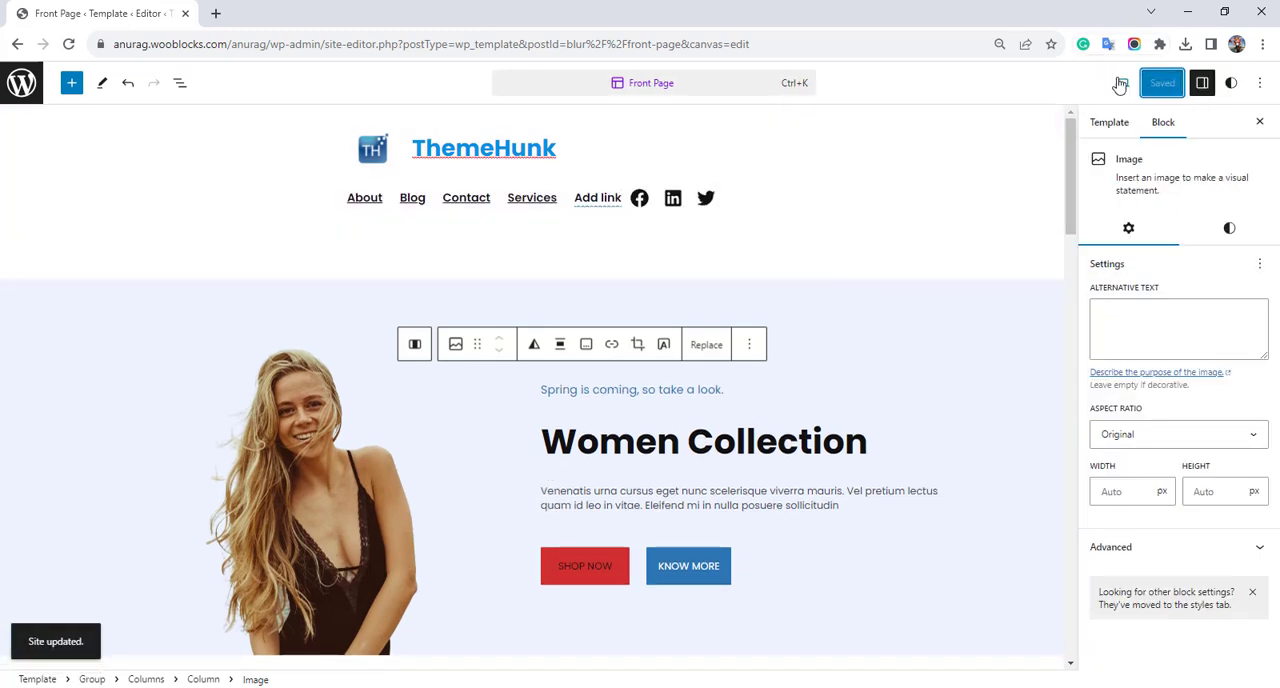
pyautogui.click(1120, 83)
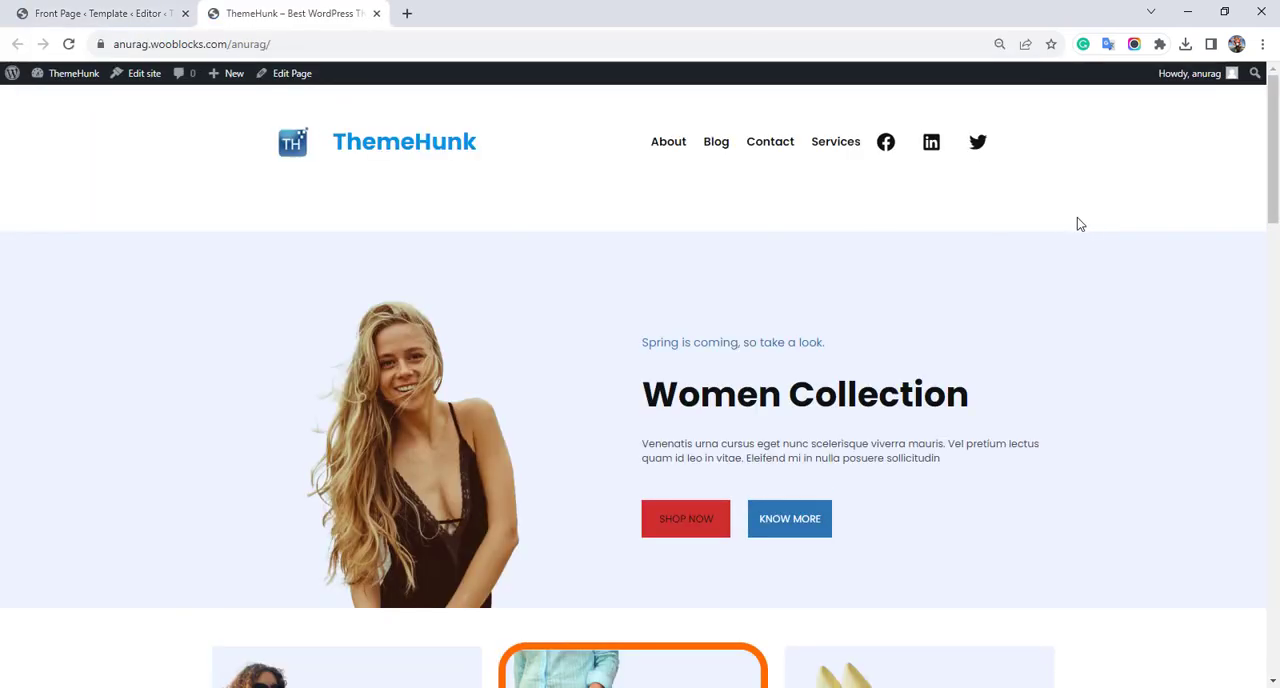
pyautogui.scroll(-3)
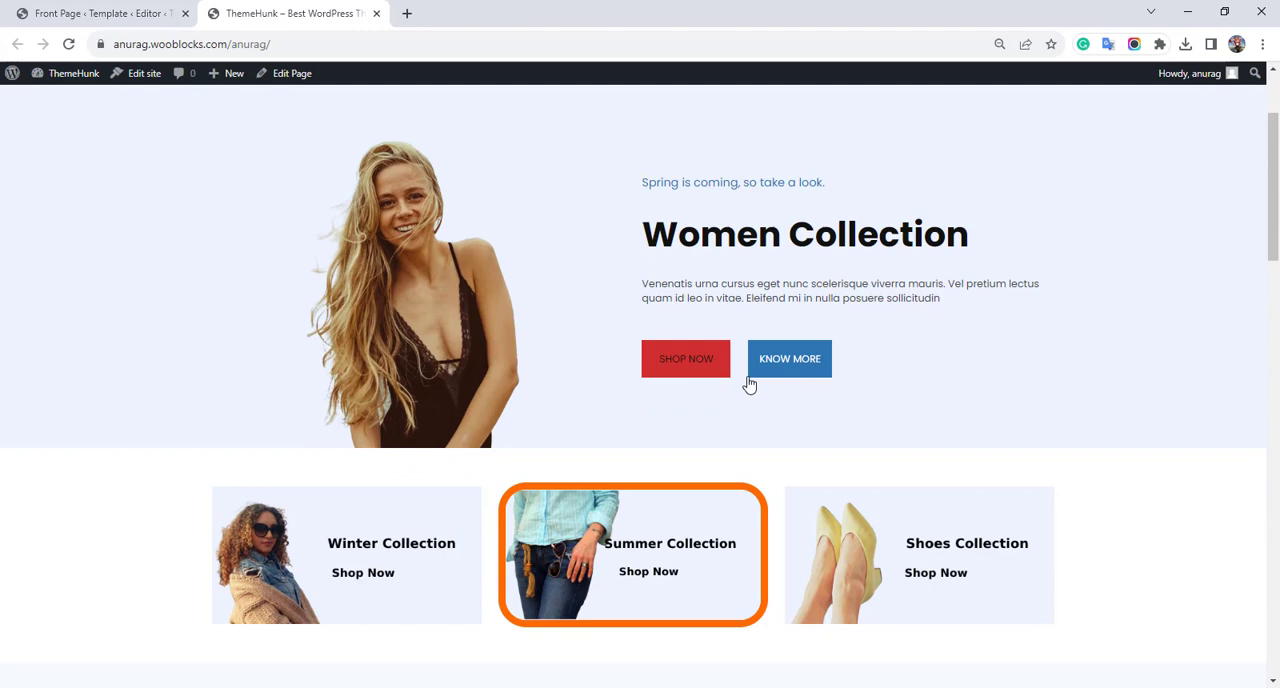
pyautogui.scroll(-3)
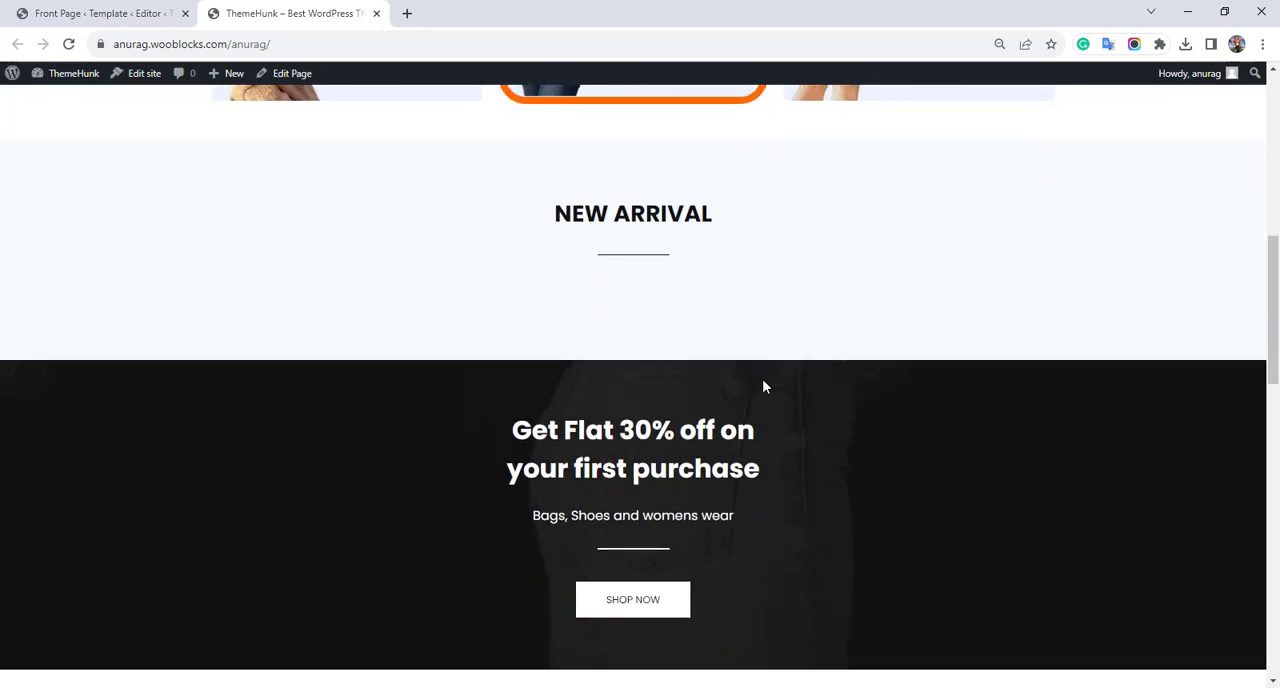
pyautogui.scroll(-3)
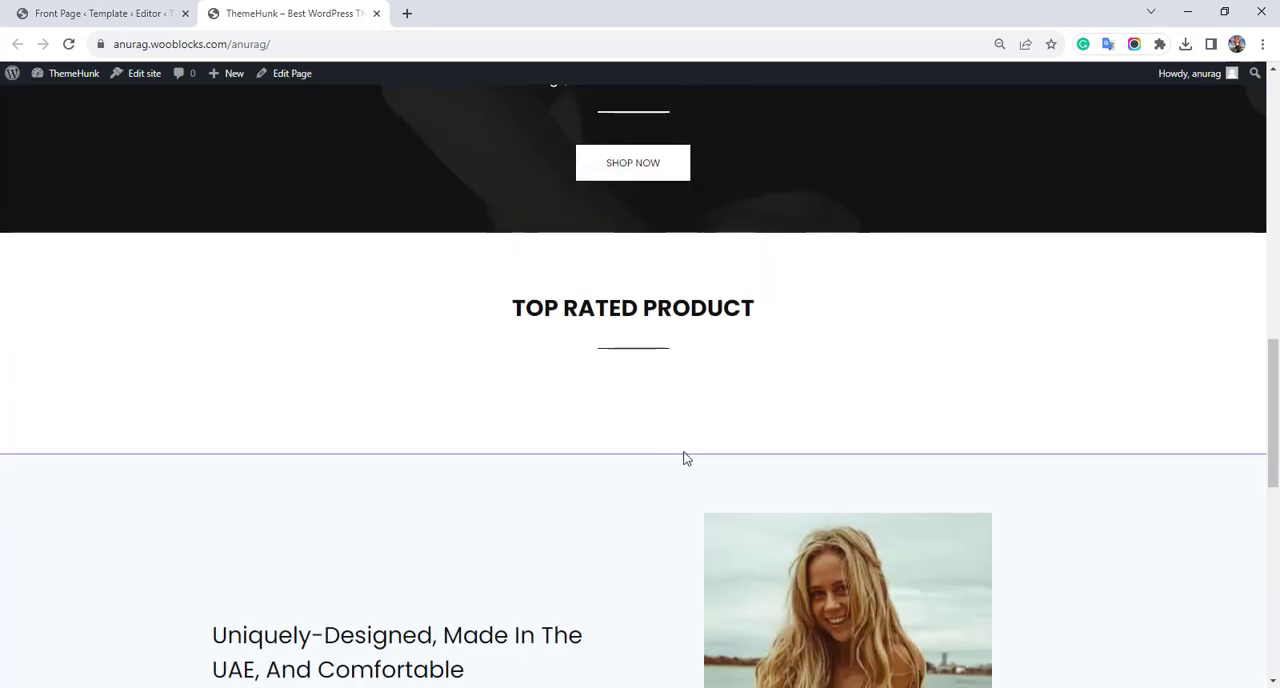
pyautogui.scroll(-3)
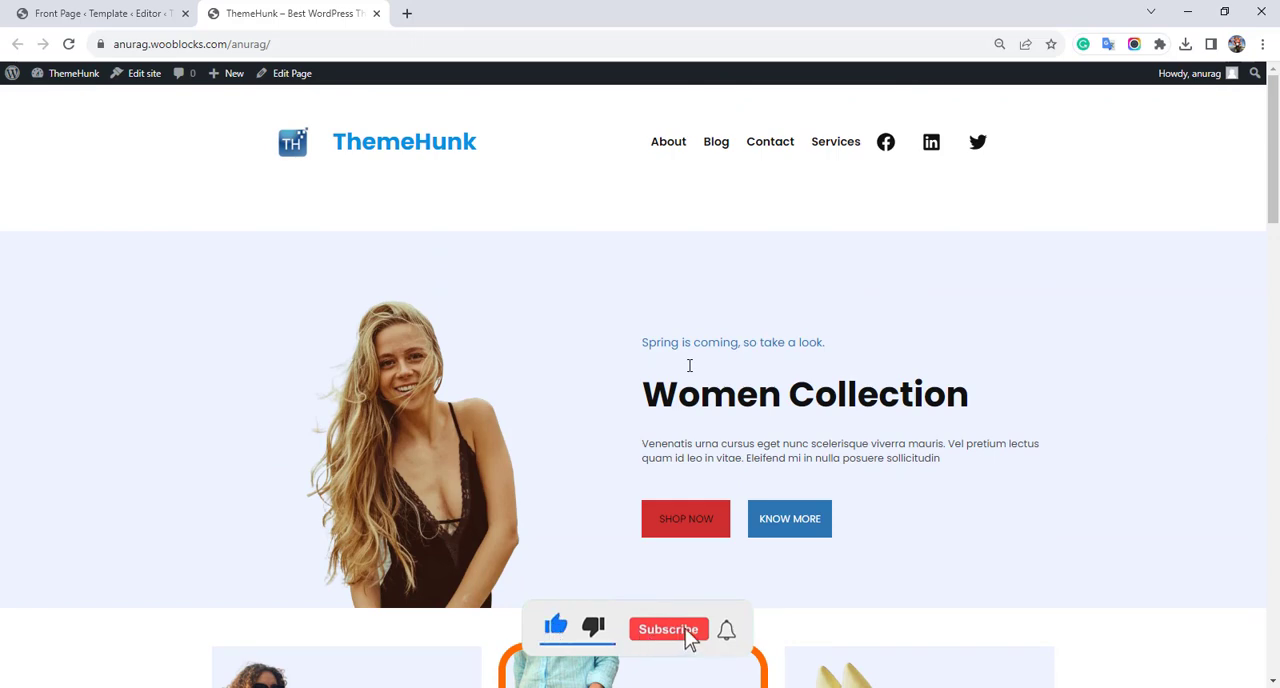
pyautogui.click(668, 630)
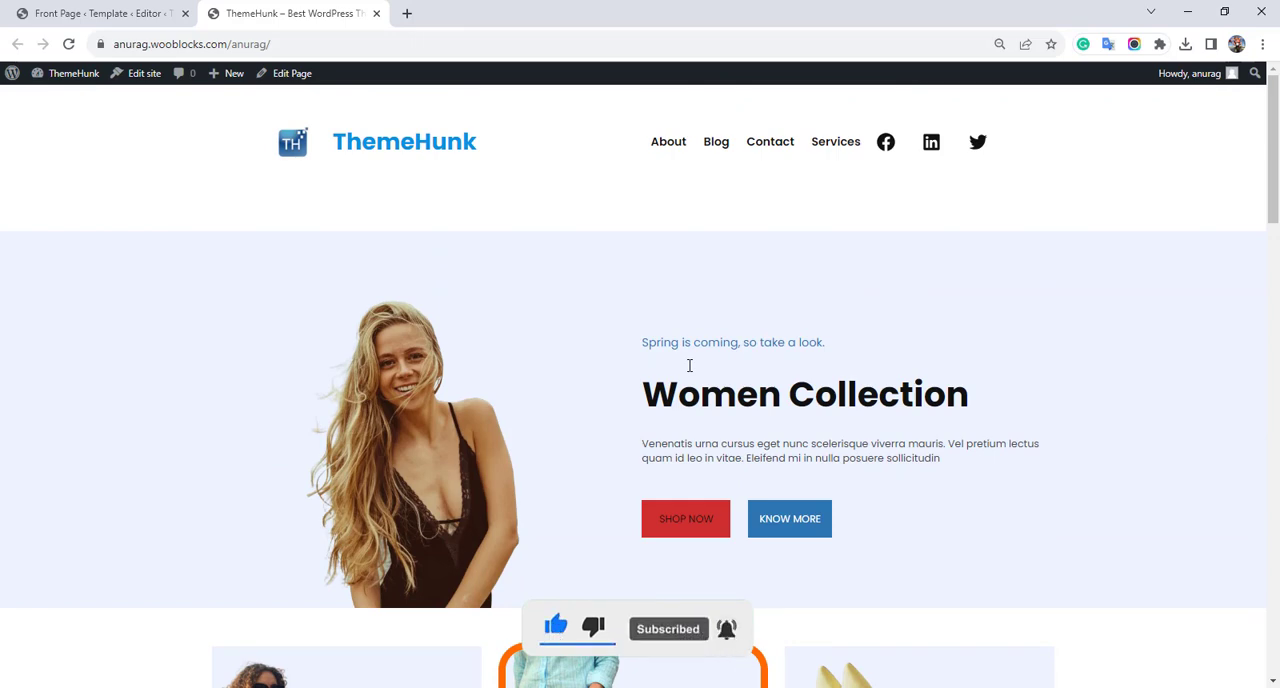